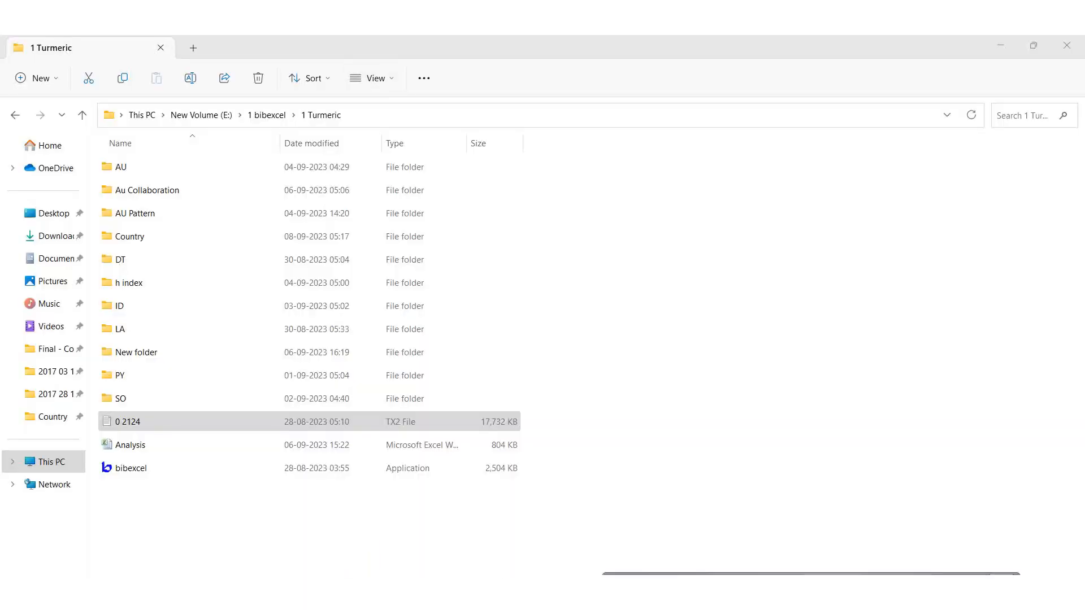
# Open the 0 2124 Web of Science export in Notepad and maximize the window.
pyautogui.click(247, 511)
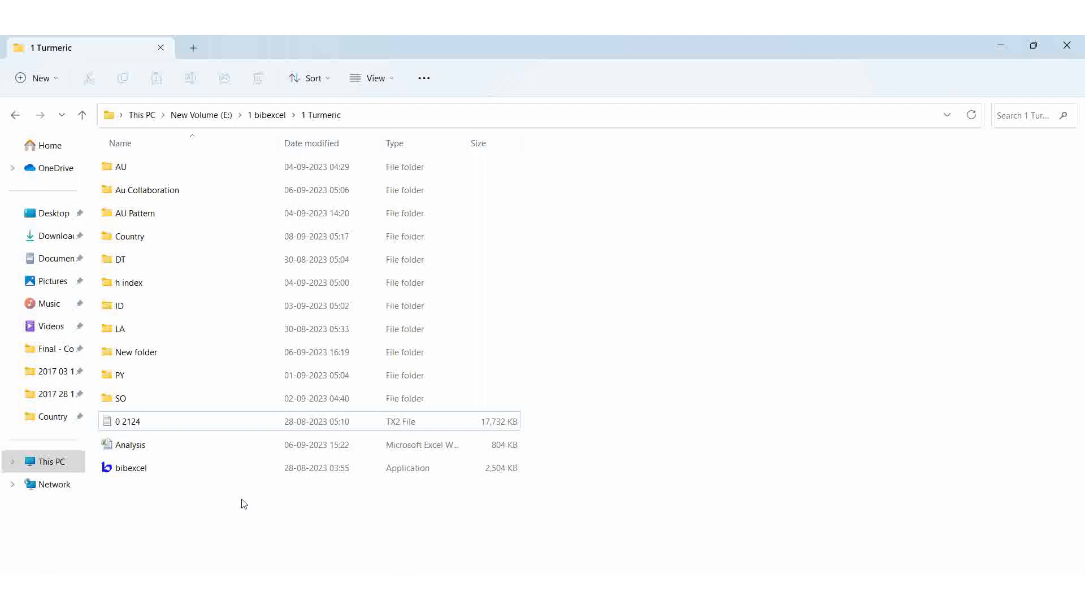
pyautogui.click(128, 422)
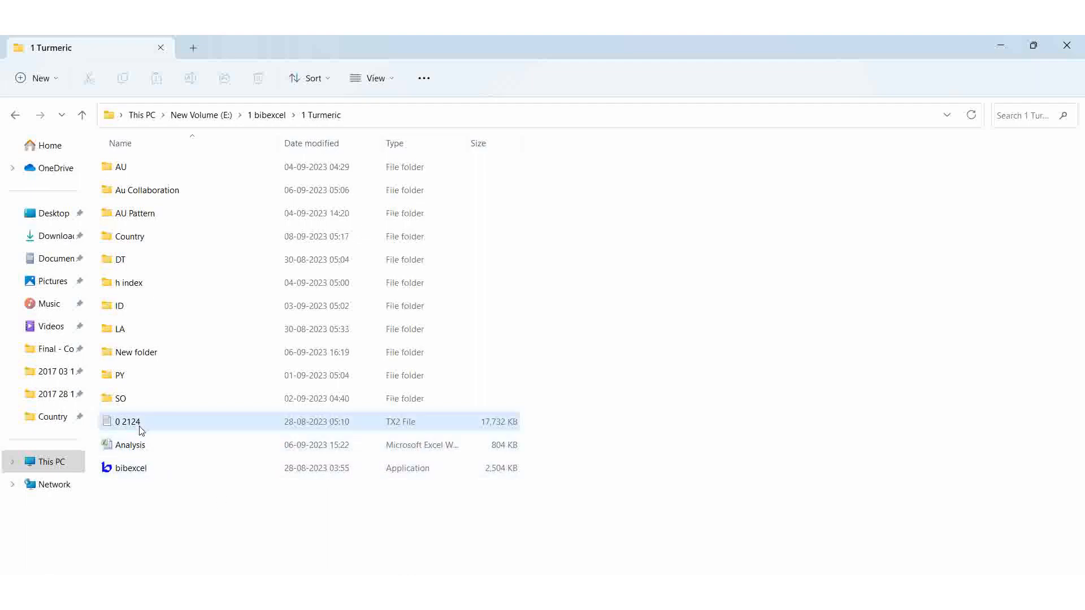
pyautogui.doubleClick(127, 422)
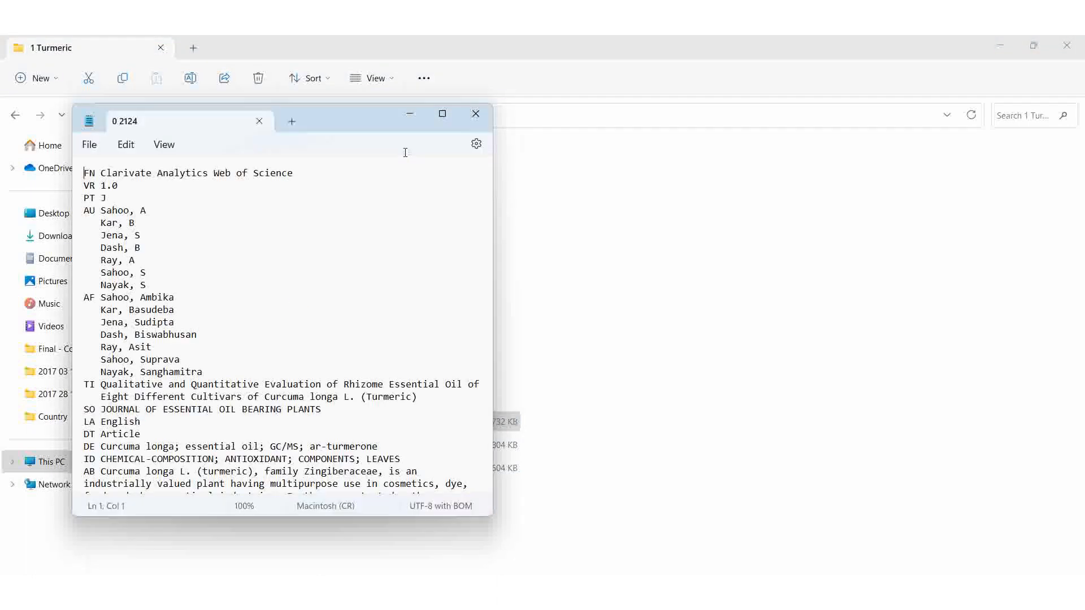
pyautogui.click(442, 113)
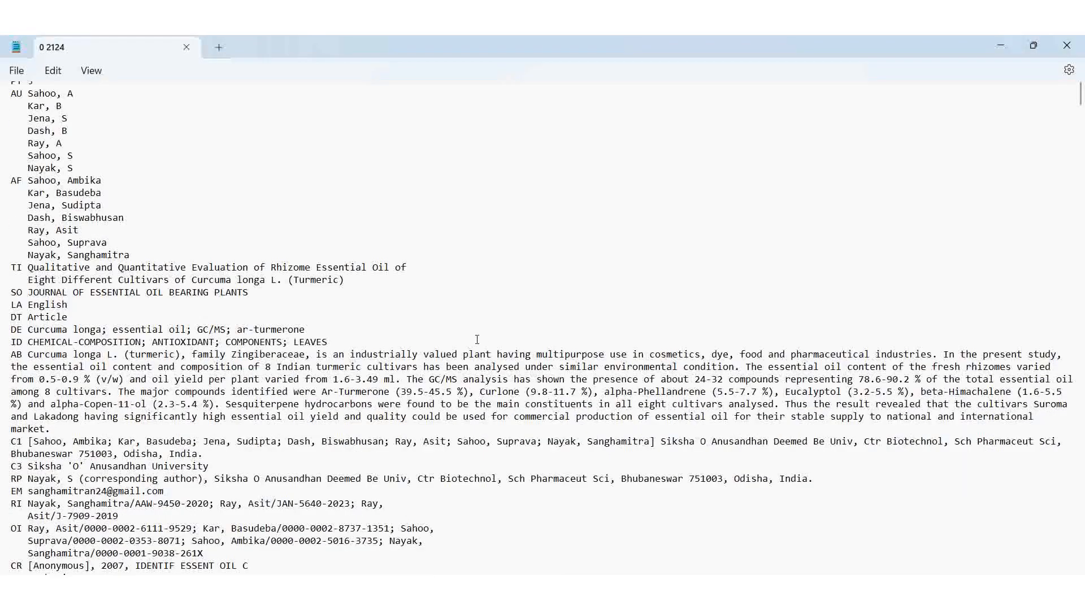
# Scroll through the records, checking the author Asghari and journal RES PHARM SCI entries in the CR field.
pyautogui.scroll(-3)
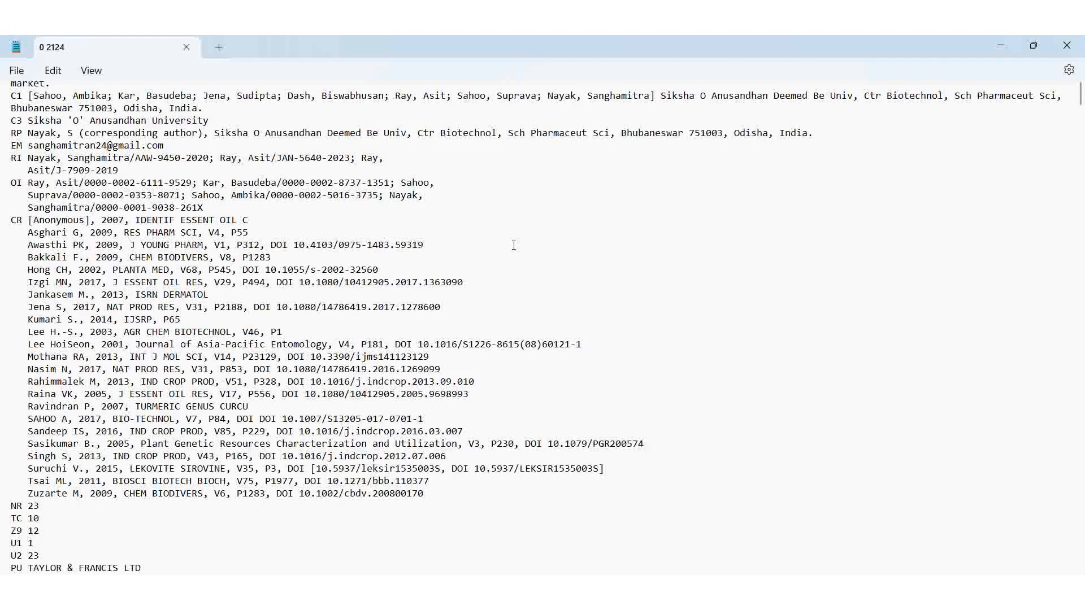
pyautogui.scroll(-3)
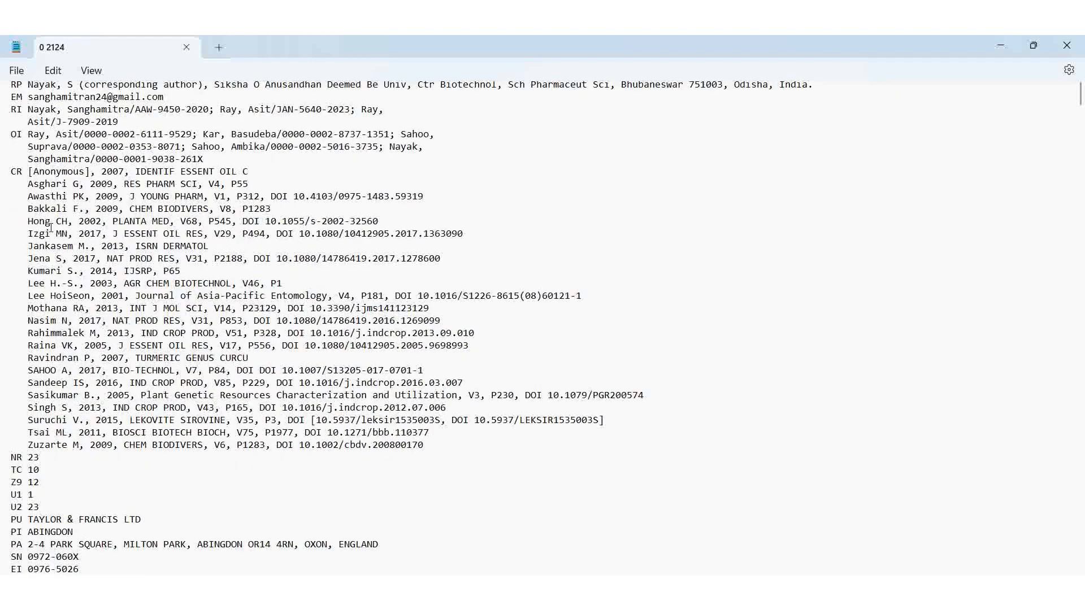
pyautogui.scroll(-3)
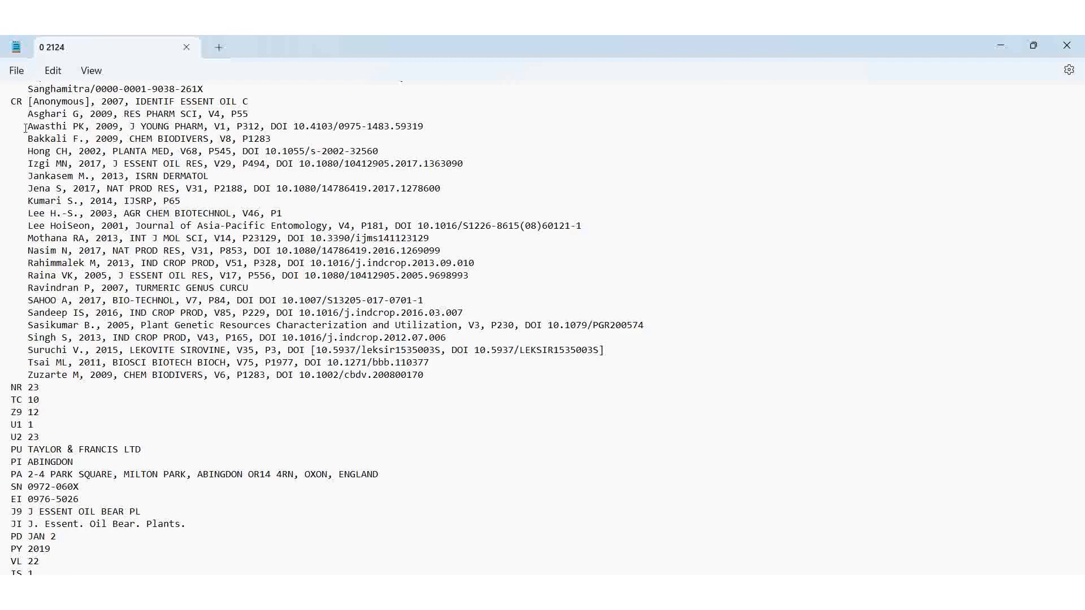
pyautogui.doubleClick(47, 113)
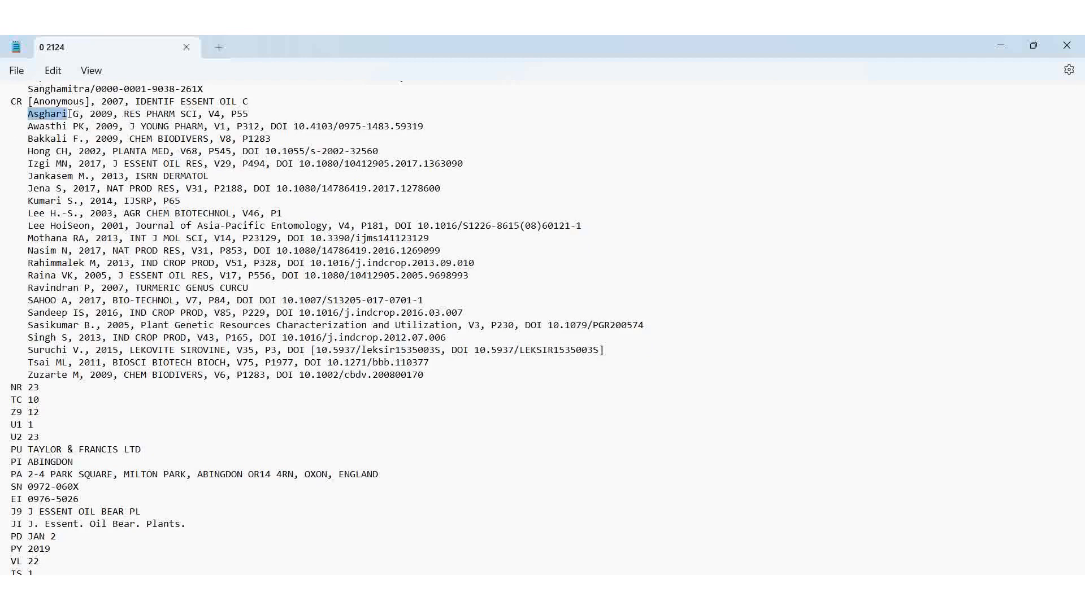
pyautogui.moveTo(69, 113); pyautogui.dragTo(249, 113)
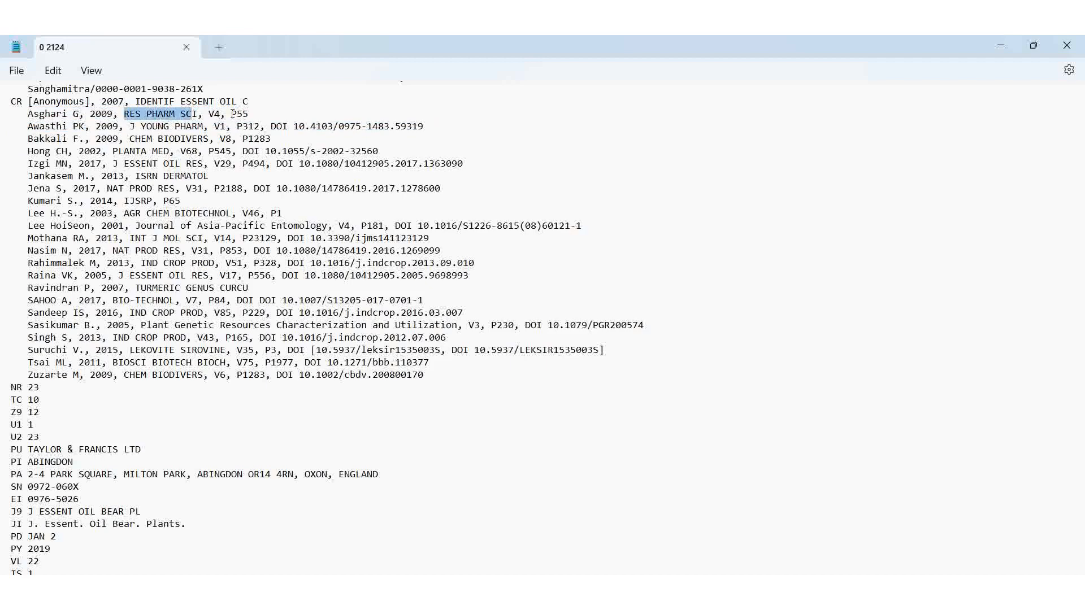
pyautogui.moveTo(373, 434)
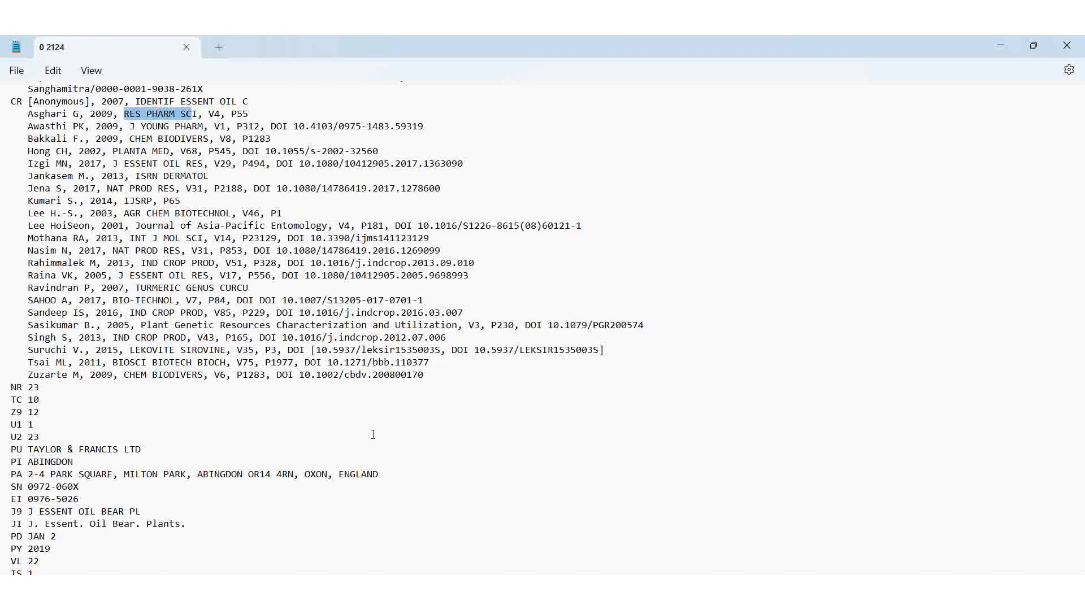
pyautogui.scroll(-3)
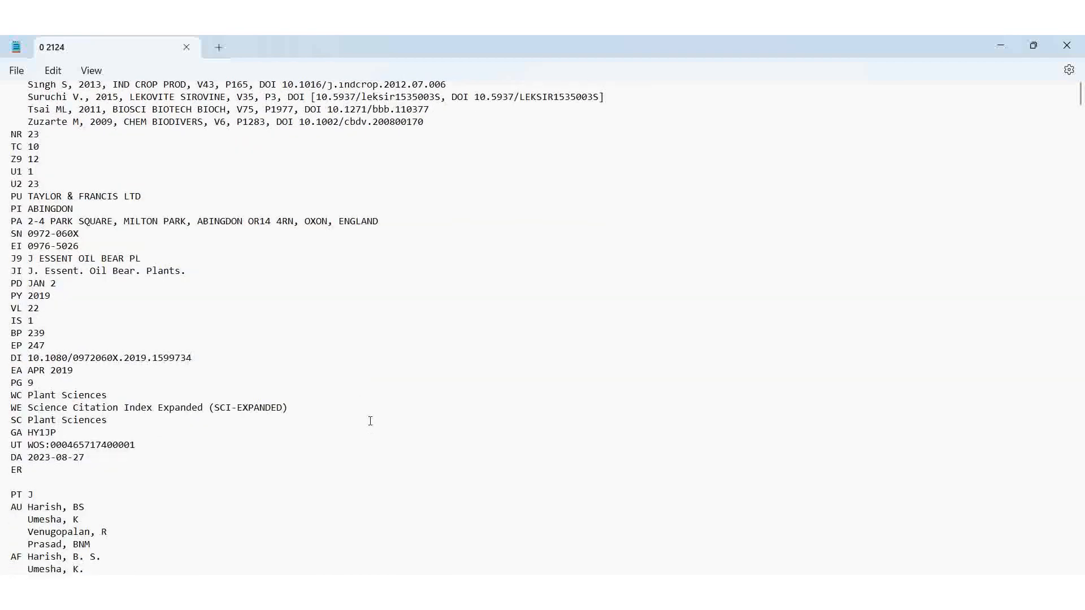
pyautogui.scroll(-3)
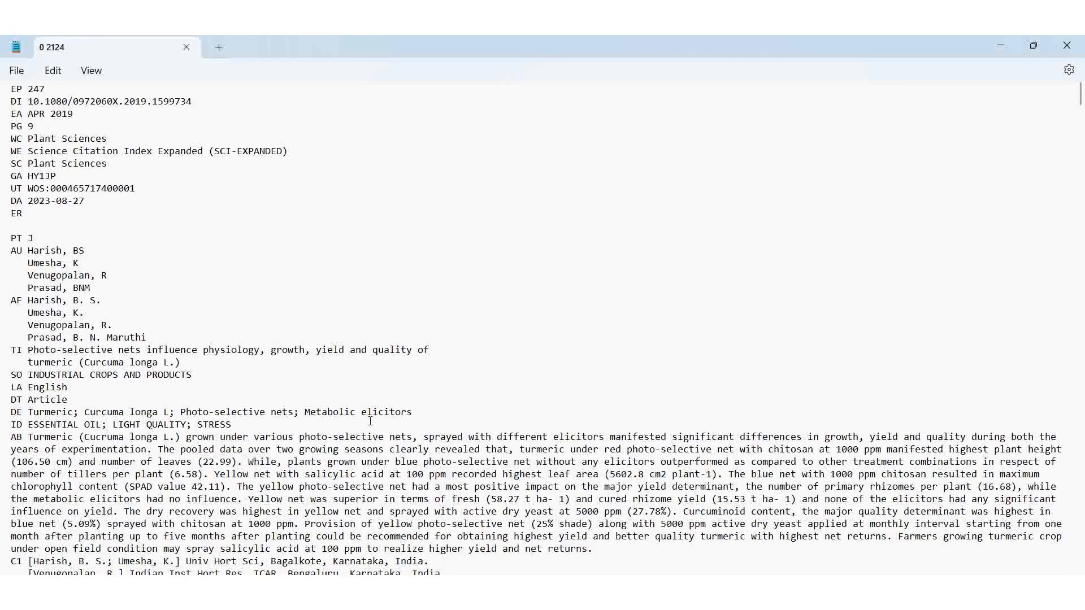
pyautogui.scroll(-3)
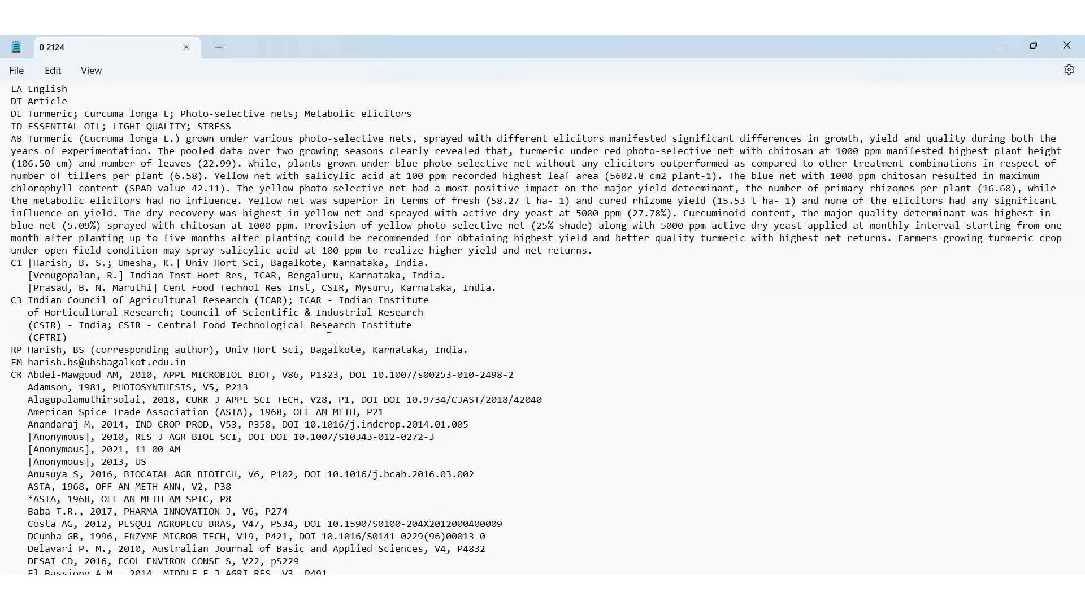
pyautogui.moveTo(1069, 45)
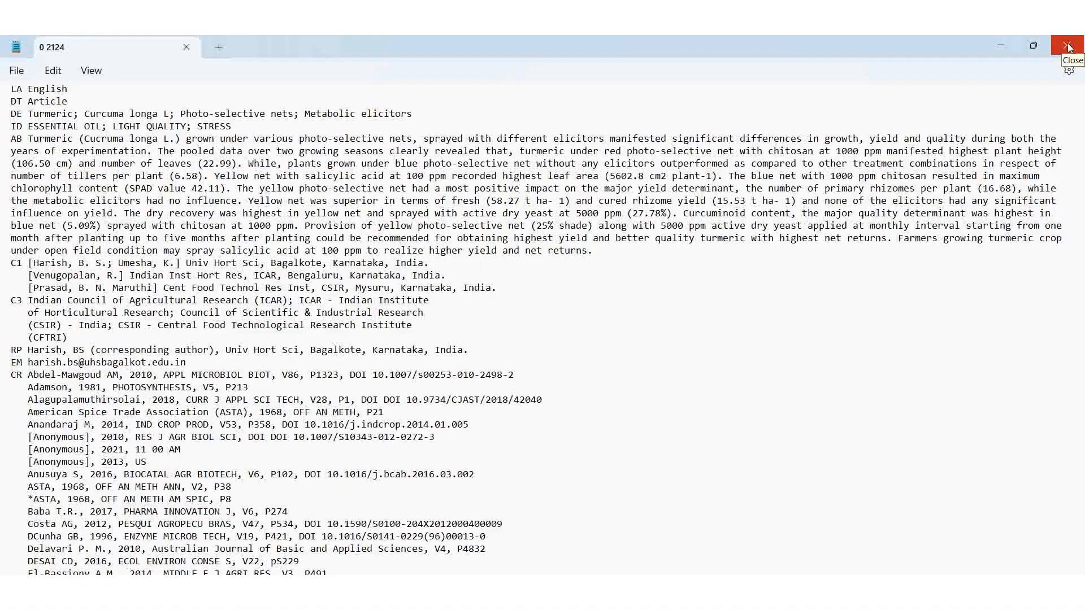
# Close Notepad and create a new folder named Cited Ref inside 1 Turmeric.
pyautogui.click(1069, 45)
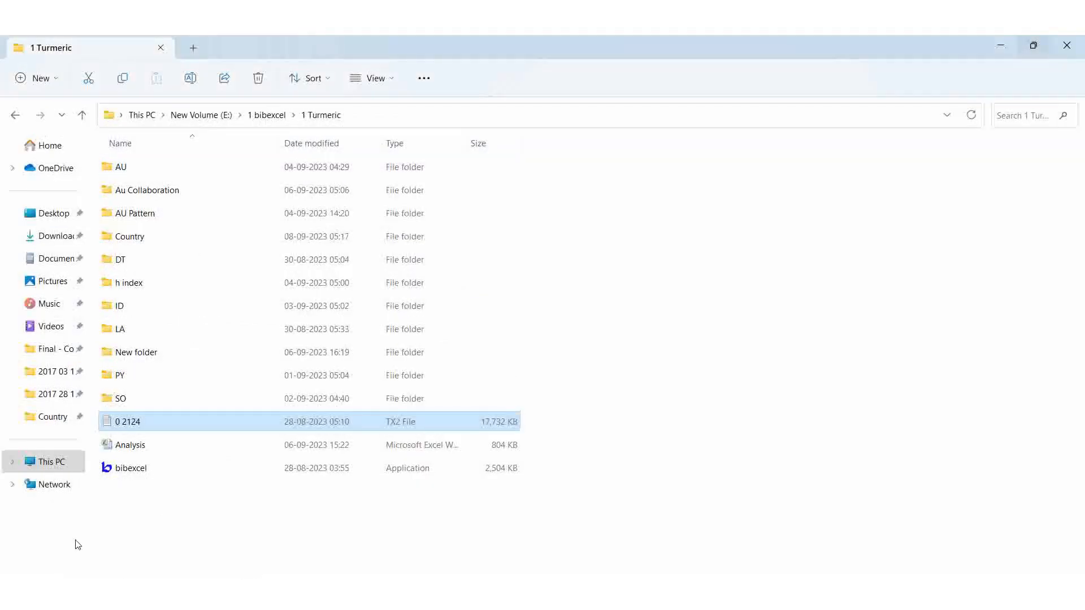
pyautogui.rightClick(580, 332)
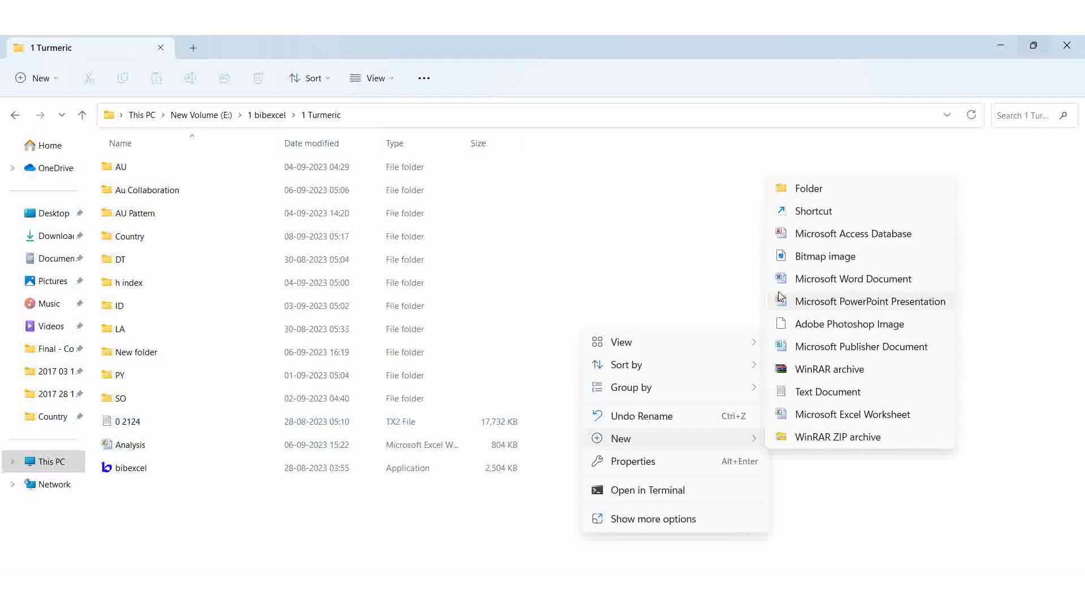
pyautogui.click(807, 189)
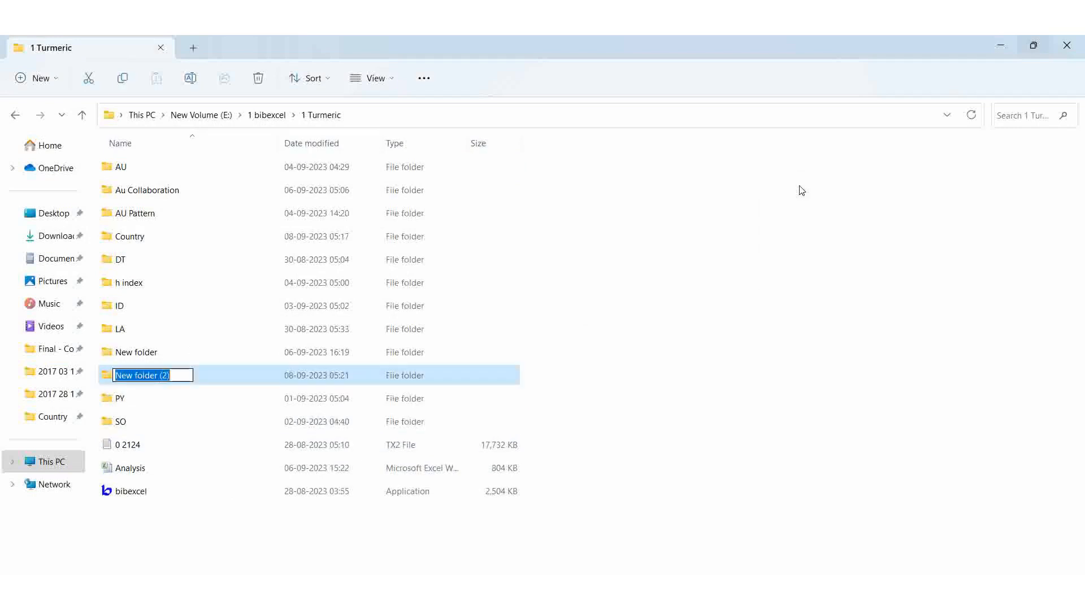
pyautogui.write('C')
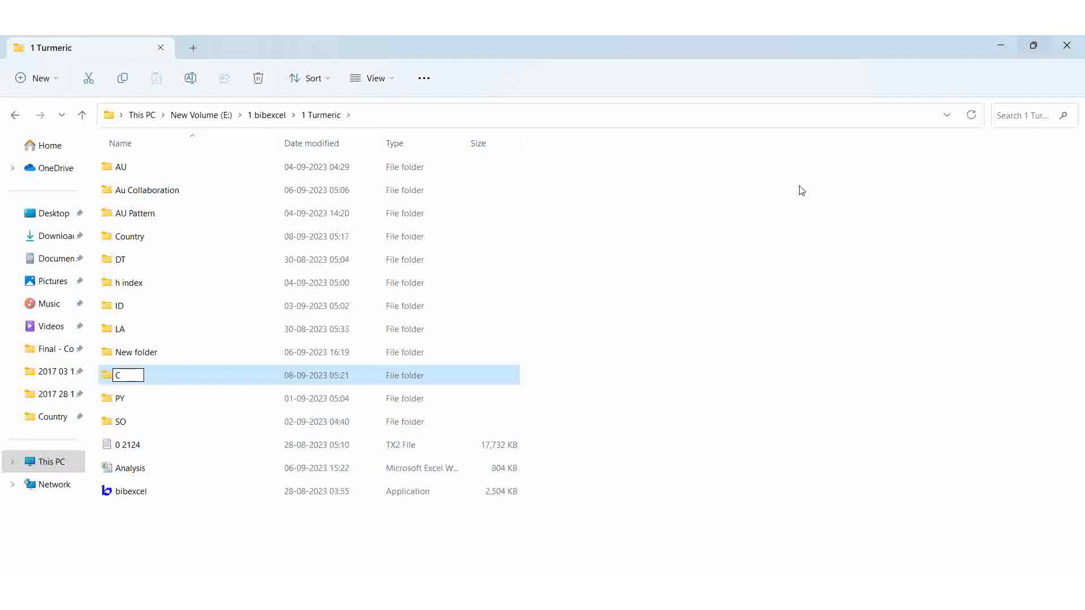
pyautogui.write('ited')
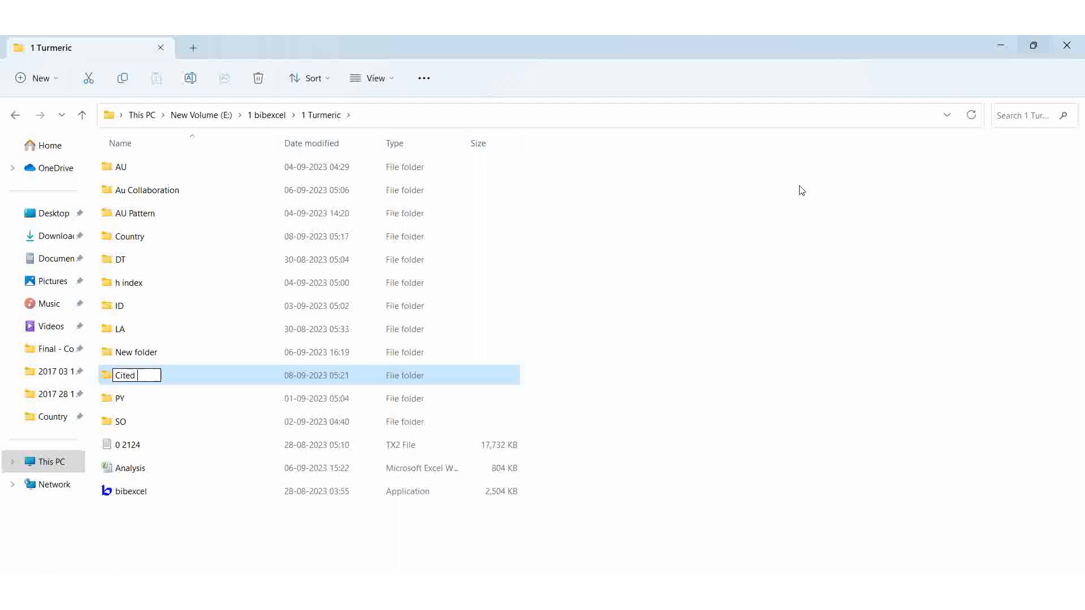
pyautogui.write('R')
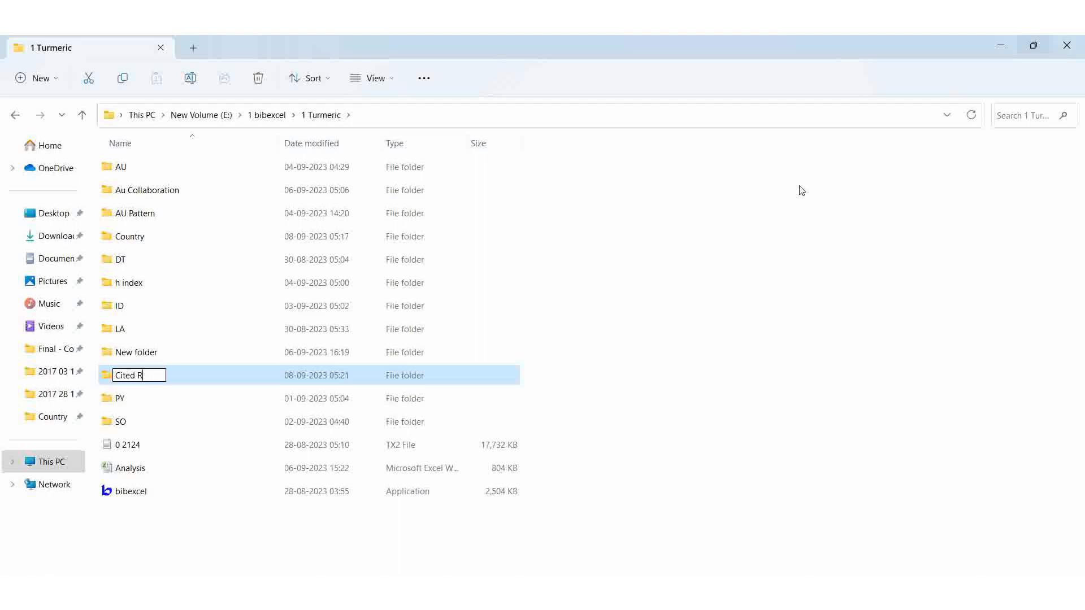
pyautogui.write('ef')
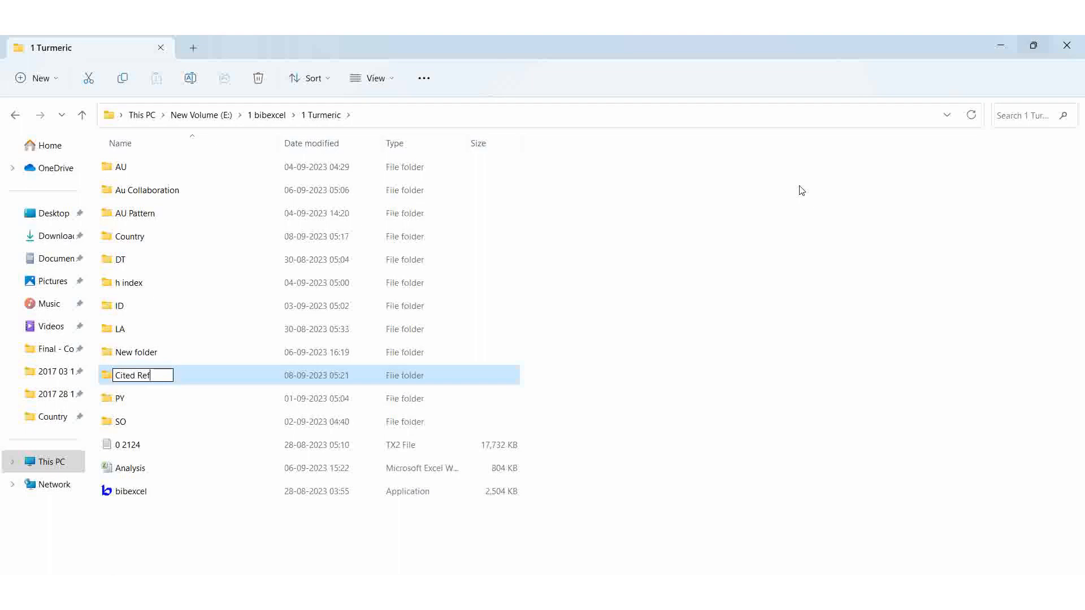
pyautogui.press('Return')
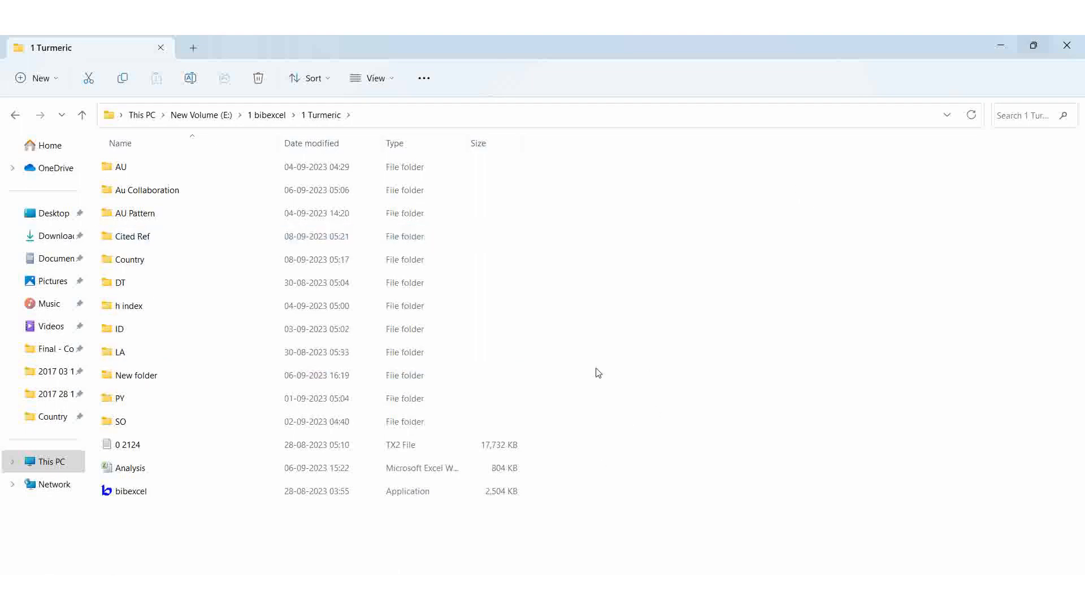
pyautogui.click(128, 445)
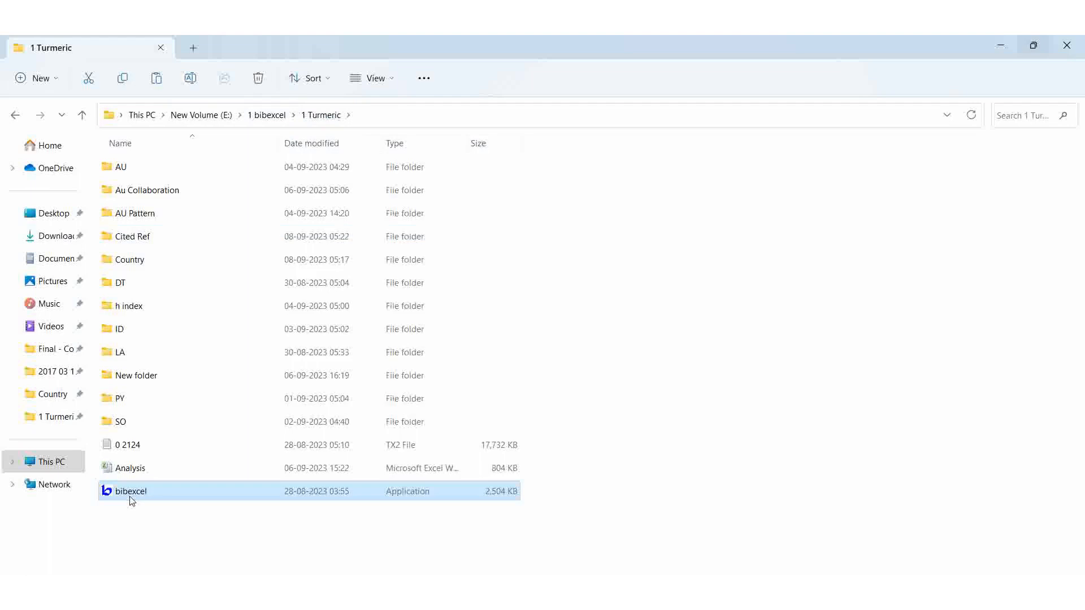
# Launch BibExcel and view the 0 2124.tx2 file from the Cited Ref folder in The List.
pyautogui.doubleClick(130, 490)
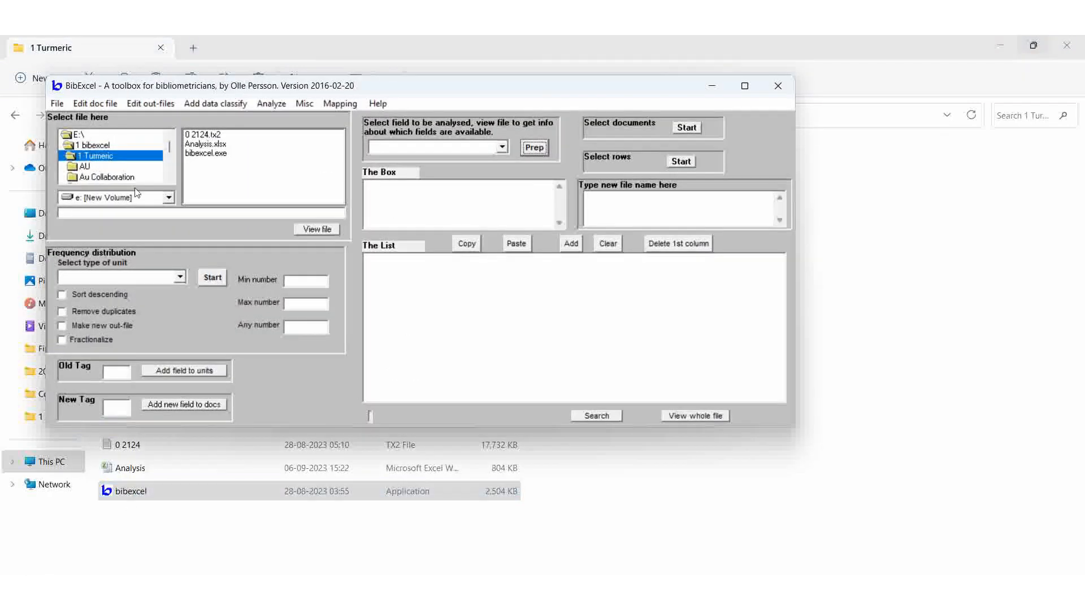
pyautogui.scroll(-3)
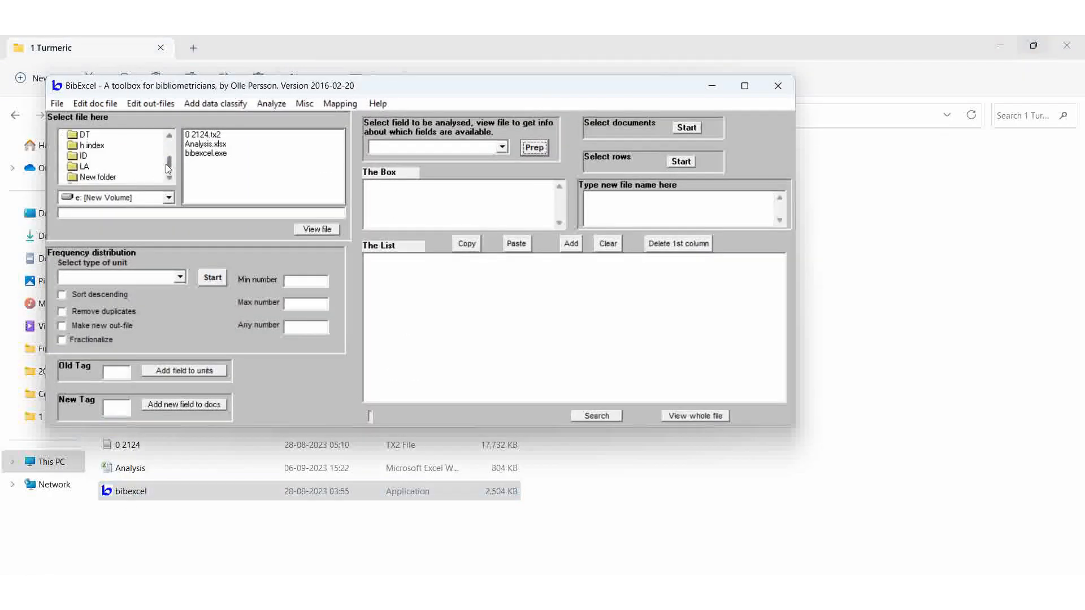
pyautogui.scroll(3)
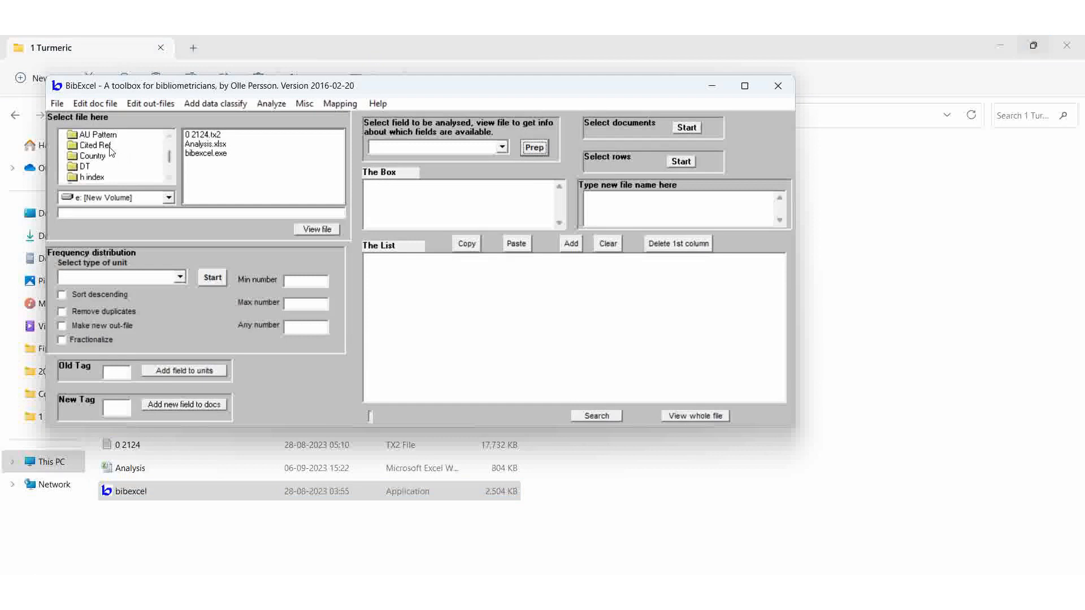
pyautogui.click(95, 146)
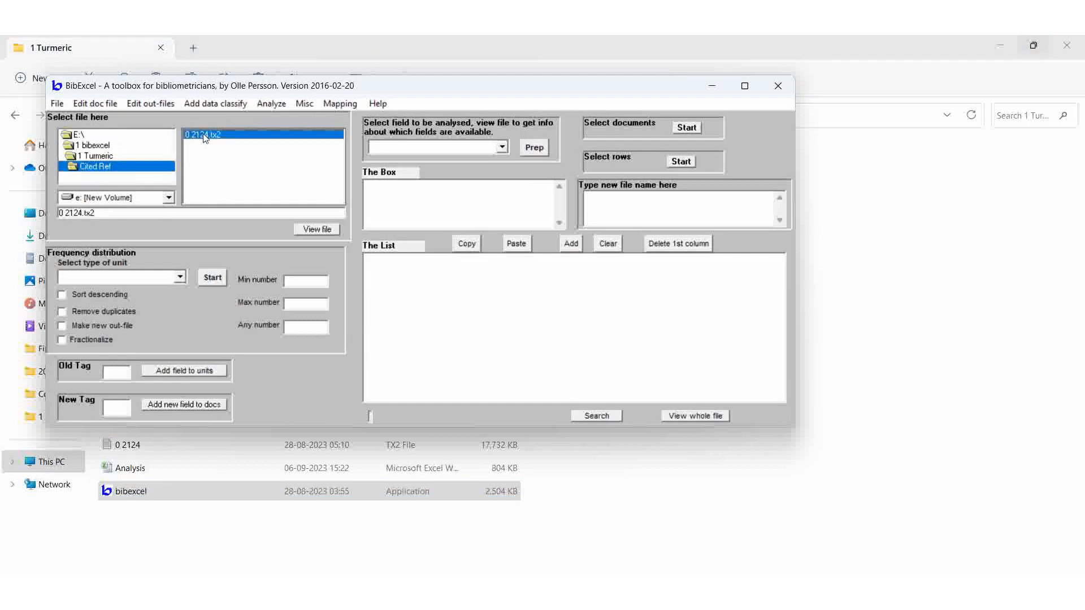
pyautogui.click(316, 230)
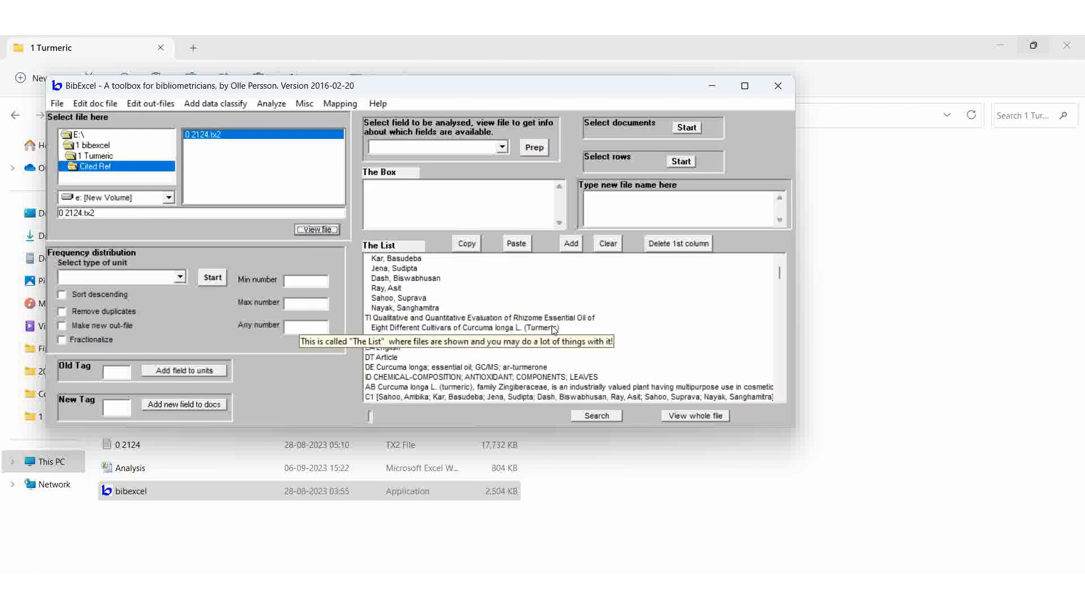
# Scroll through the listed record to its cited-reference entries.
pyautogui.scroll(-3)
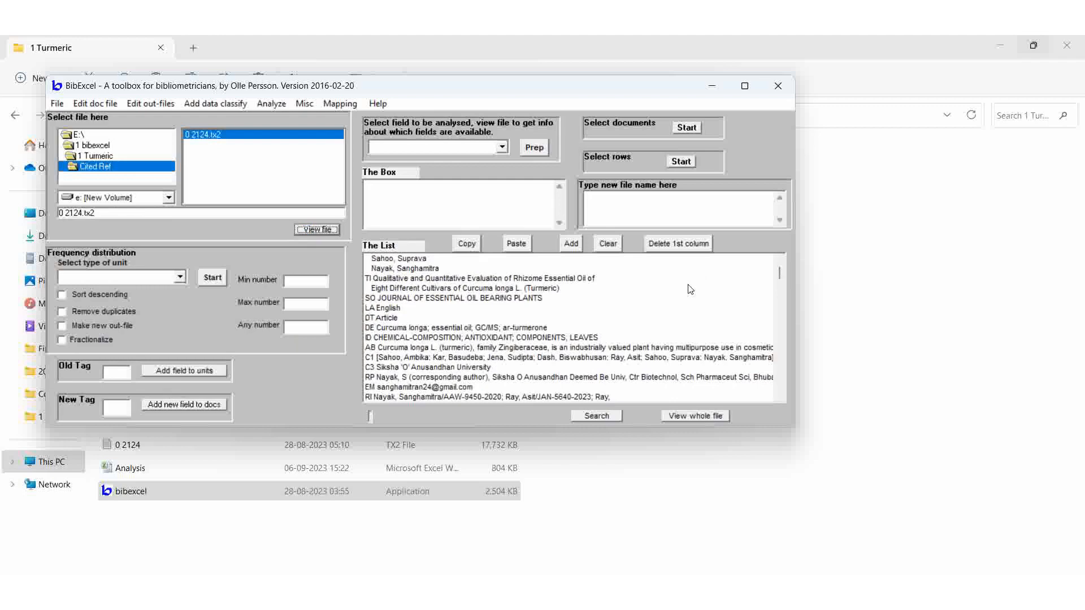
pyautogui.scroll(-3)
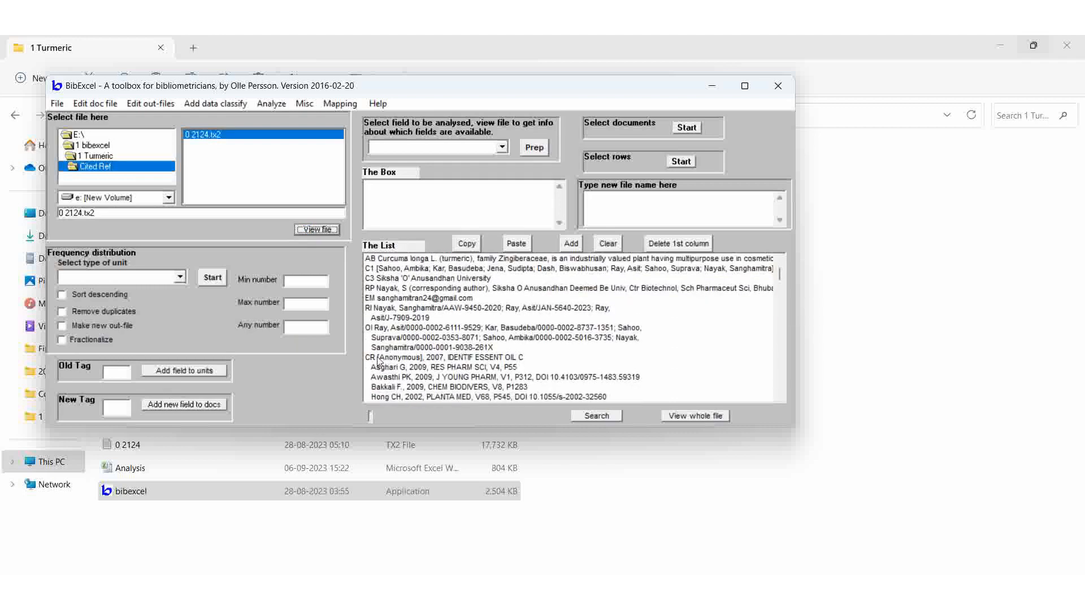
pyautogui.click(449, 357)
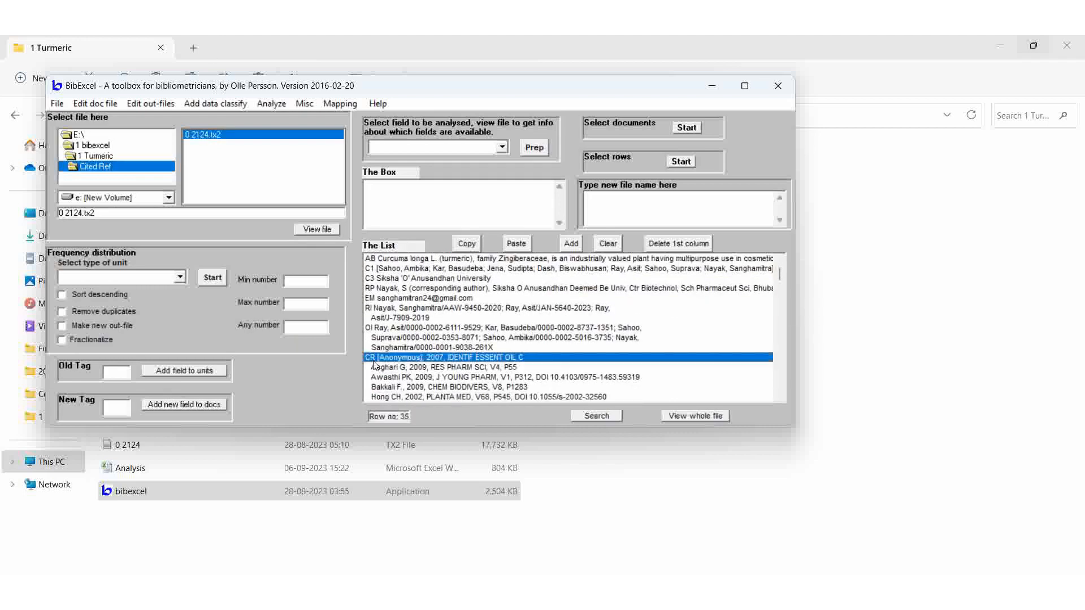
pyautogui.scroll(-3)
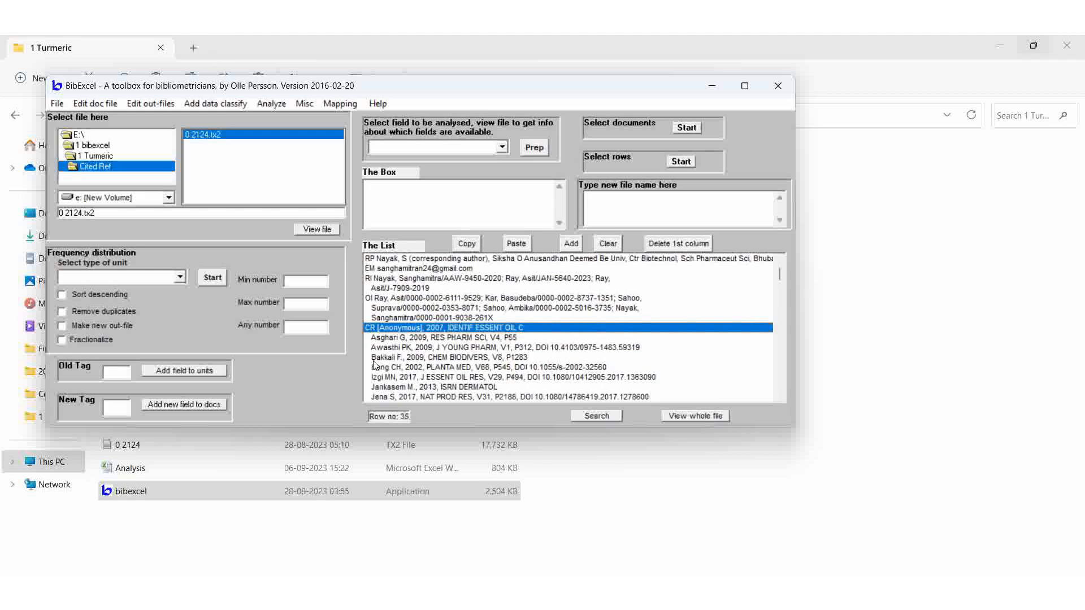
pyautogui.moveTo(306, 113)
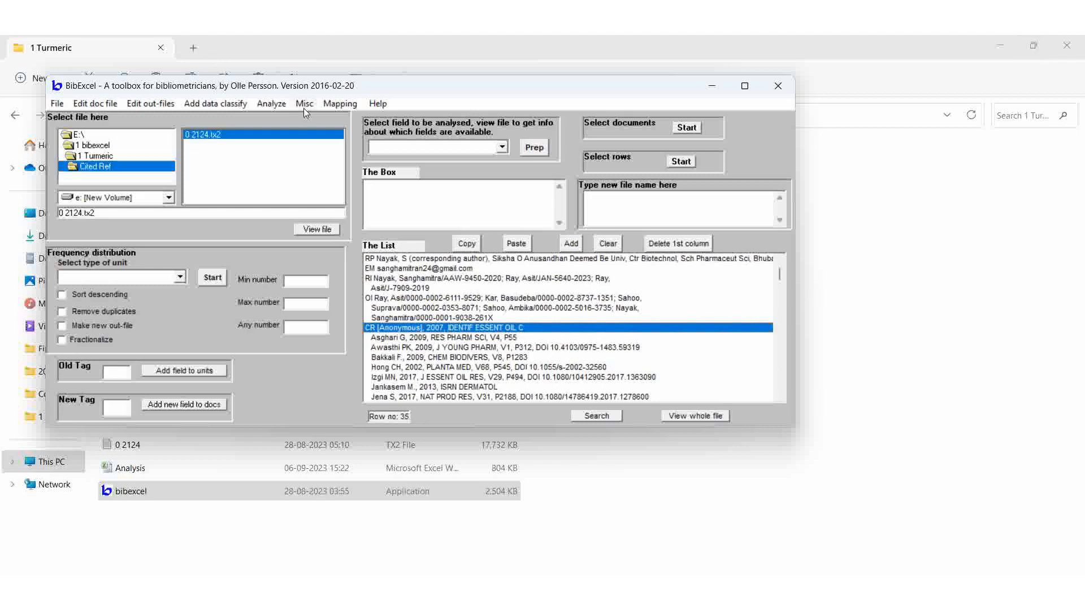
pyautogui.moveTo(374, 337)
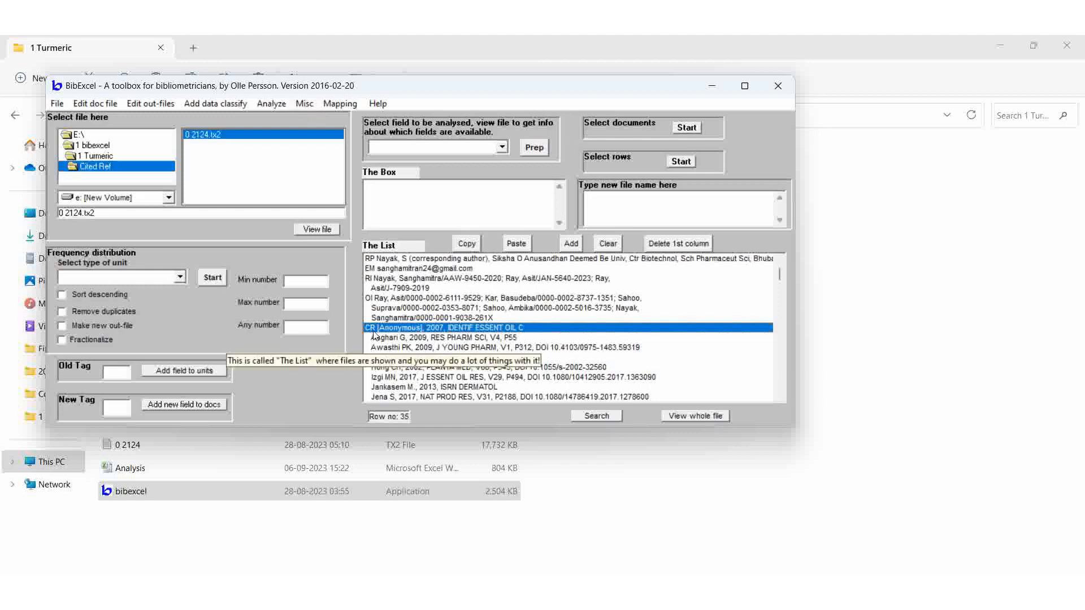
pyautogui.moveTo(302, 110)
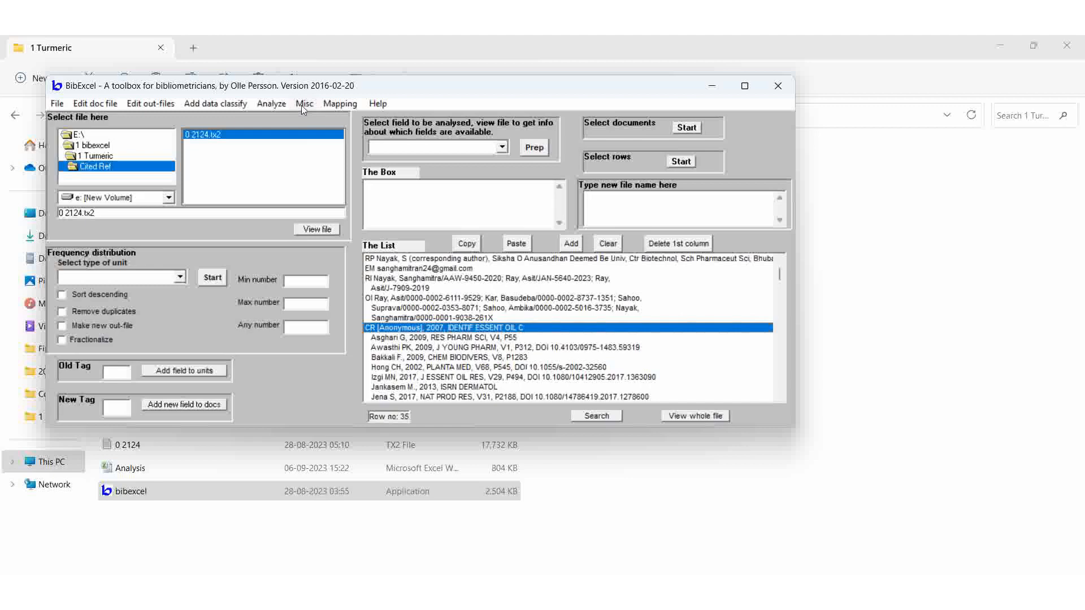
# Convert the Web of Science plain text to Dialog format via Misc, answering No to keeping DOIs.
pyautogui.click(304, 104)
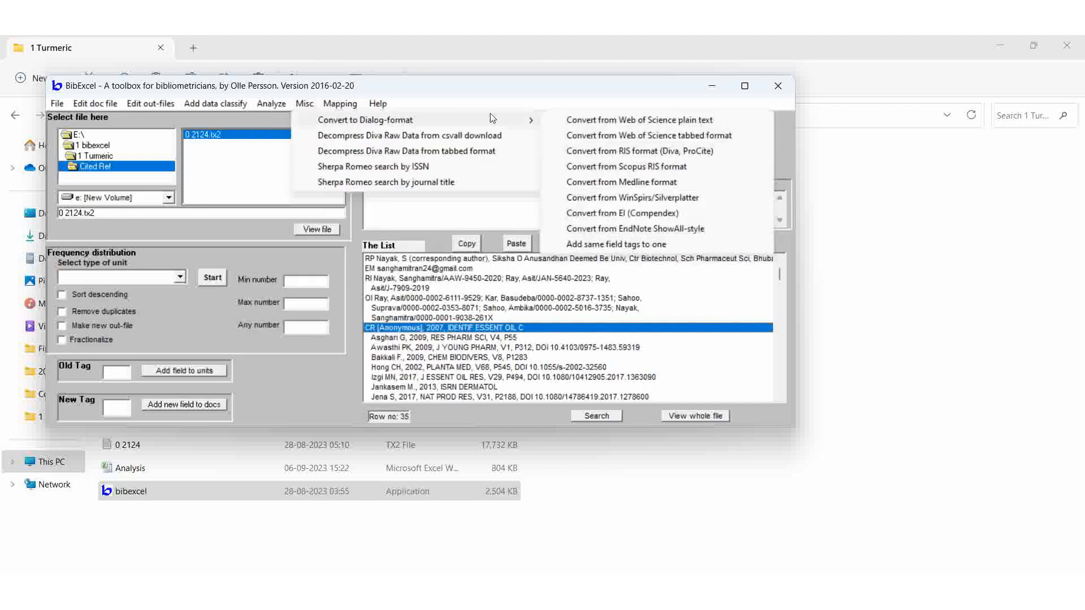
pyautogui.moveTo(621, 120)
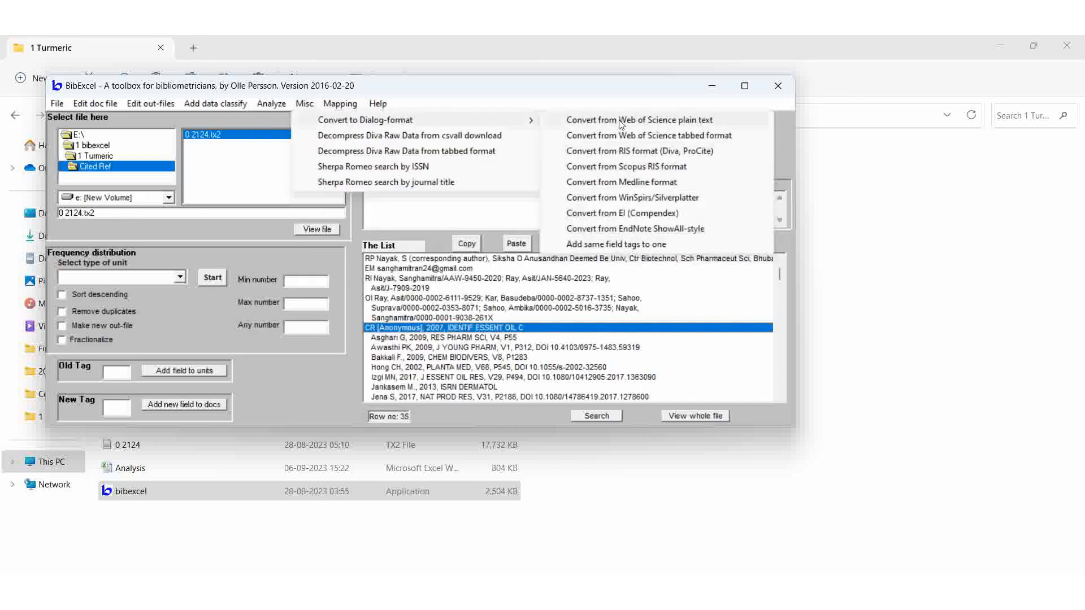
pyautogui.click(648, 120)
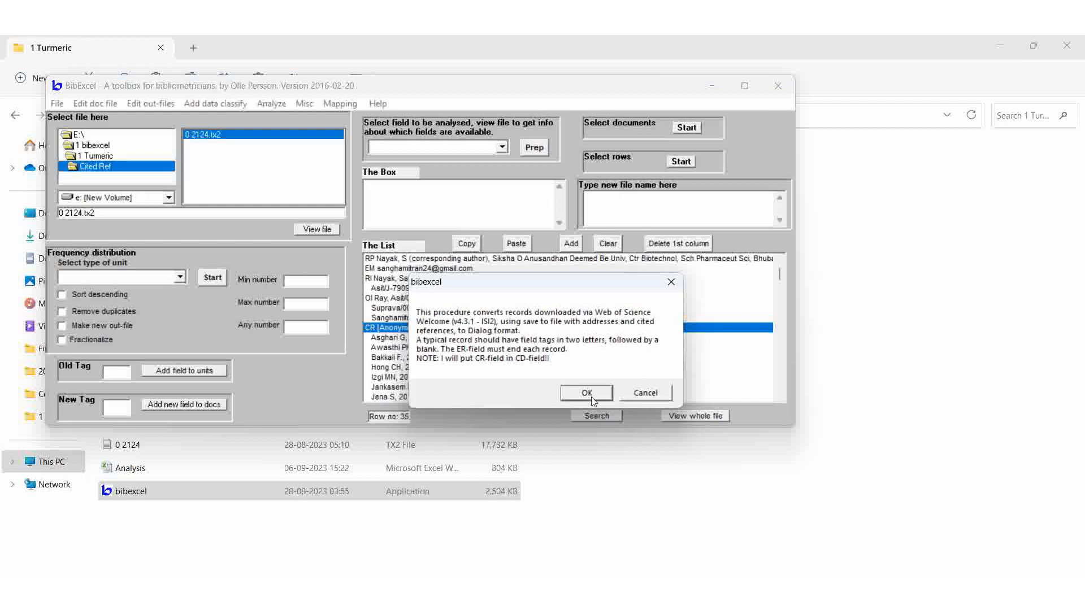
pyautogui.moveTo(443, 367)
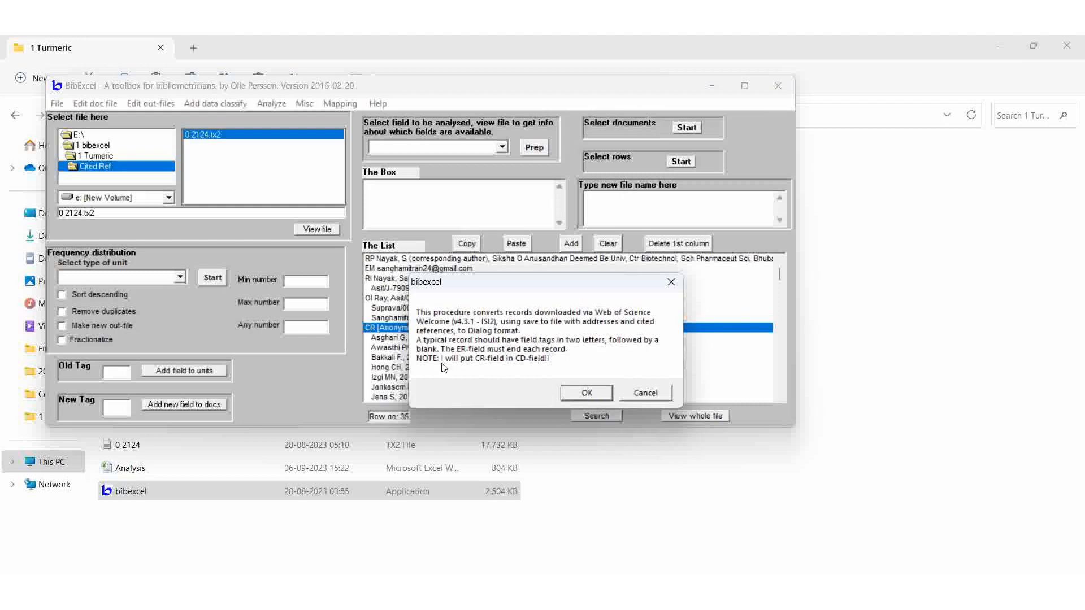
pyautogui.moveTo(518, 365)
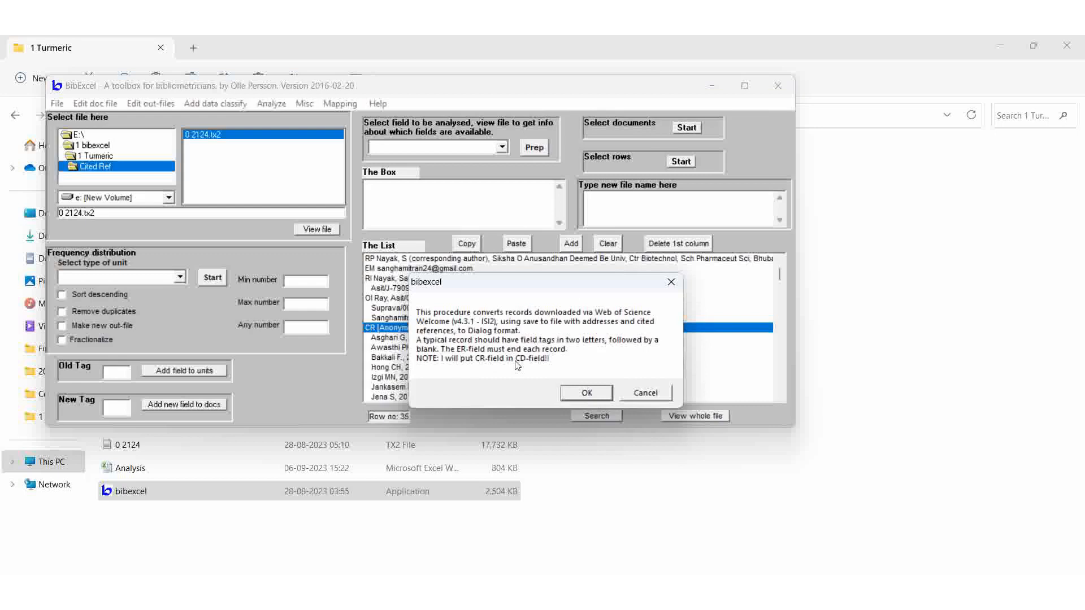
pyautogui.moveTo(527, 367)
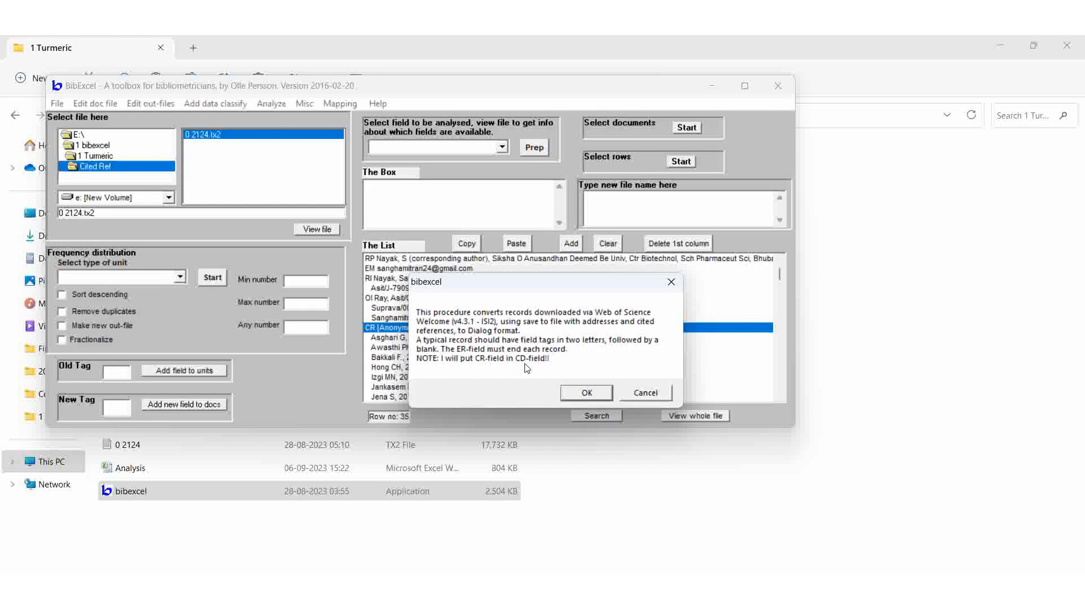
pyautogui.moveTo(579, 396)
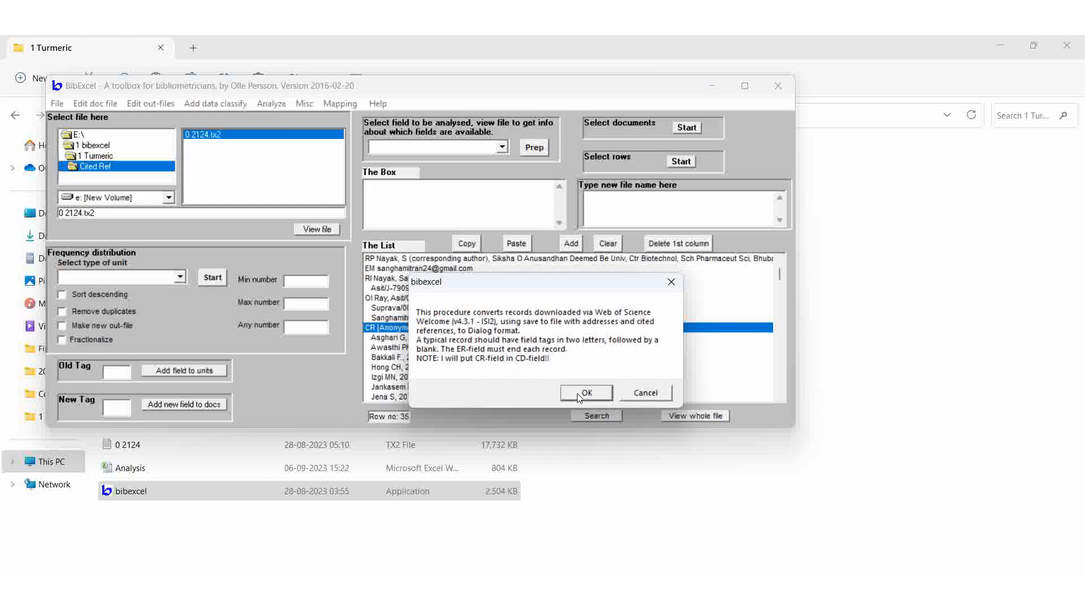
pyautogui.moveTo(561, 384)
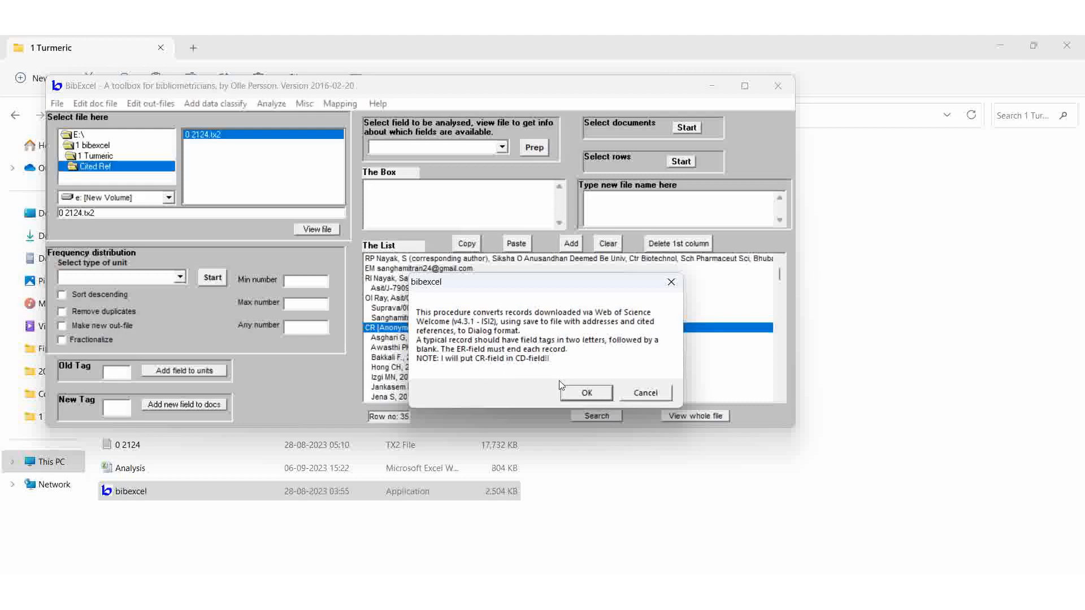
pyautogui.moveTo(485, 368)
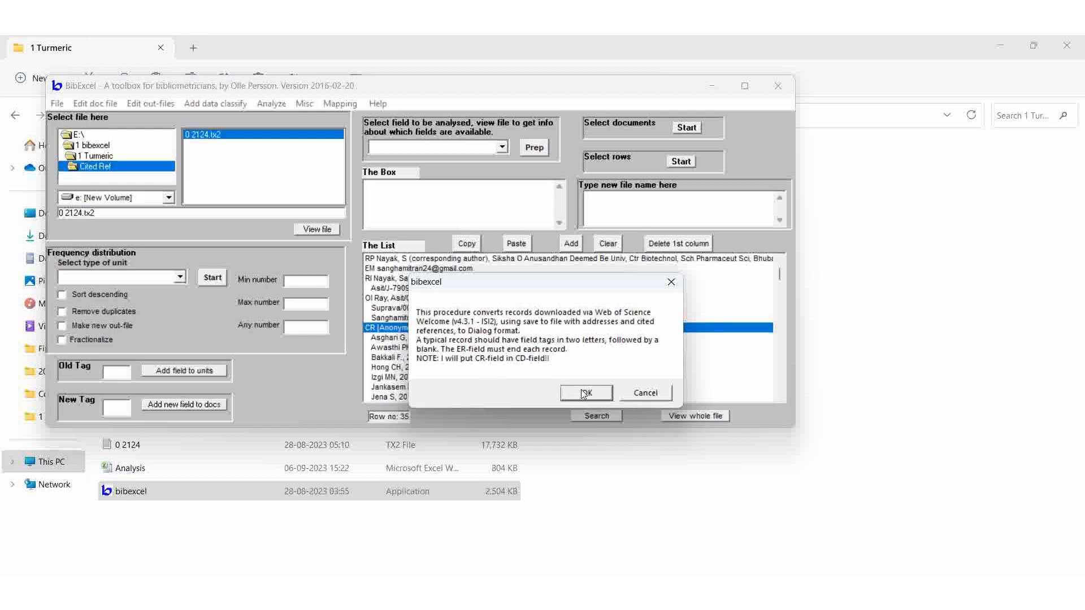
pyautogui.click(585, 393)
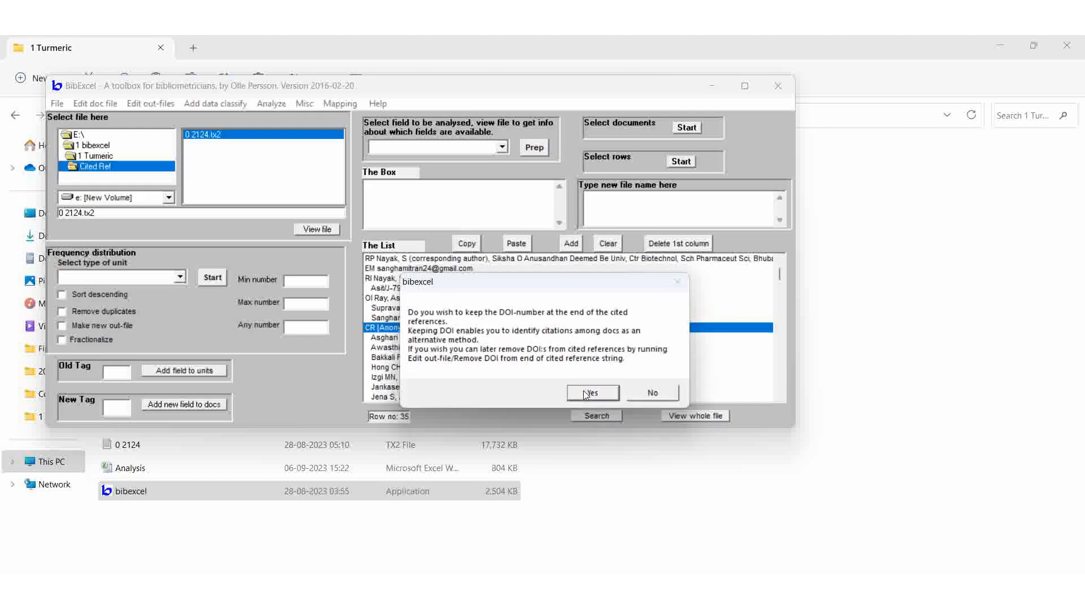
pyautogui.moveTo(651, 393)
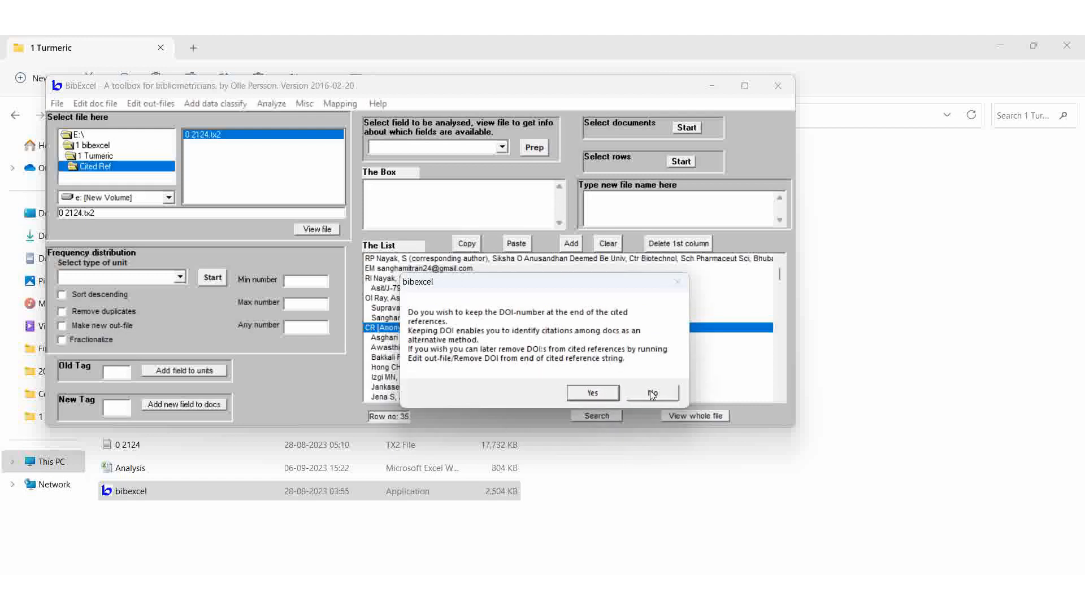
pyautogui.click(651, 393)
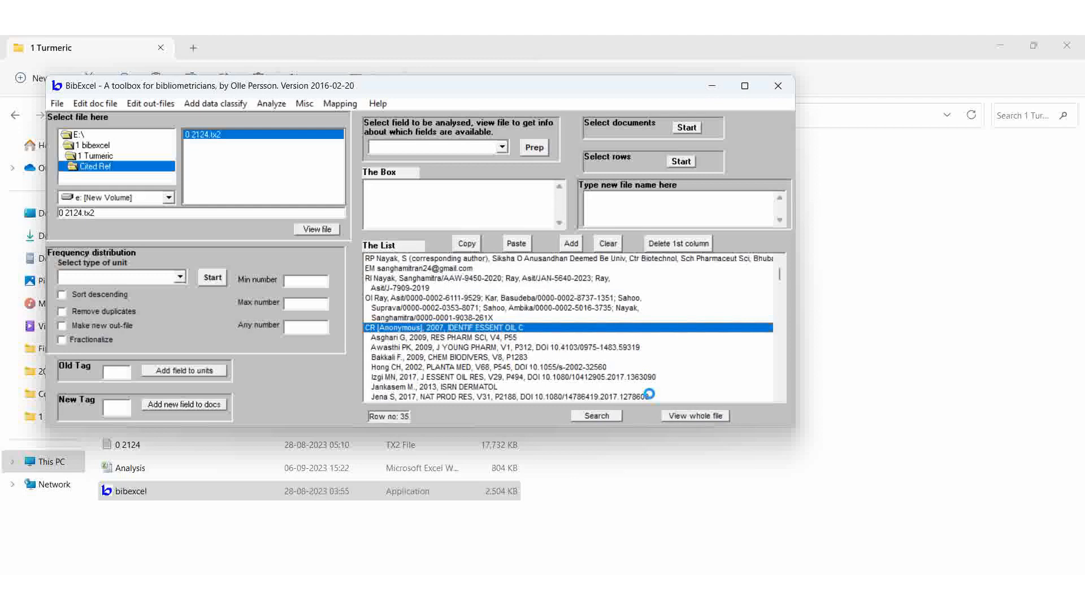
pyautogui.moveTo(621, 352)
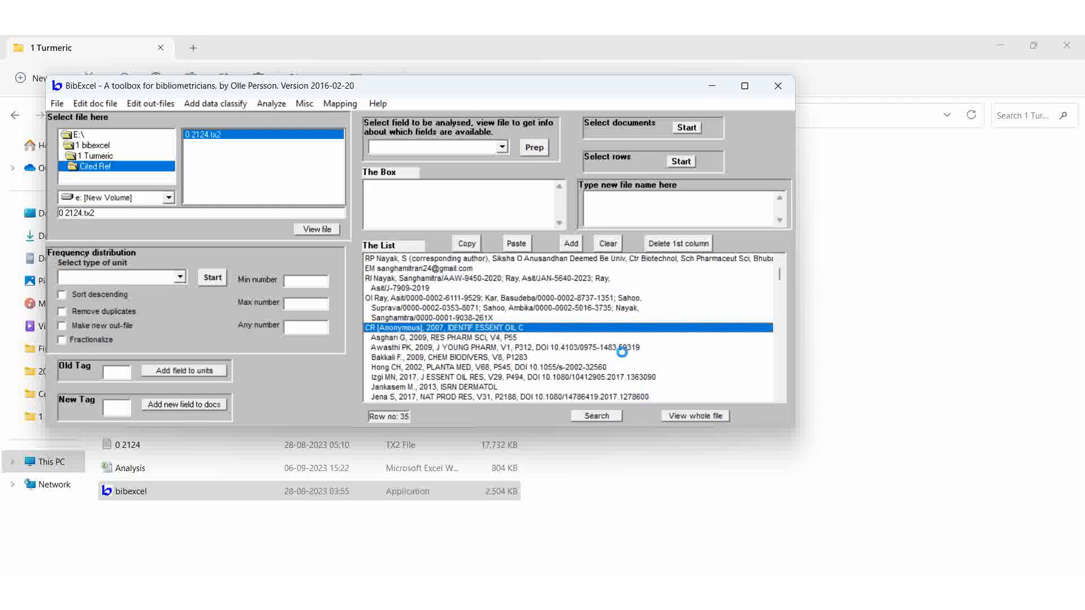
# View the converted 0 2124.doc records and enter cd as the Old Tag to analyse.
pyautogui.click(206, 134)
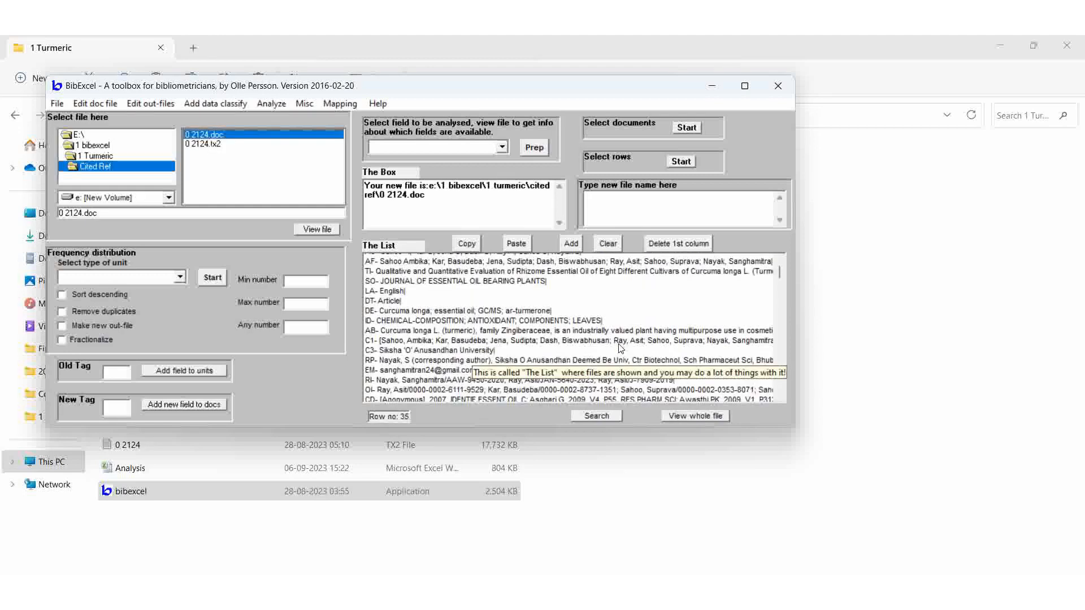
pyautogui.scroll(-3)
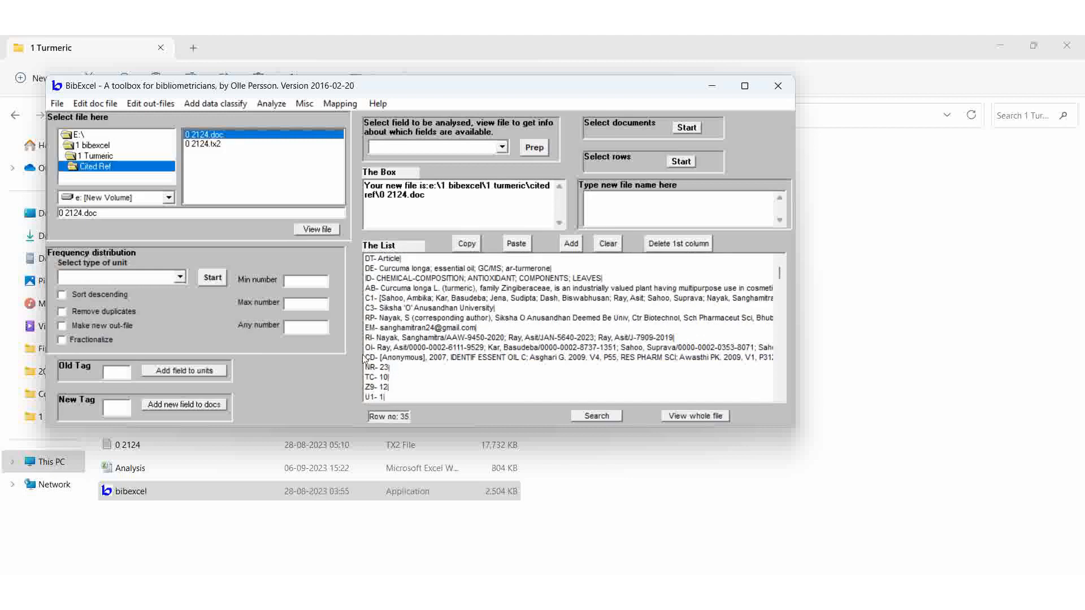
pyautogui.moveTo(158, 379)
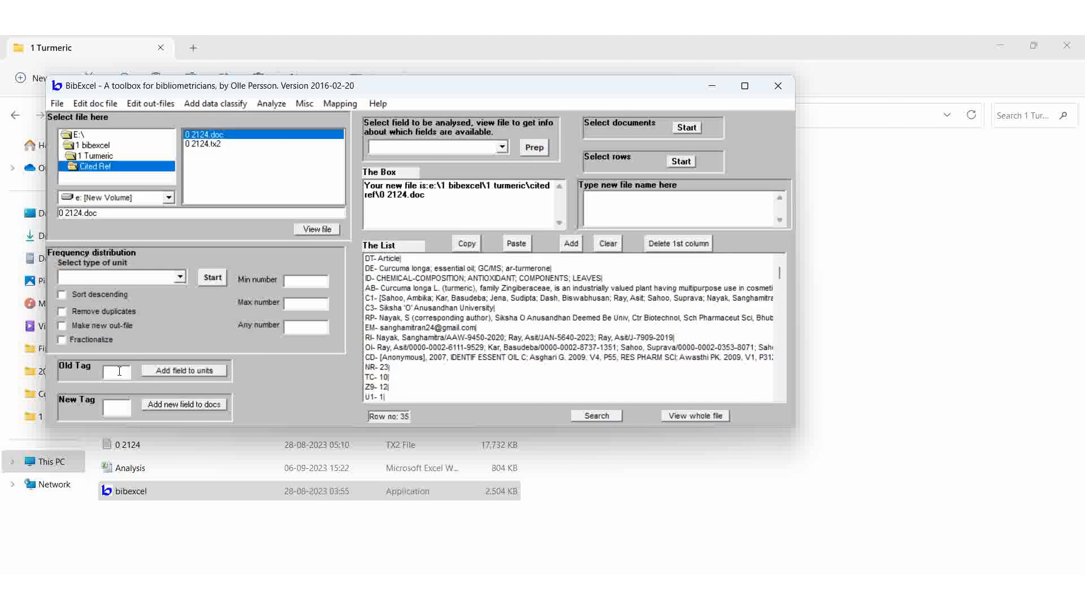
pyautogui.write('cd')
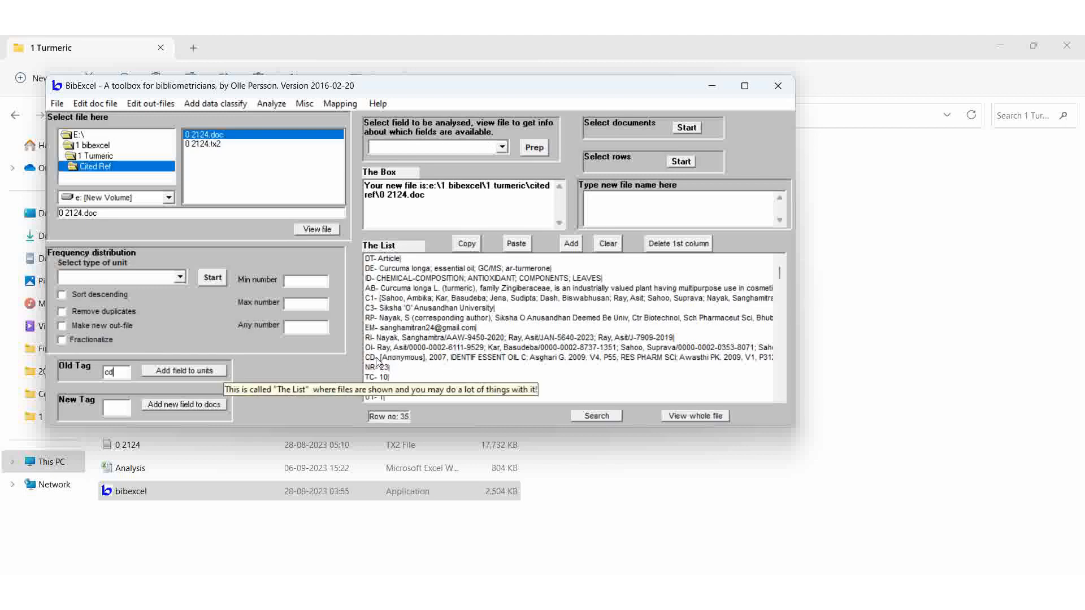
pyautogui.click(567, 358)
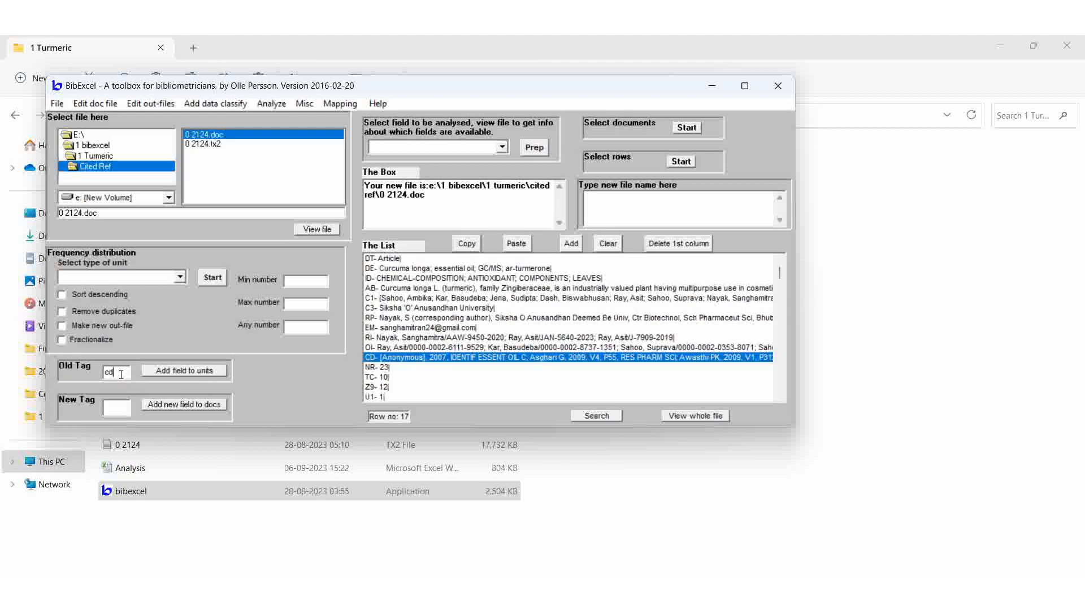
pyautogui.click(501, 147)
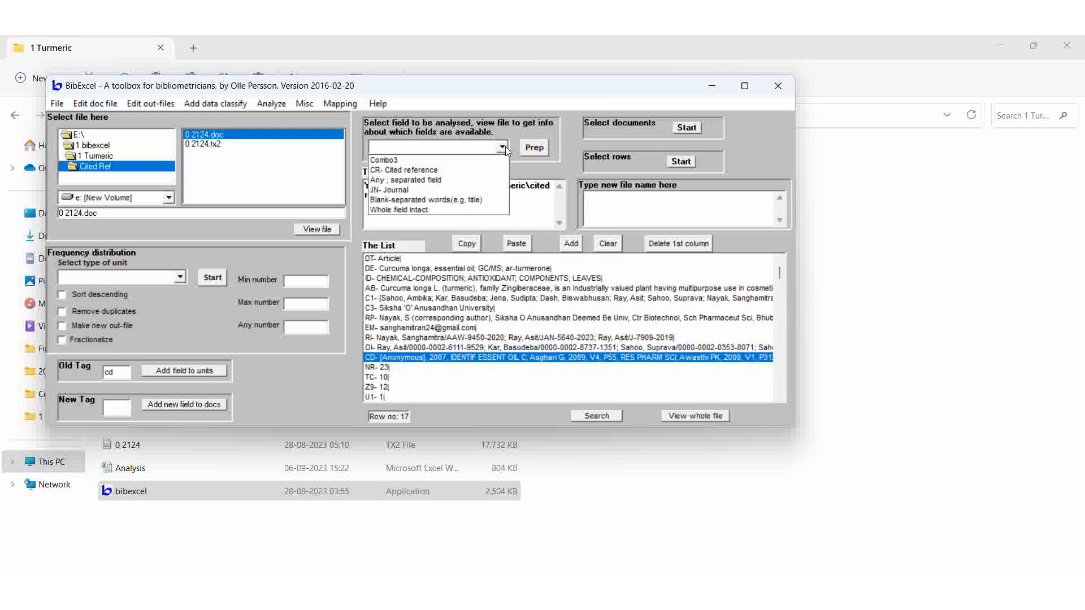
pyautogui.moveTo(418, 181)
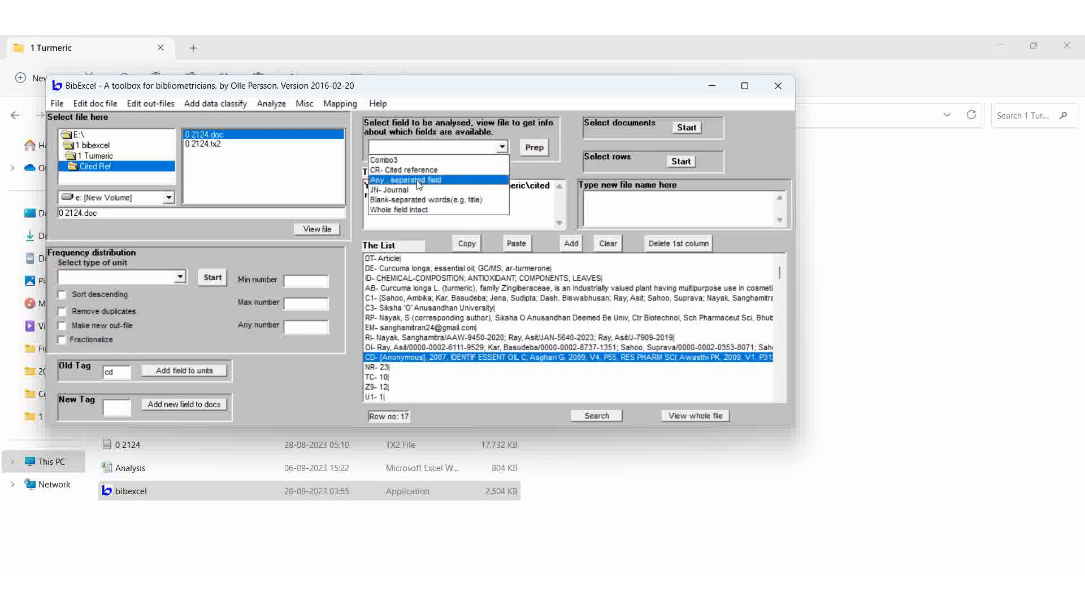
# Prep the 0 2124.out file with 'Any ; separated field', letting the units be sorted.
pyautogui.click(406, 180)
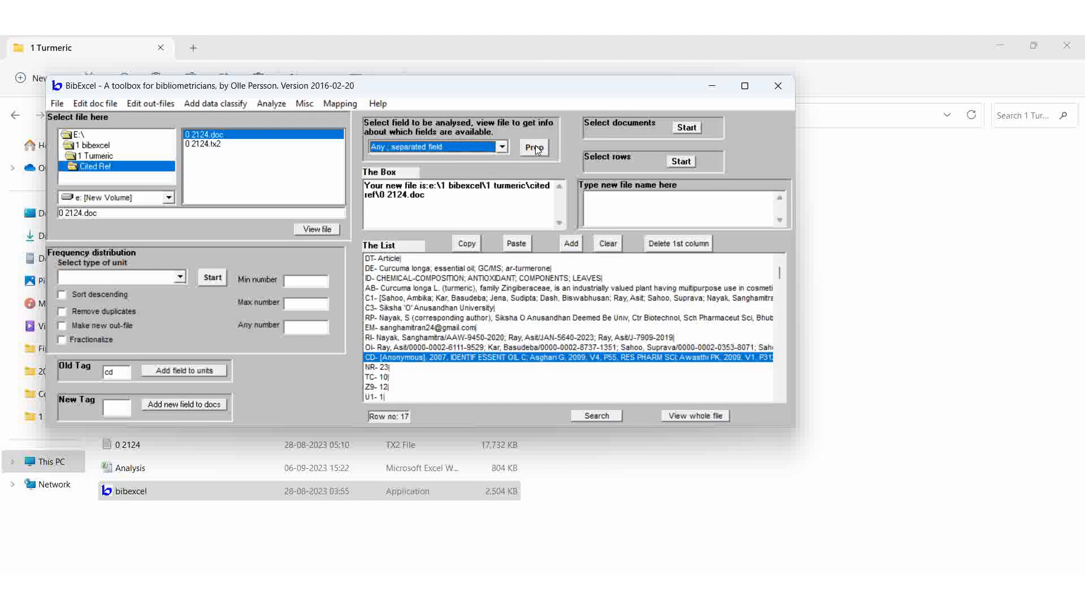
pyautogui.click(534, 147)
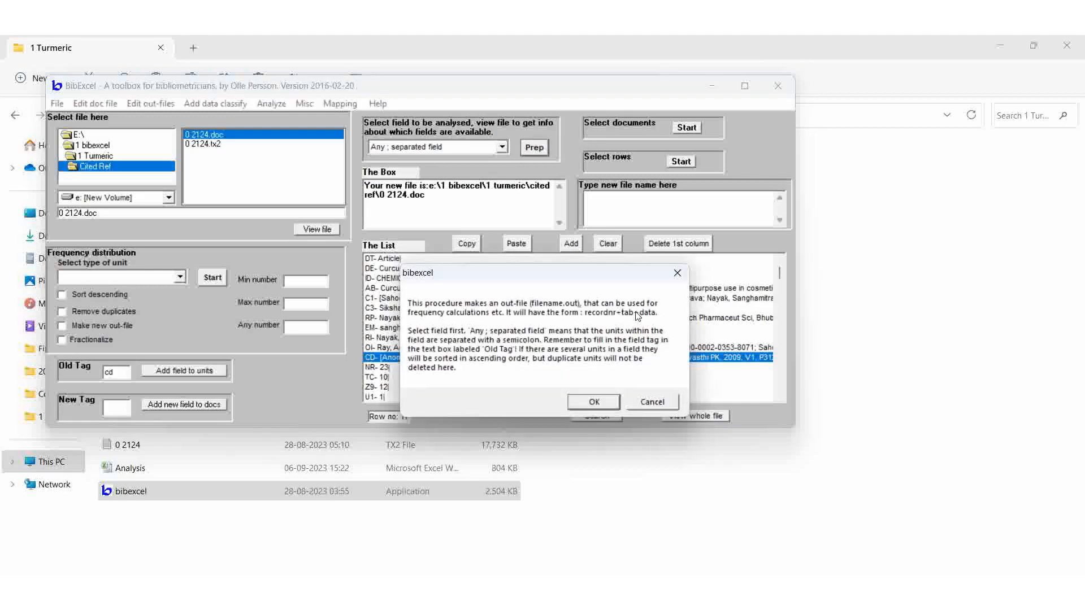
pyautogui.click(592, 402)
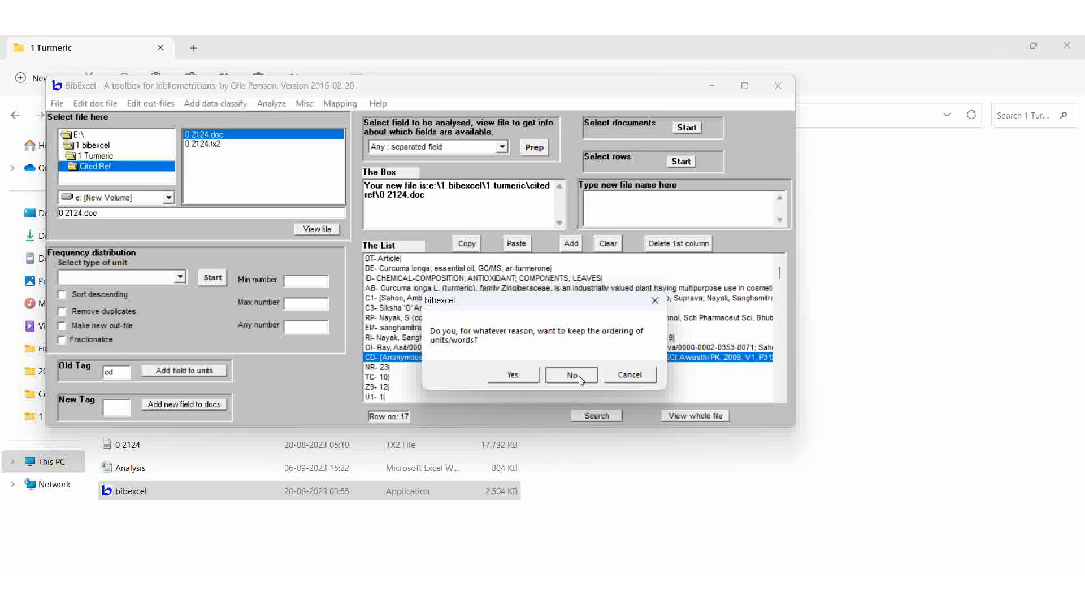
pyautogui.click(570, 374)
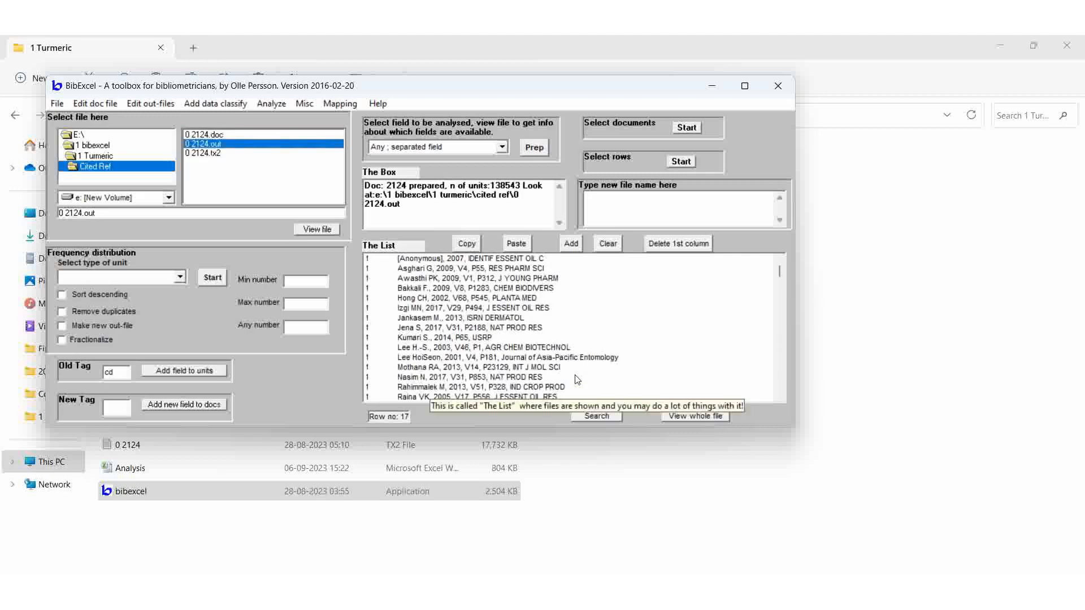
pyautogui.scroll(-3)
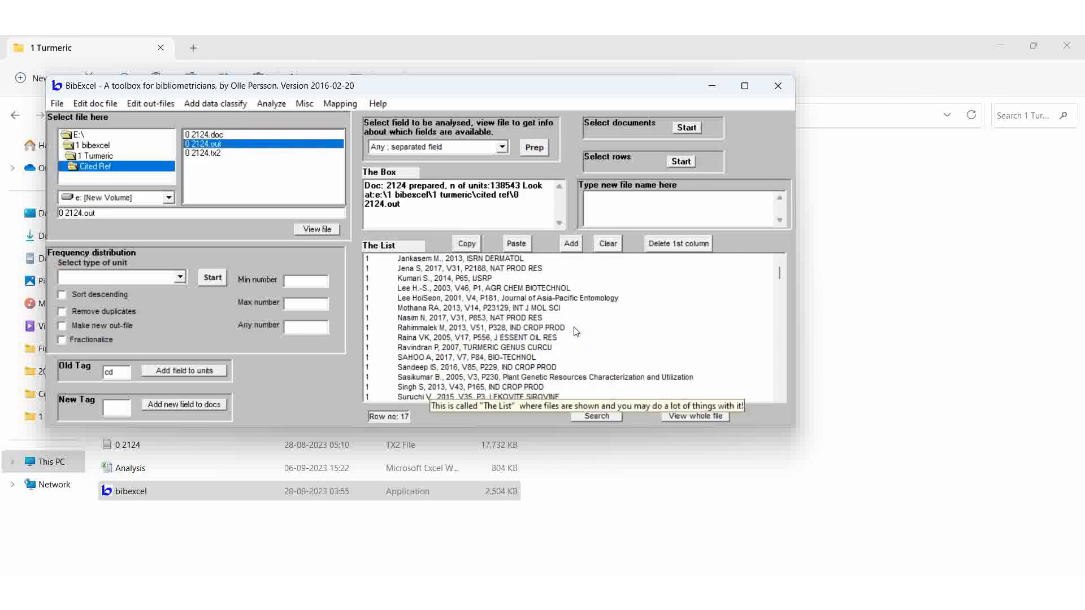
pyautogui.moveTo(603, 331)
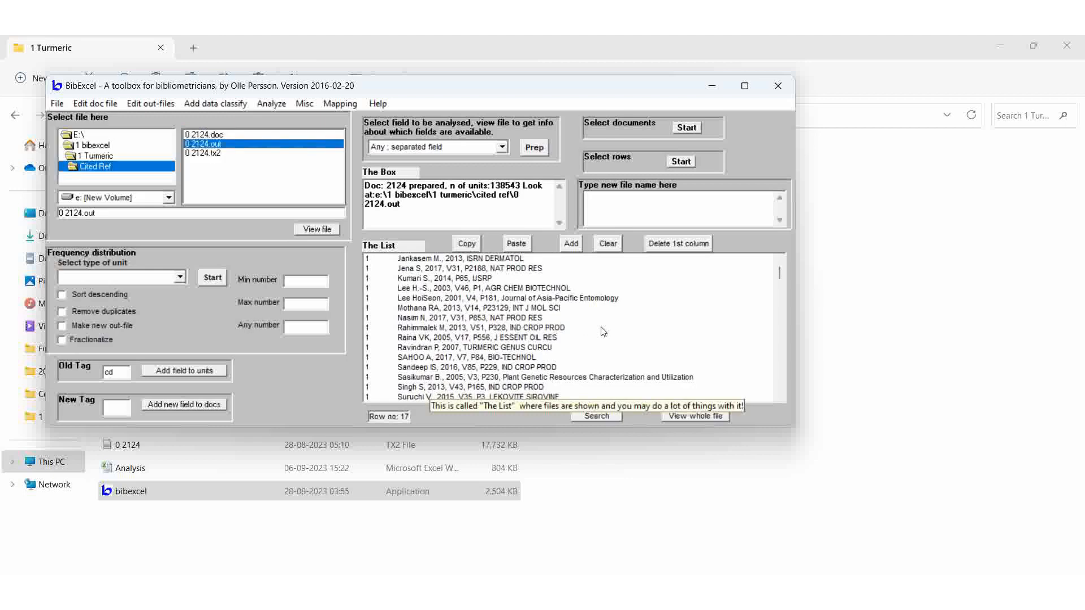
pyautogui.scroll(3)
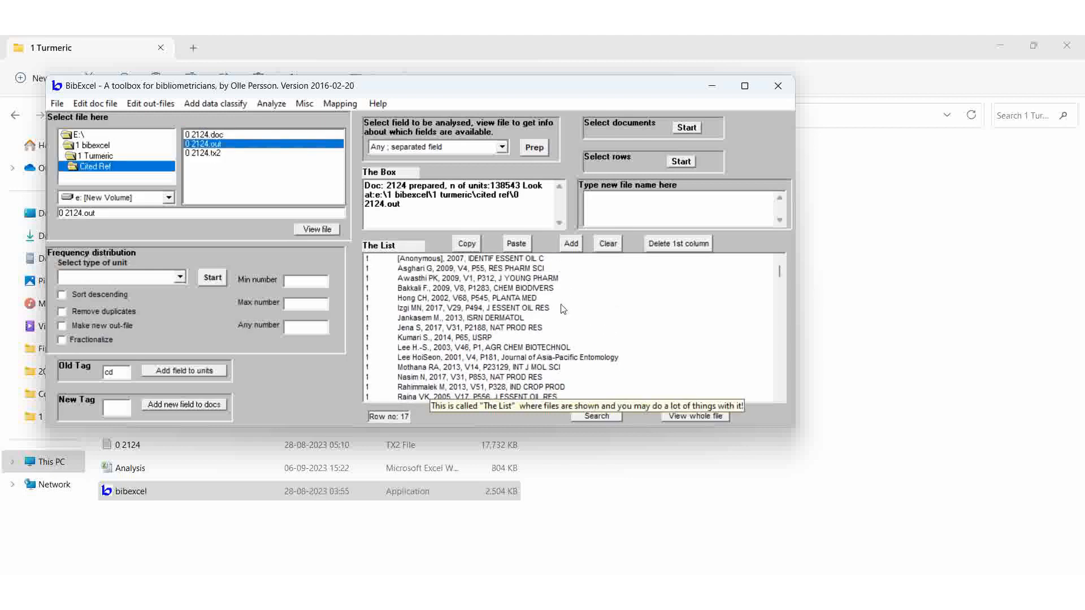
pyautogui.moveTo(526, 264)
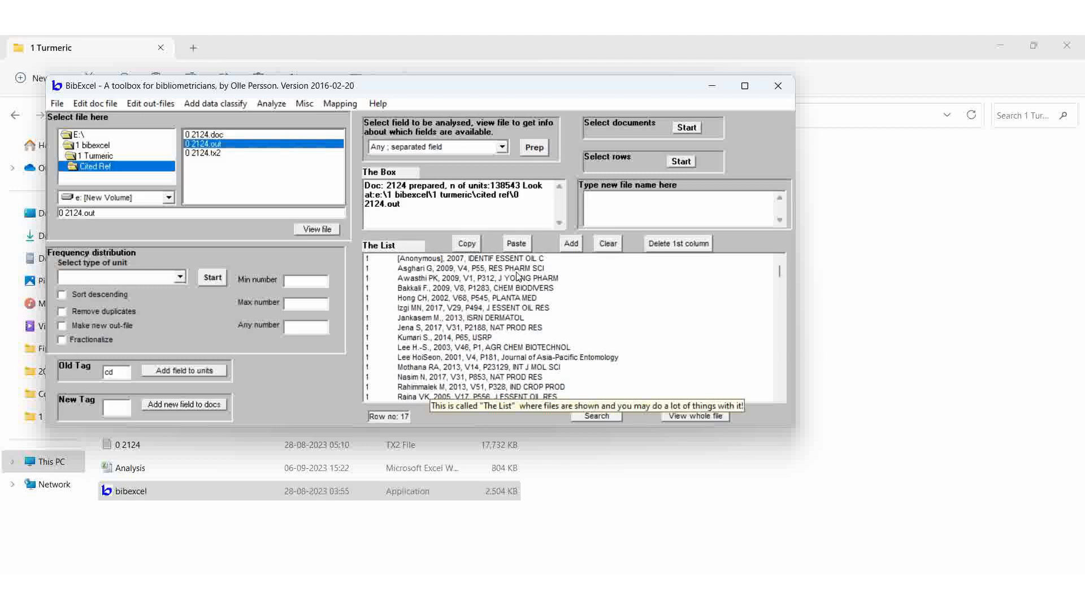
pyautogui.moveTo(588, 314)
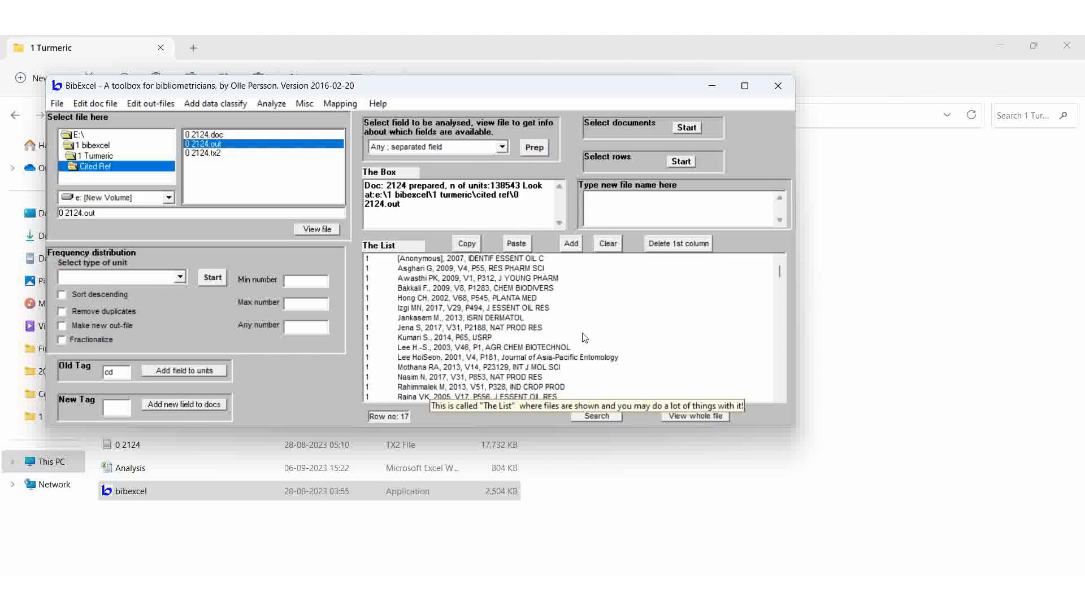
pyautogui.moveTo(498, 327)
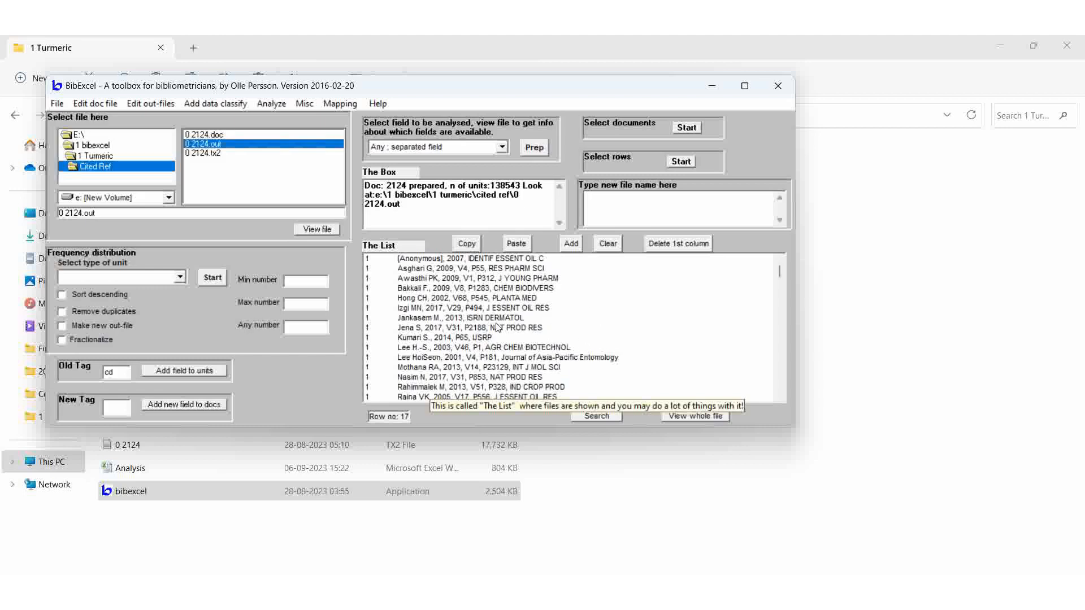
pyautogui.moveTo(221, 156)
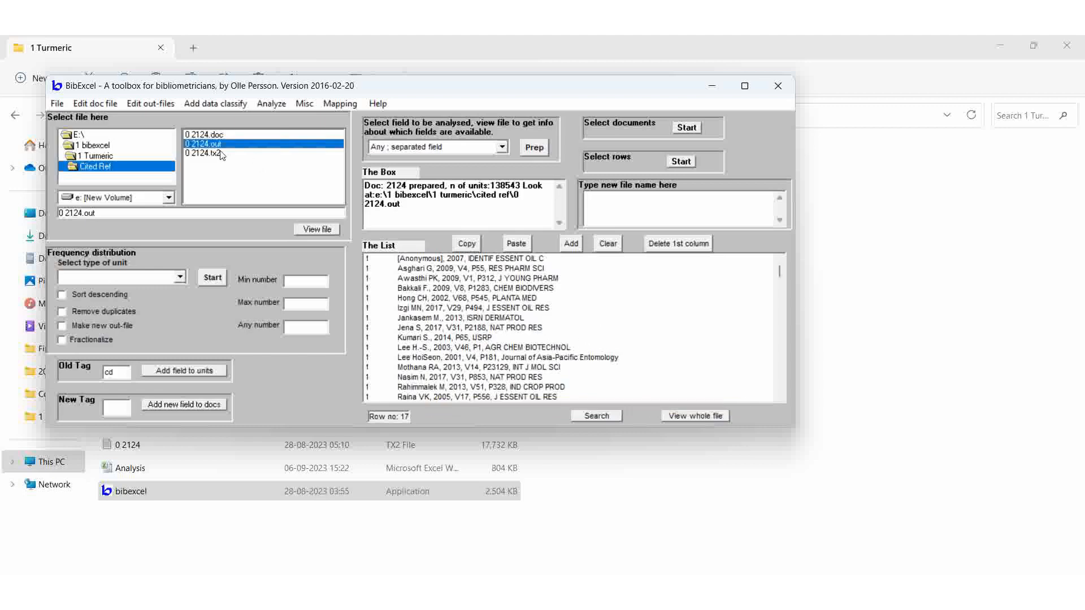
pyautogui.moveTo(98, 216)
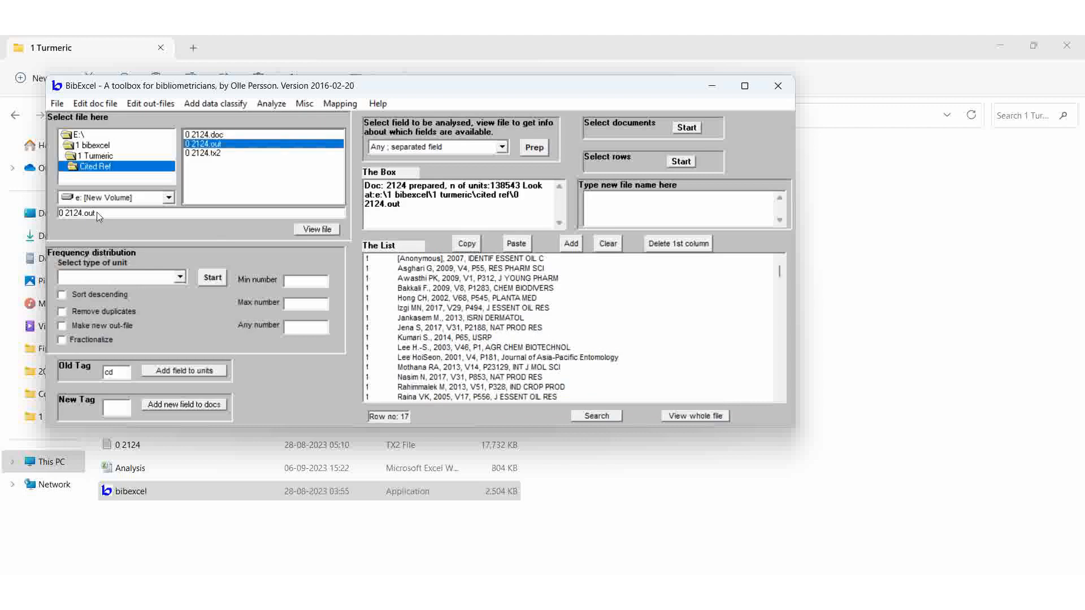
pyautogui.moveTo(132, 108)
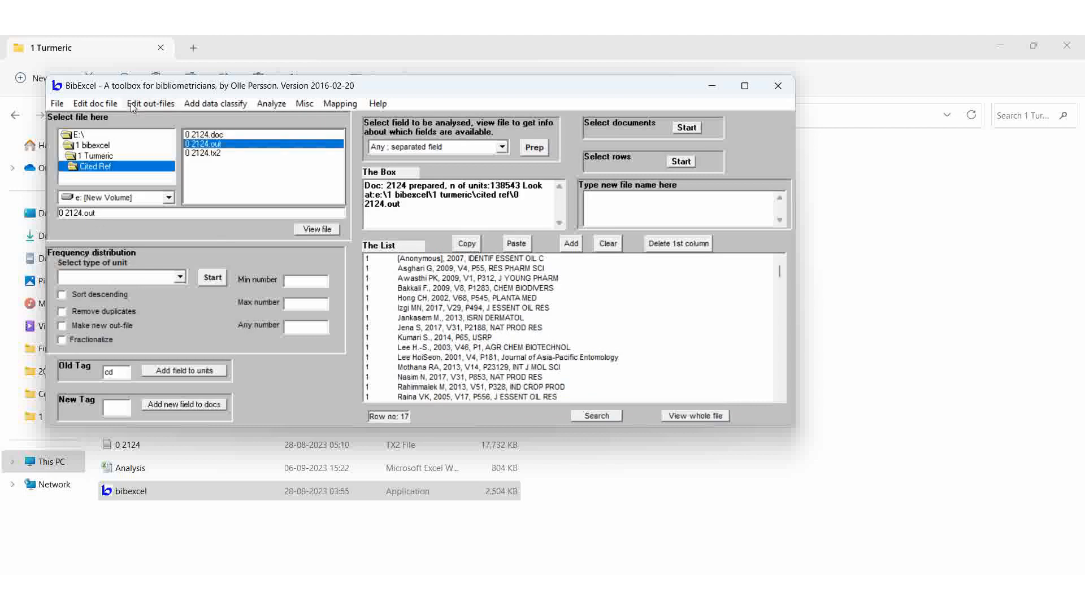
# Open Edit out-files for the cited-reference case conversion.
pyautogui.click(150, 104)
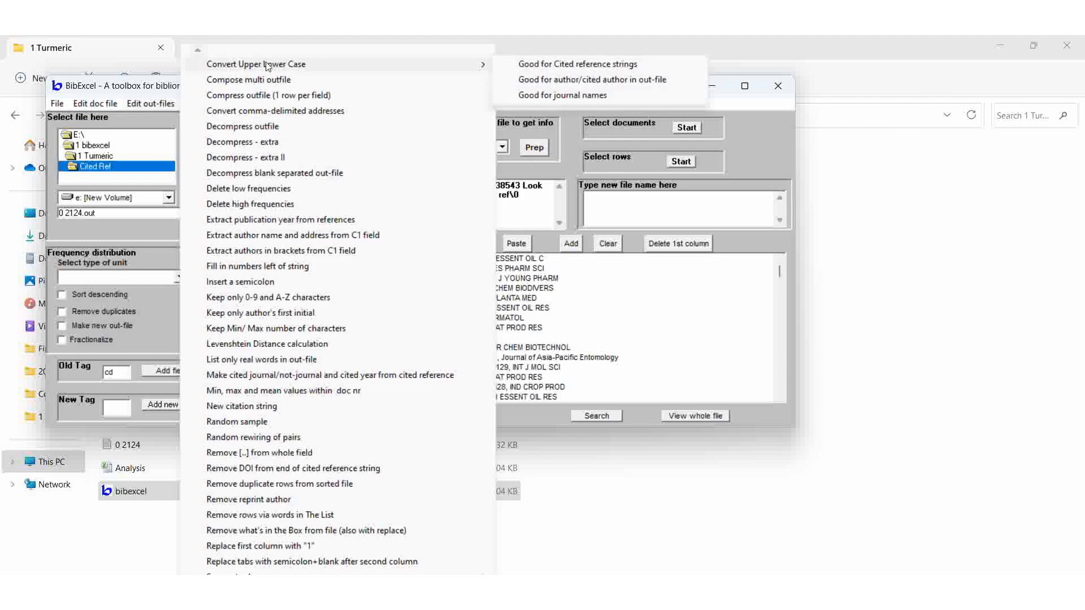
pyautogui.moveTo(533, 69)
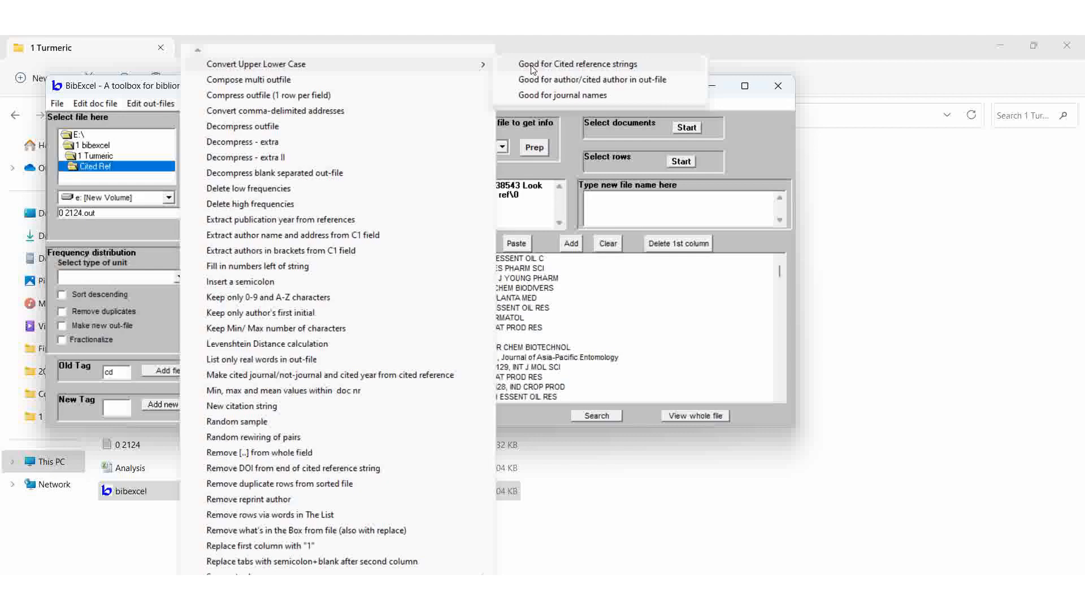
pyautogui.moveTo(542, 79)
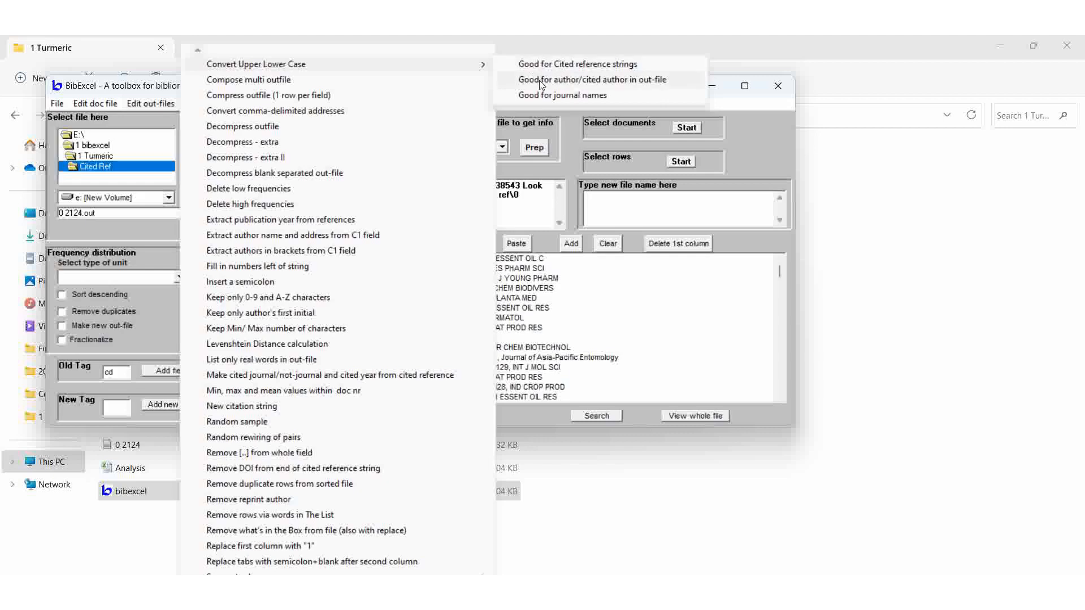
pyautogui.moveTo(560, 95)
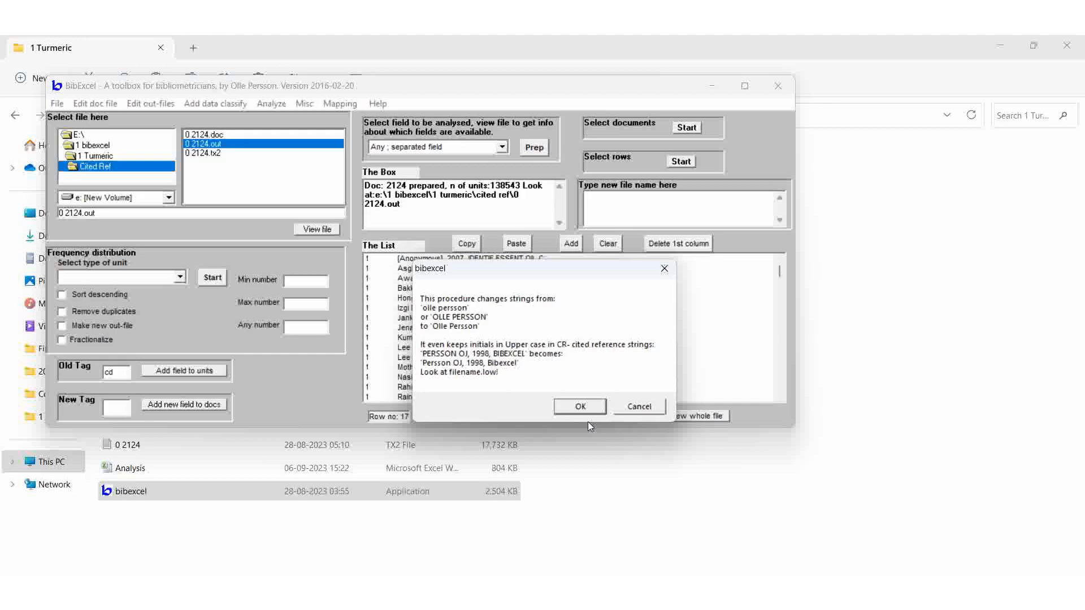
pyautogui.moveTo(460, 367)
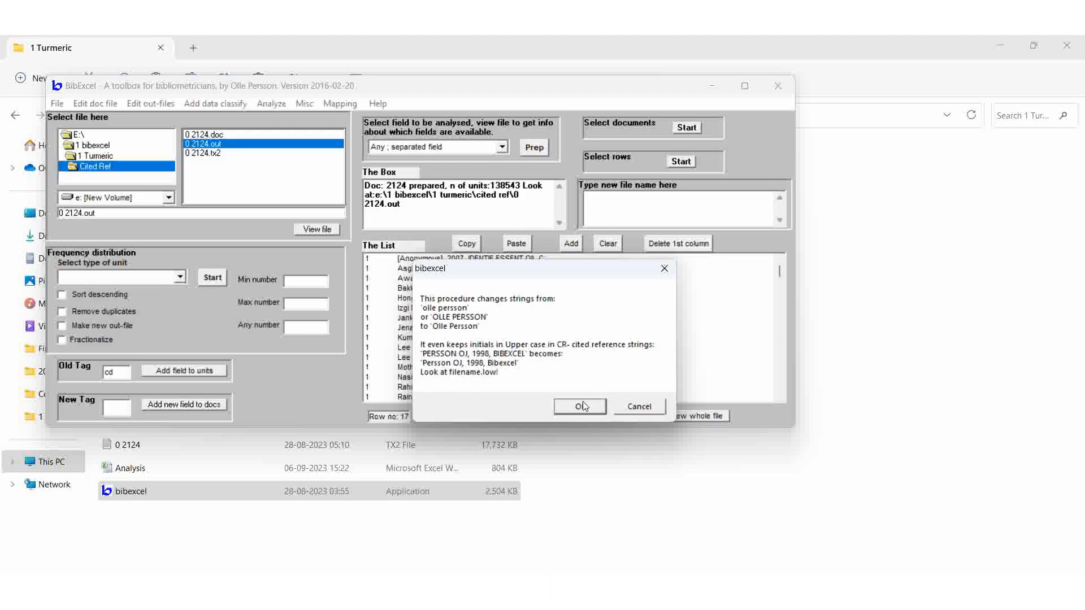
pyautogui.moveTo(570, 414)
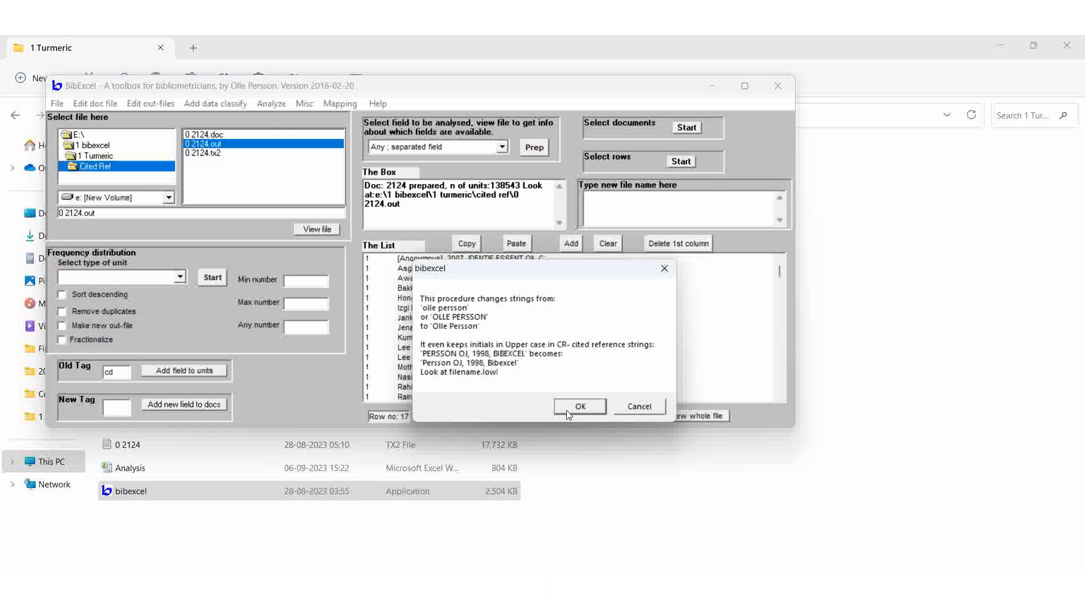
# Run the conversion to create 0 2124.low with title-case references and review it in The List.
pyautogui.click(579, 407)
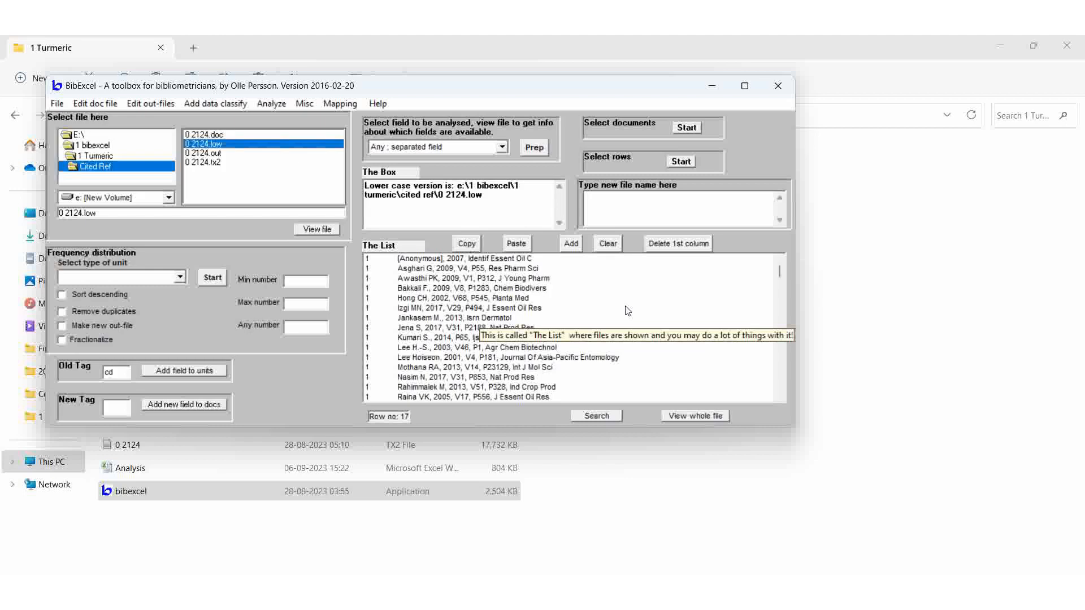
pyautogui.moveTo(489, 270)
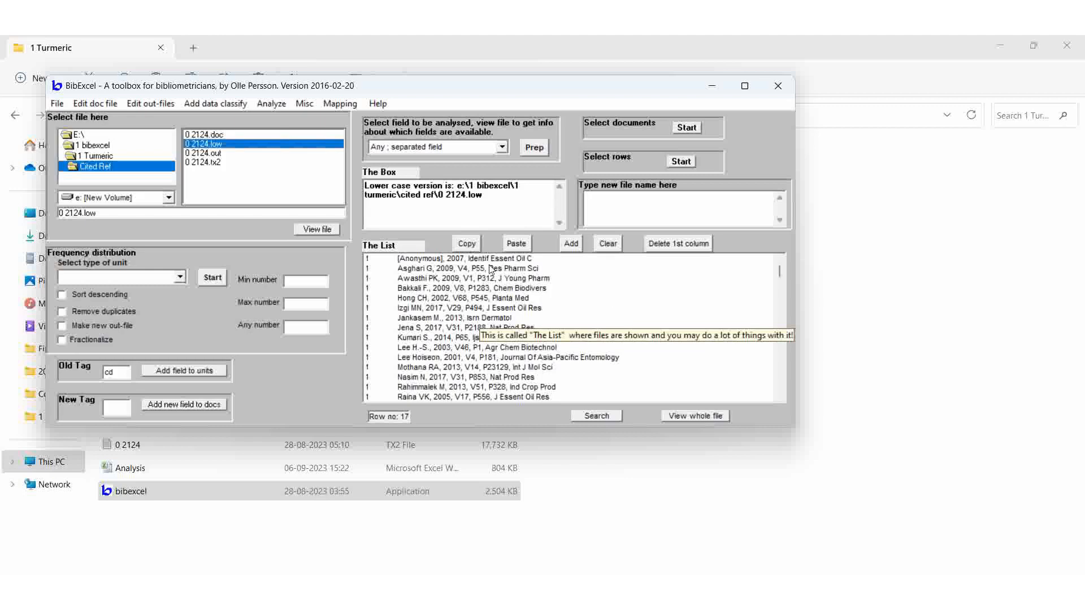
pyautogui.moveTo(600, 371)
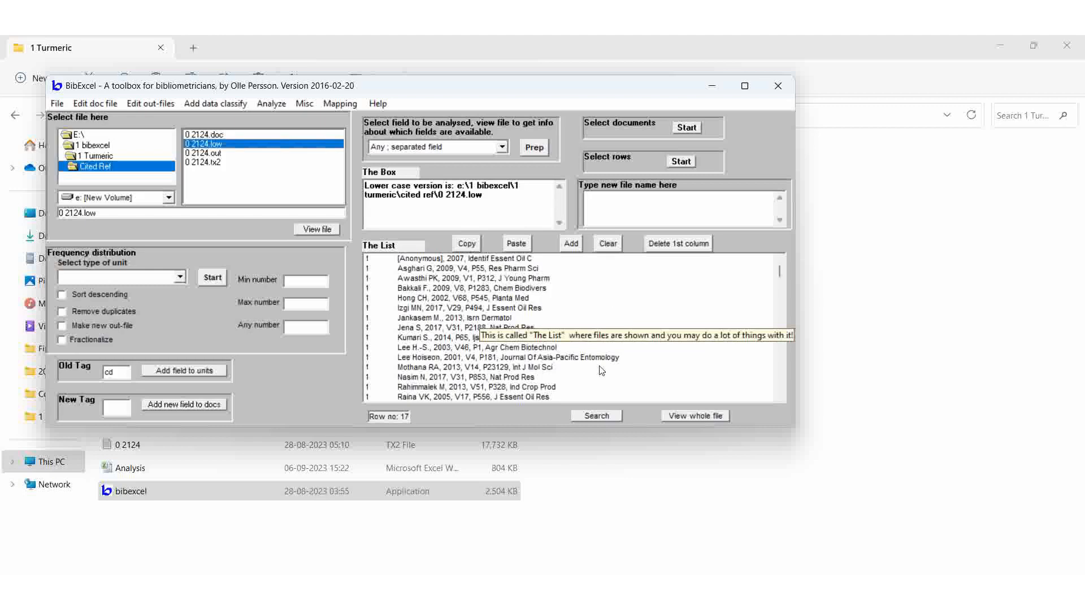
pyautogui.scroll(-3)
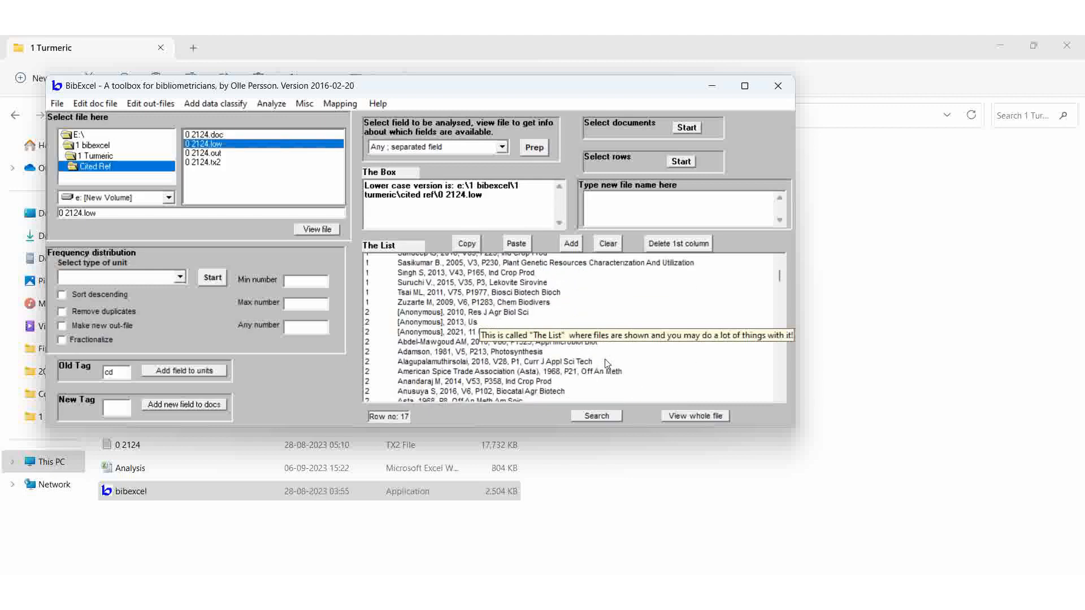
pyautogui.scroll(-3)
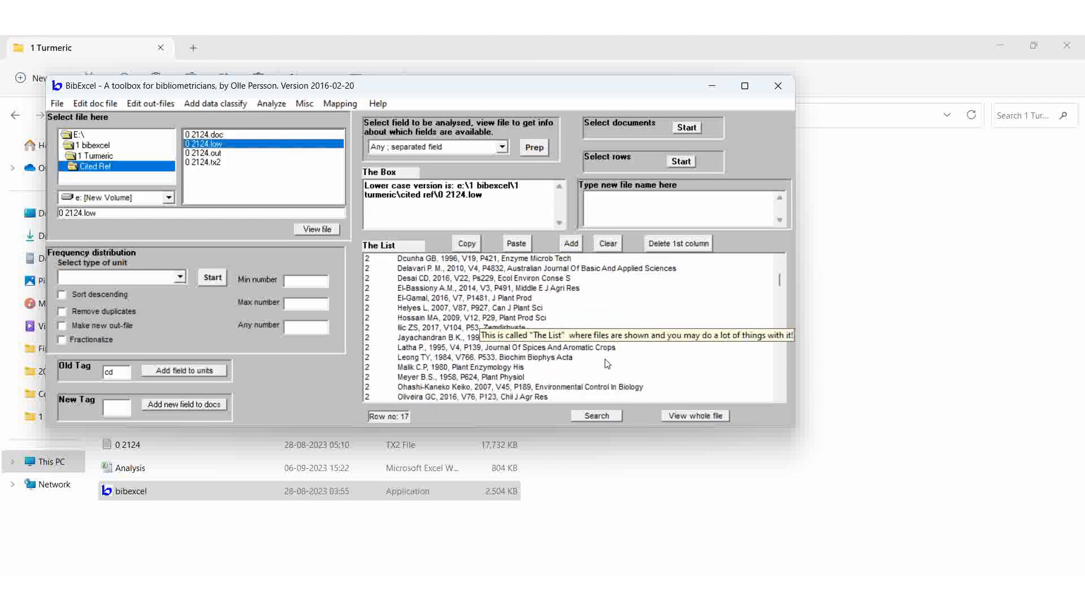
pyautogui.scroll(-3)
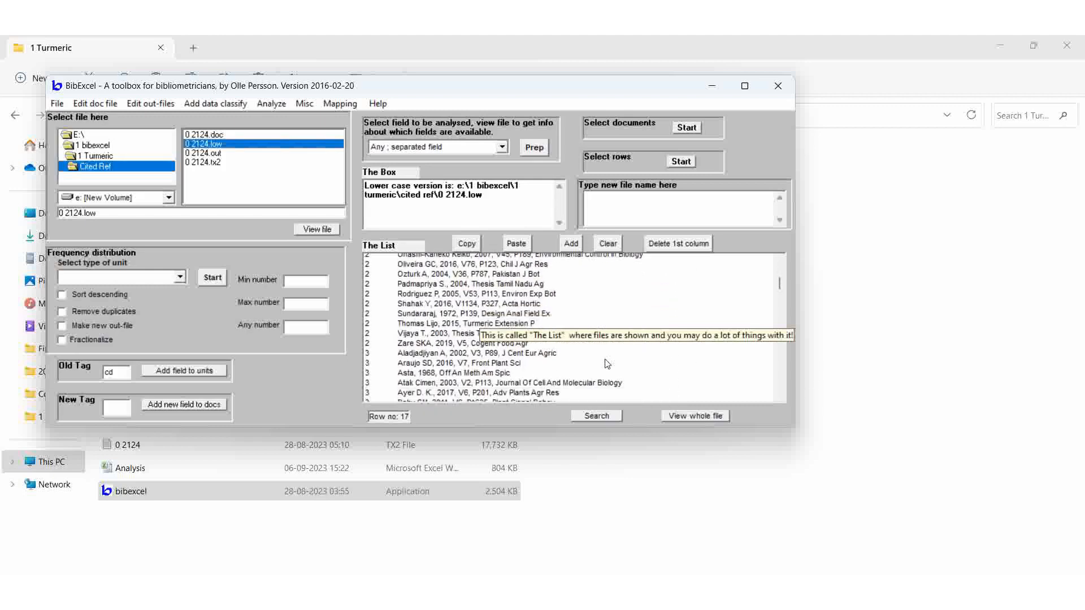
pyautogui.click(151, 103)
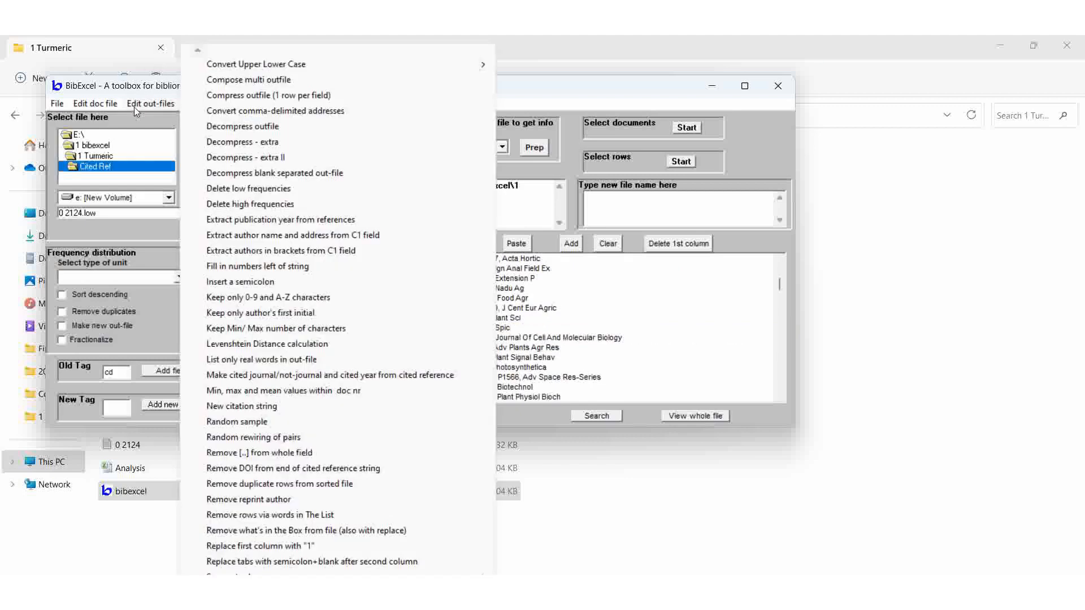
pyautogui.moveTo(315, 472)
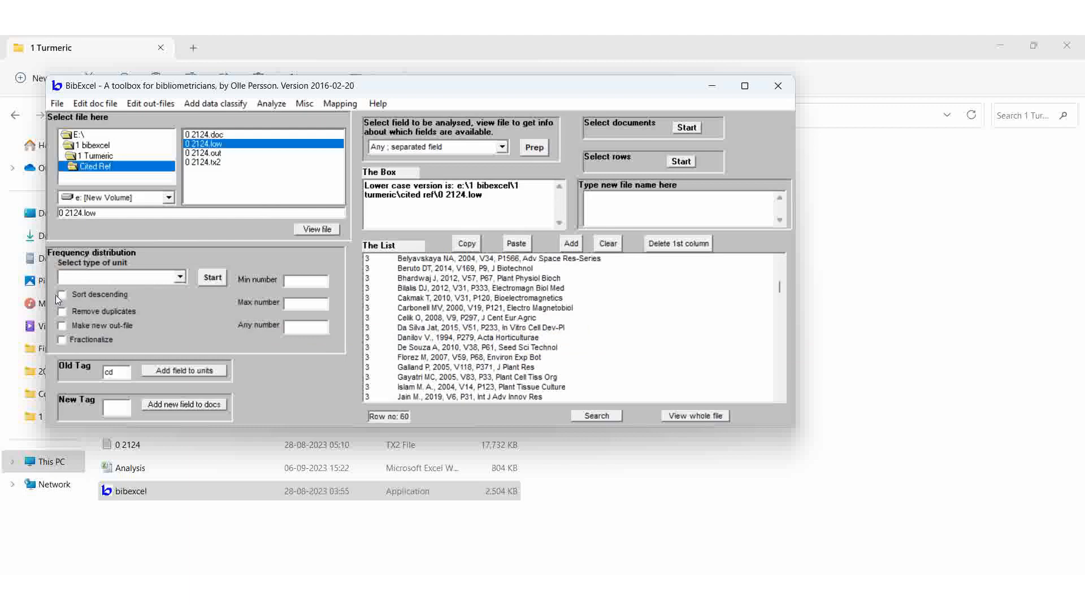
# Count whole-string frequencies sorted descending, producing 0 2124.cit led by Anand P 2007 with 185.
pyautogui.click(61, 294)
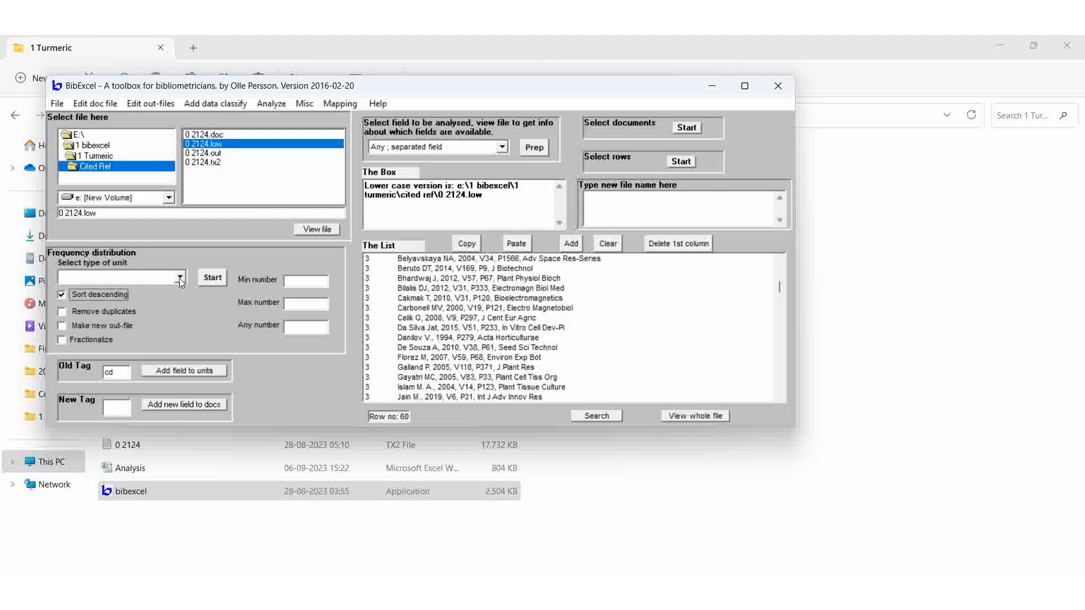
pyautogui.click(179, 276)
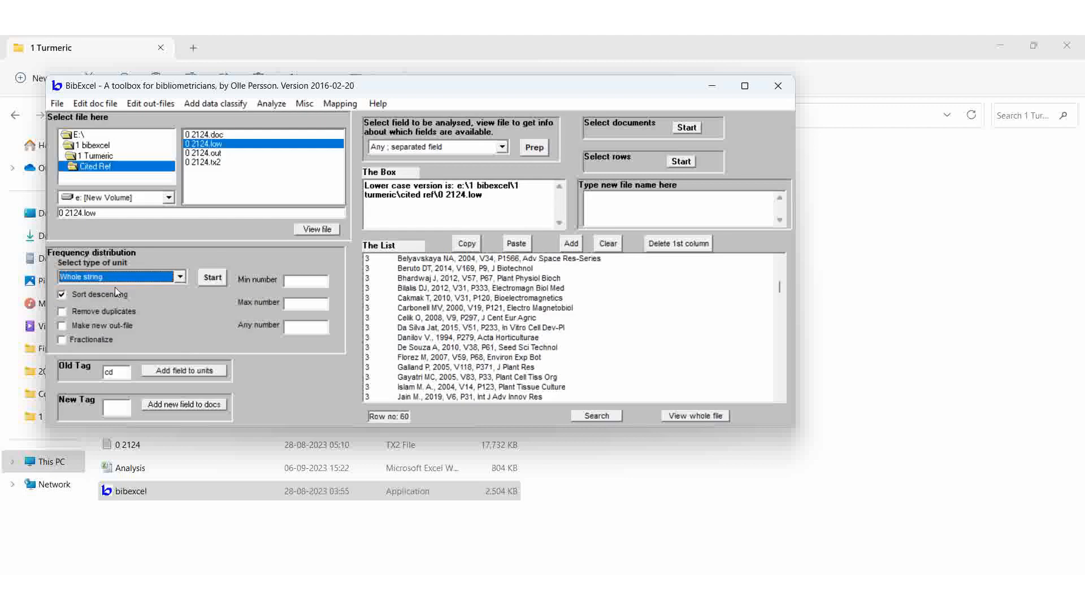
pyautogui.click(211, 278)
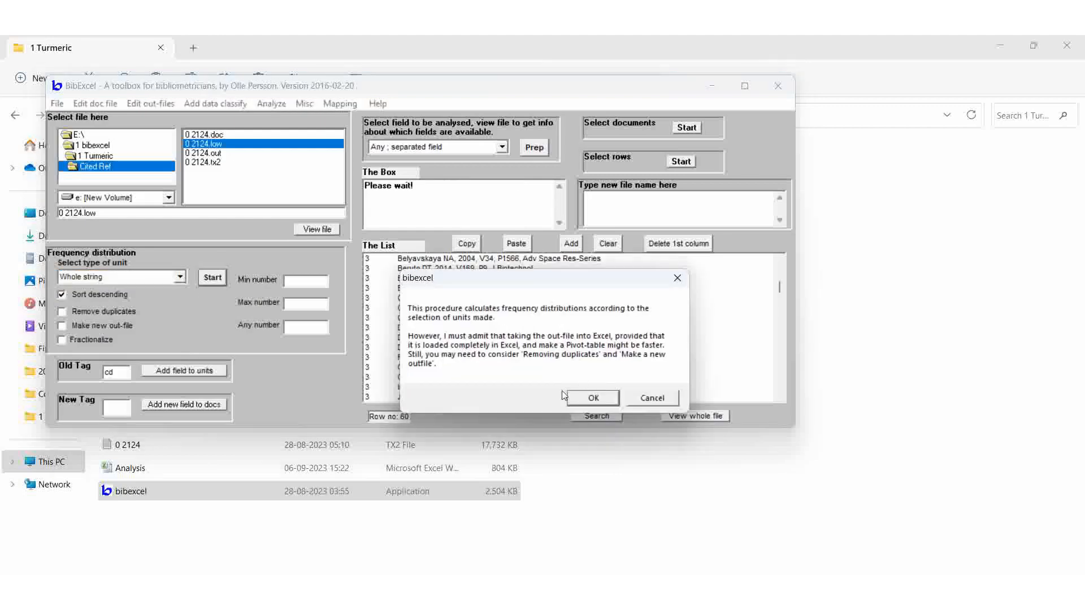
pyautogui.click(591, 397)
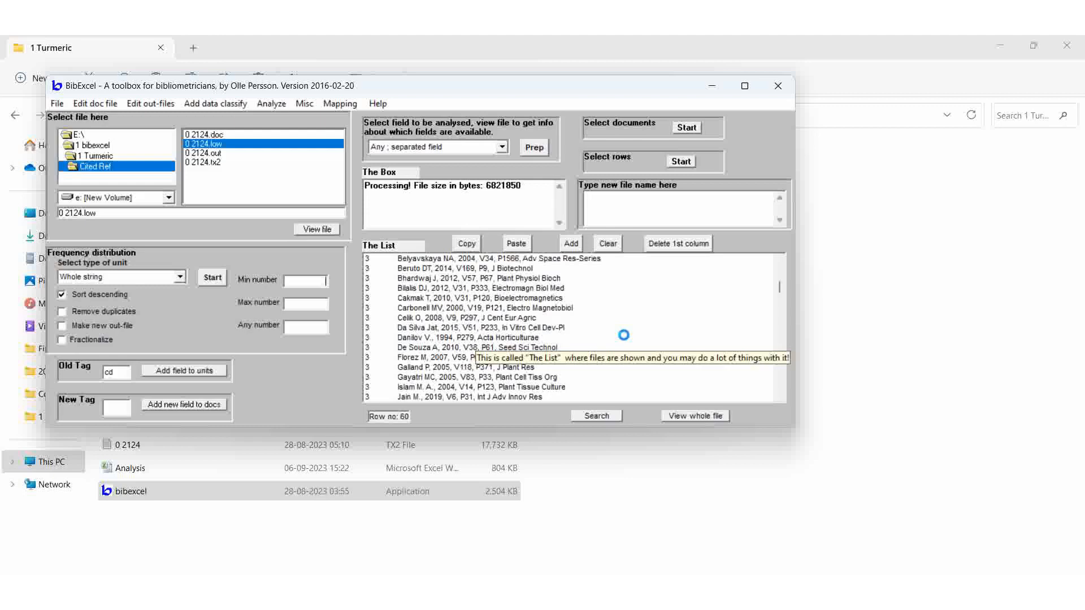
pyautogui.click(235, 135)
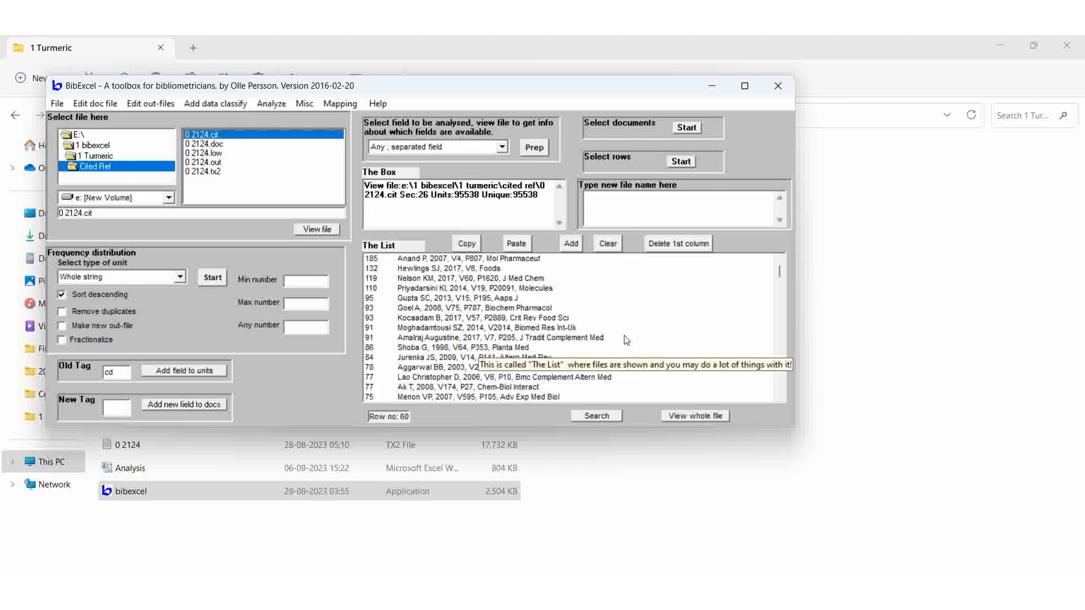
pyautogui.moveTo(403, 267)
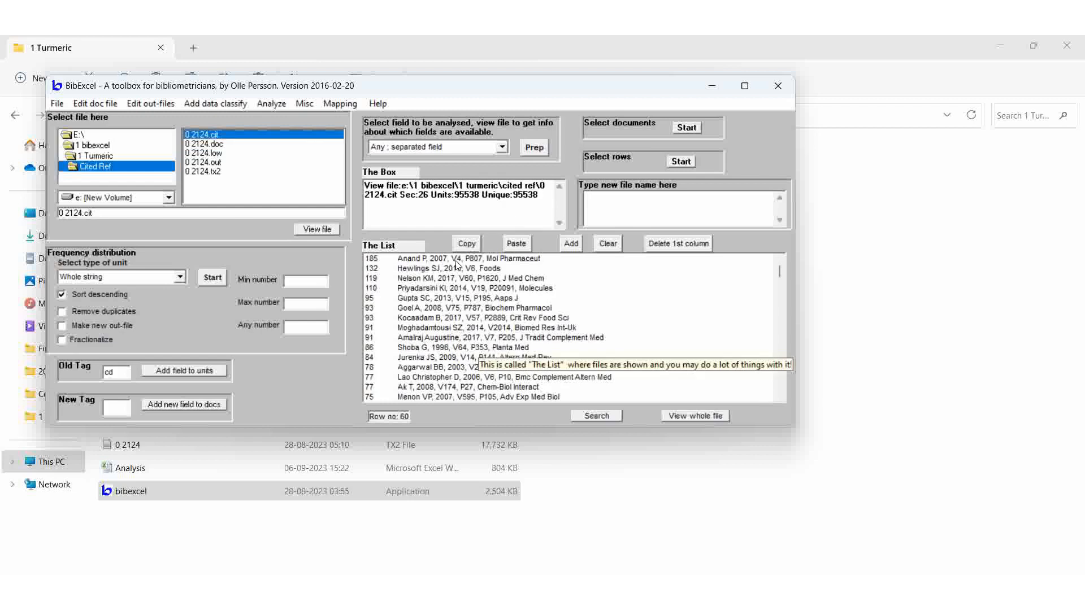
pyautogui.moveTo(479, 264)
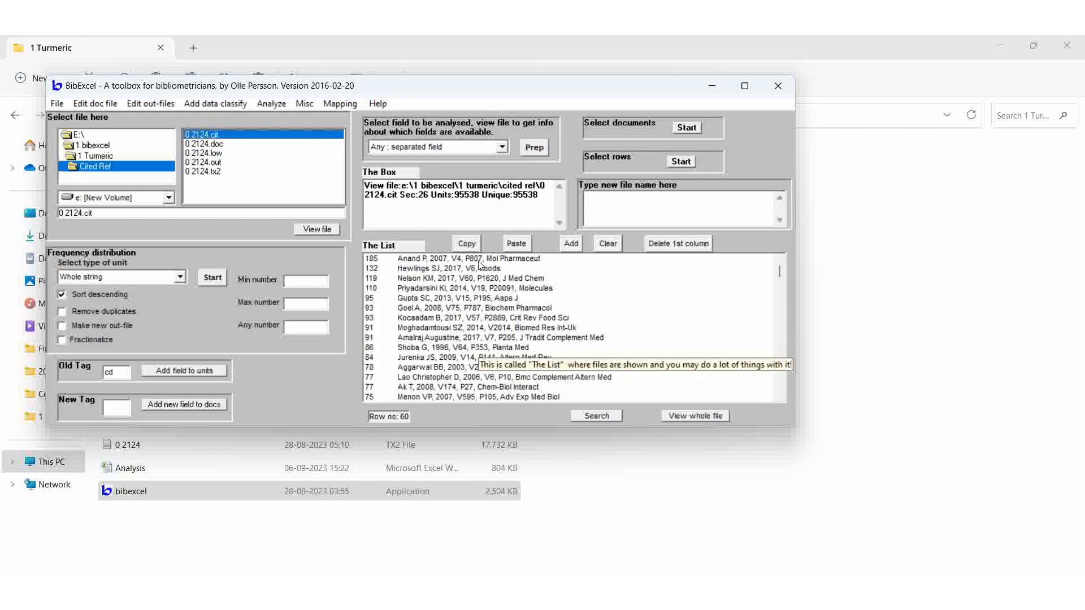
pyautogui.moveTo(516, 265)
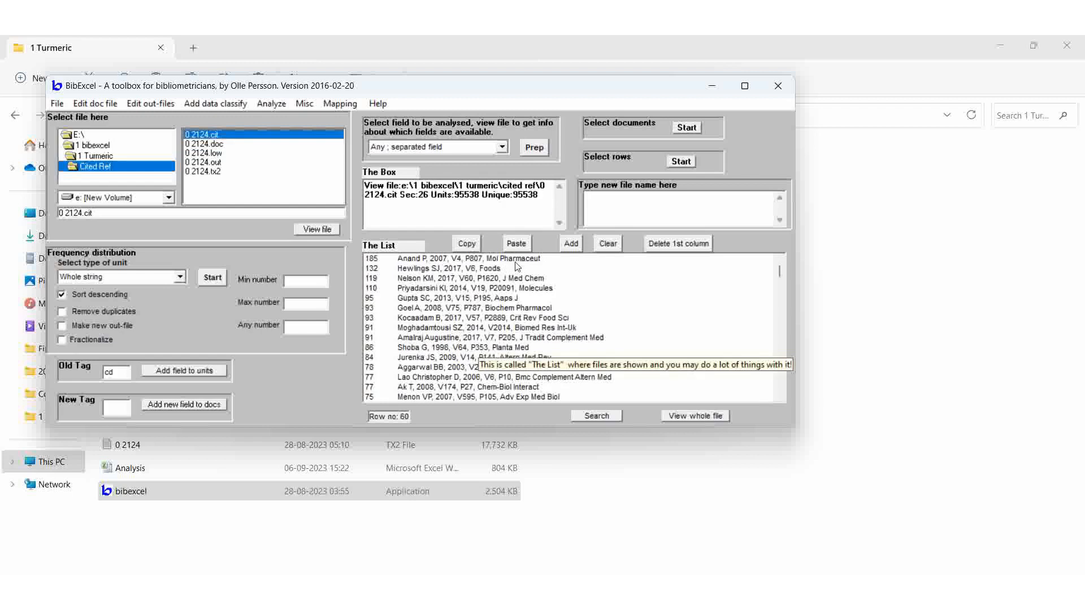
pyautogui.moveTo(547, 267)
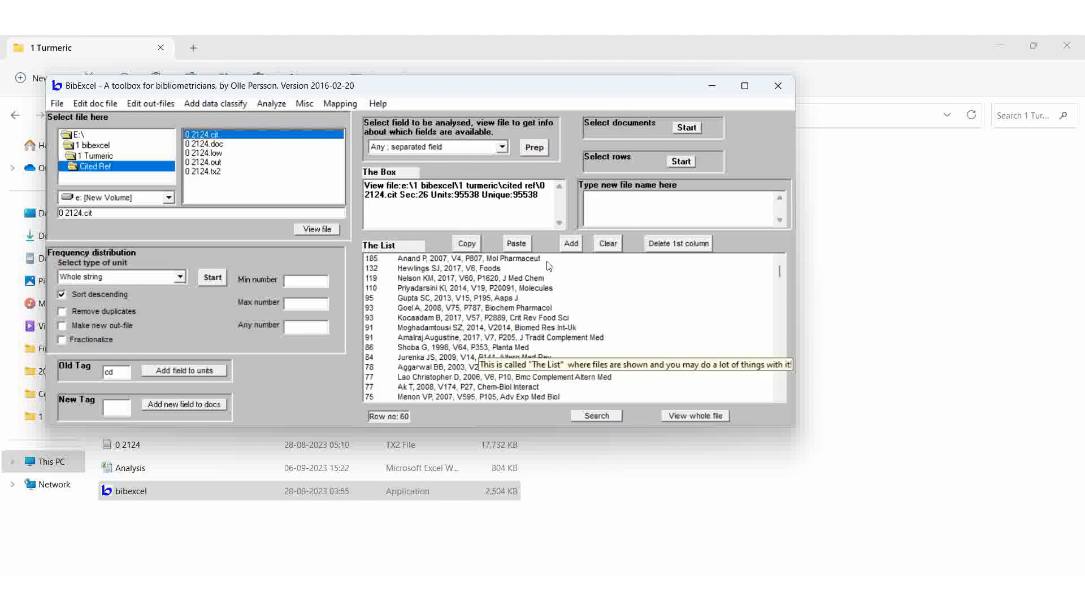
pyautogui.moveTo(376, 265)
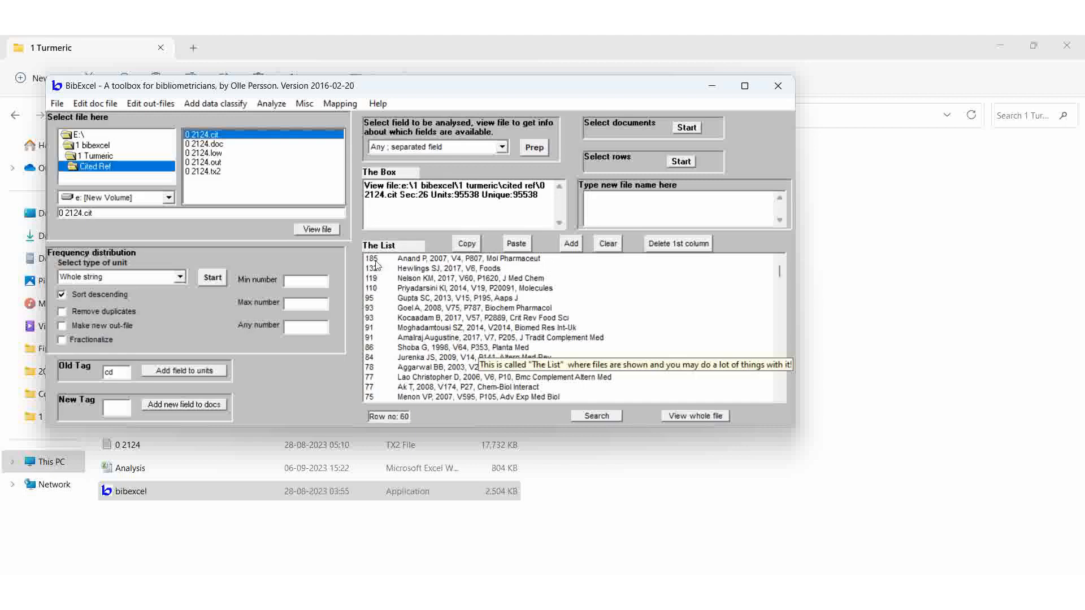
pyautogui.moveTo(404, 278)
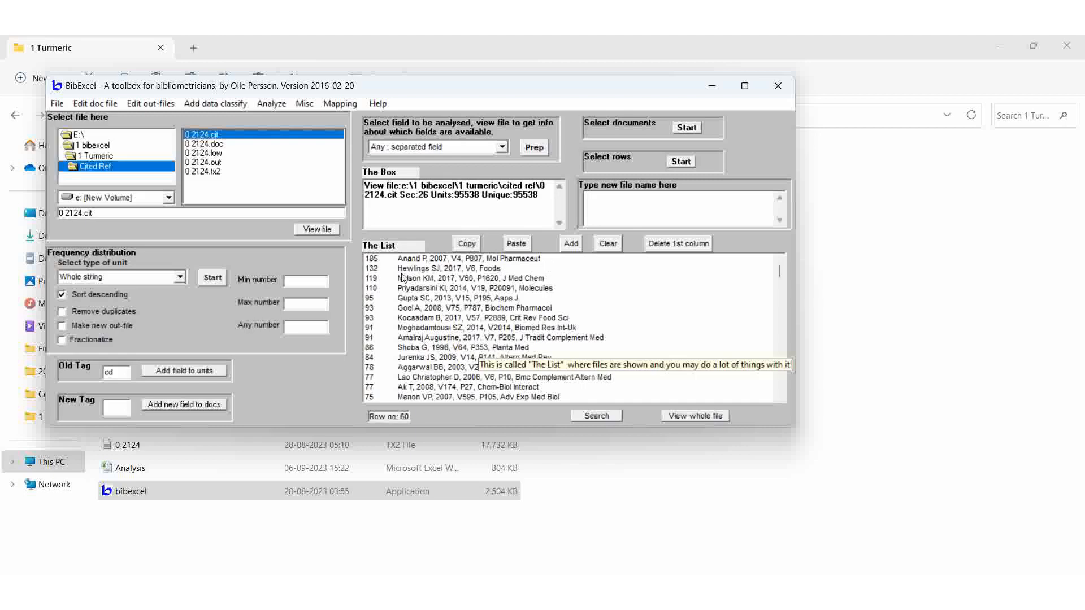
pyautogui.moveTo(624, 307)
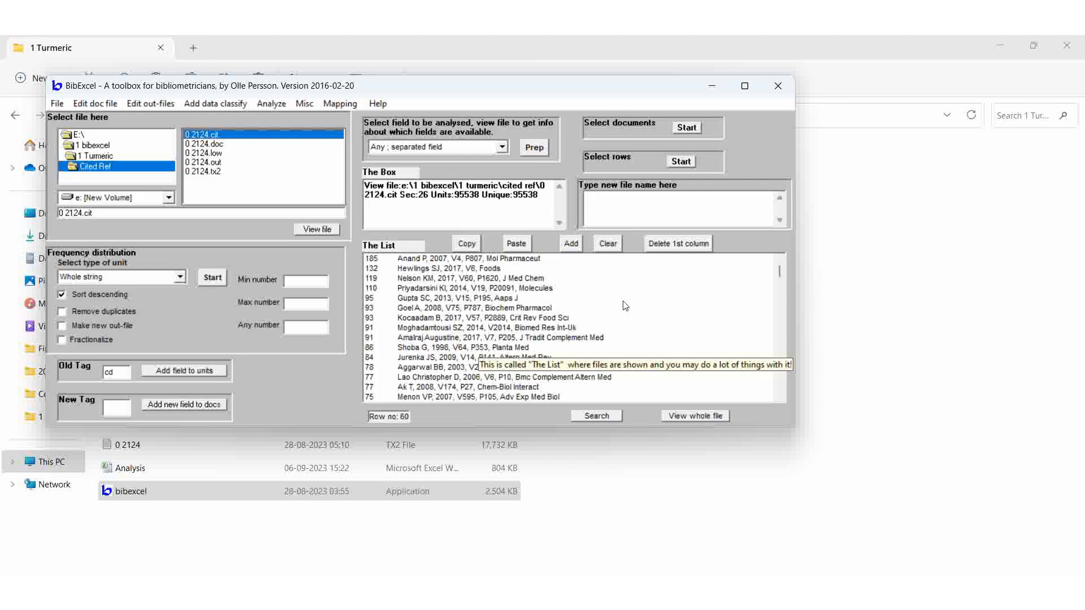
# Select cited references from the top entry (185 citations) down to those cited about 45 times.
pyautogui.click(460, 258)
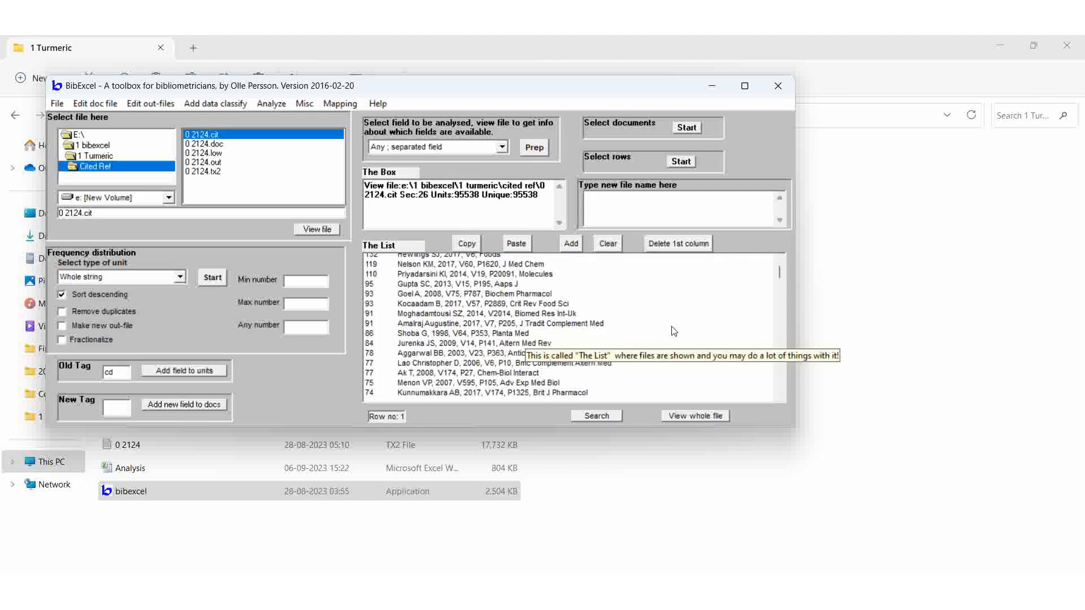
pyautogui.scroll(-3)
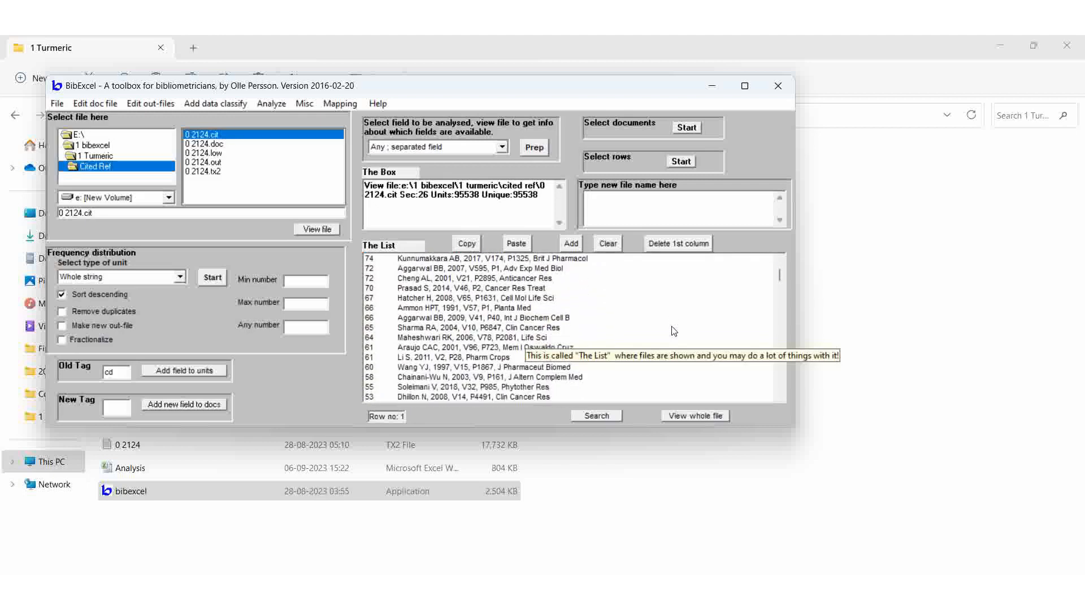
pyautogui.scroll(-3)
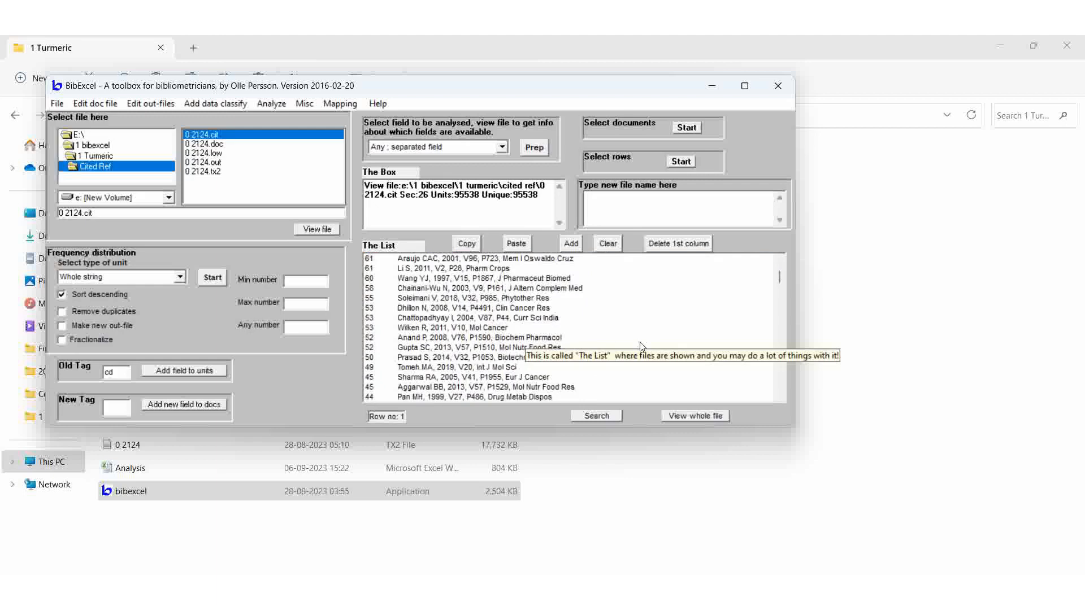
pyautogui.scroll(-3)
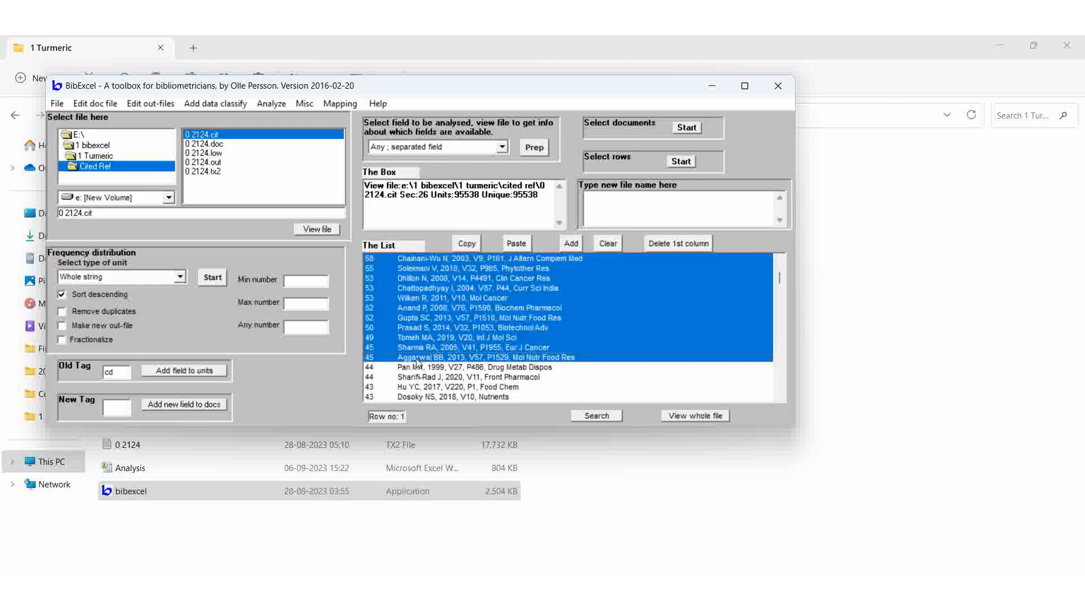
# Copy the top 38 references, clear the list and paste them back, headed by Anand P 2007.
pyautogui.click(456, 357)
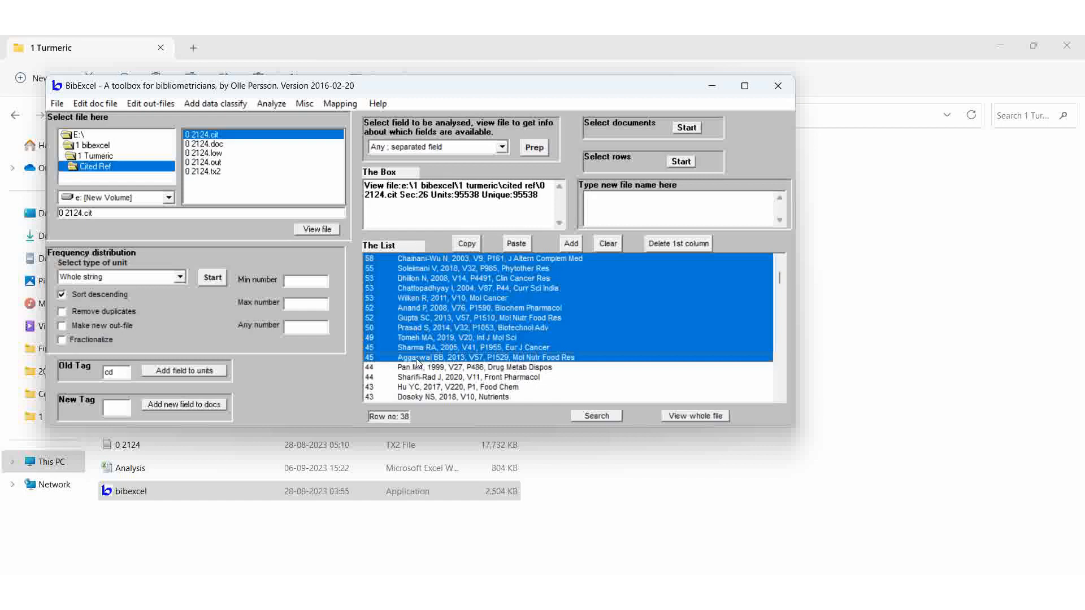
pyautogui.click(464, 243)
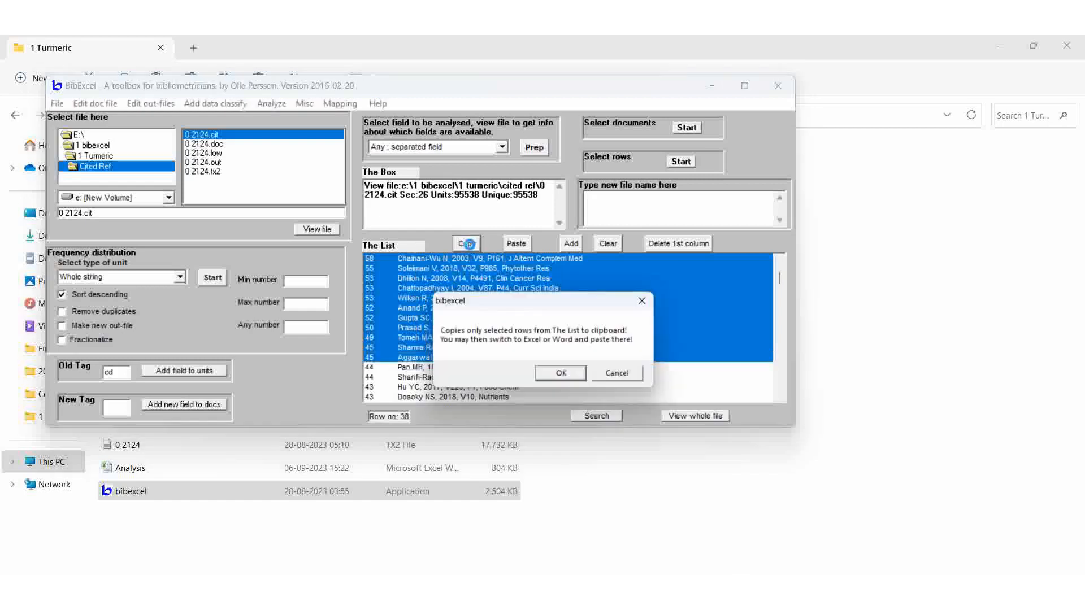
pyautogui.click(560, 372)
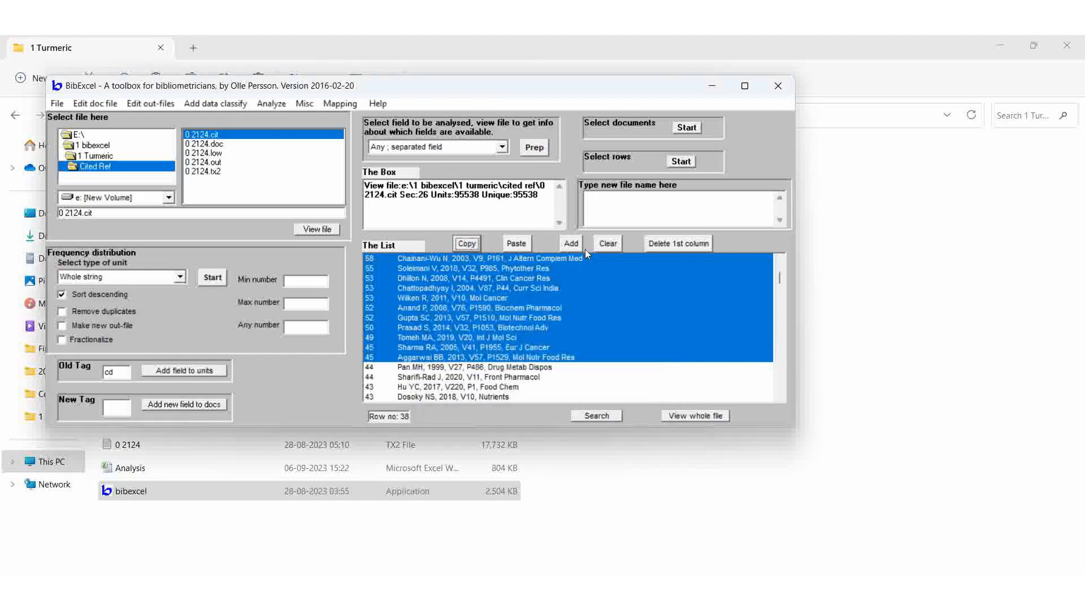
pyautogui.click(607, 243)
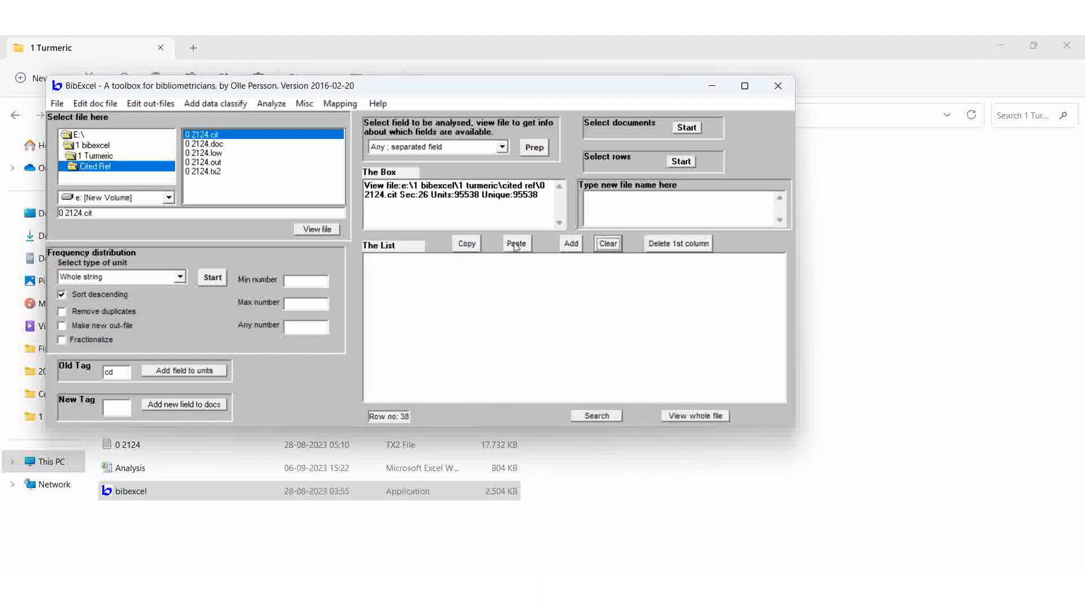
pyautogui.click(515, 243)
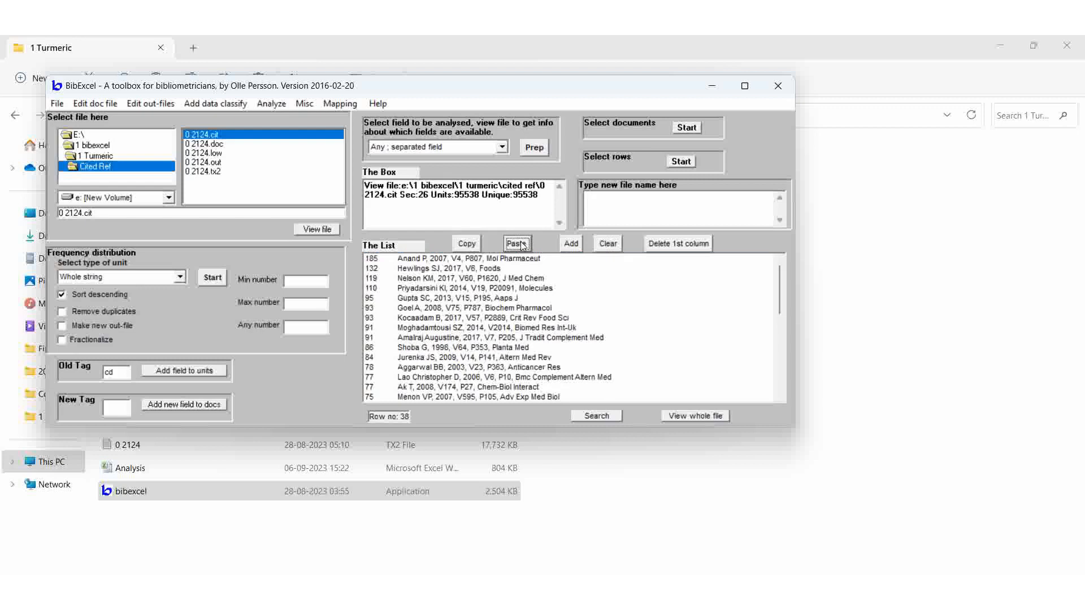
pyautogui.moveTo(216, 158)
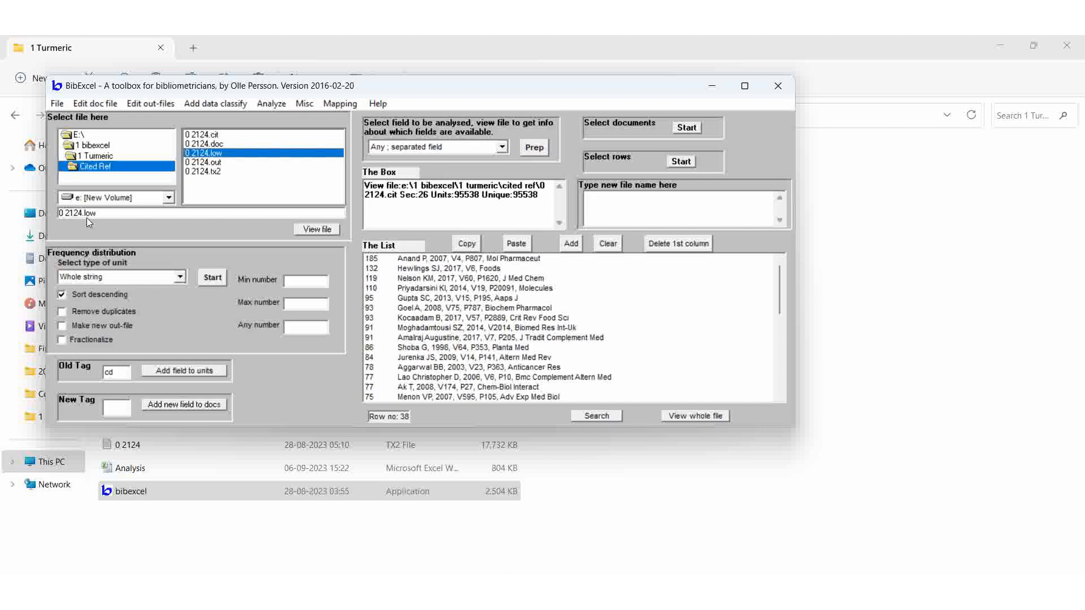
pyautogui.moveTo(289, 124)
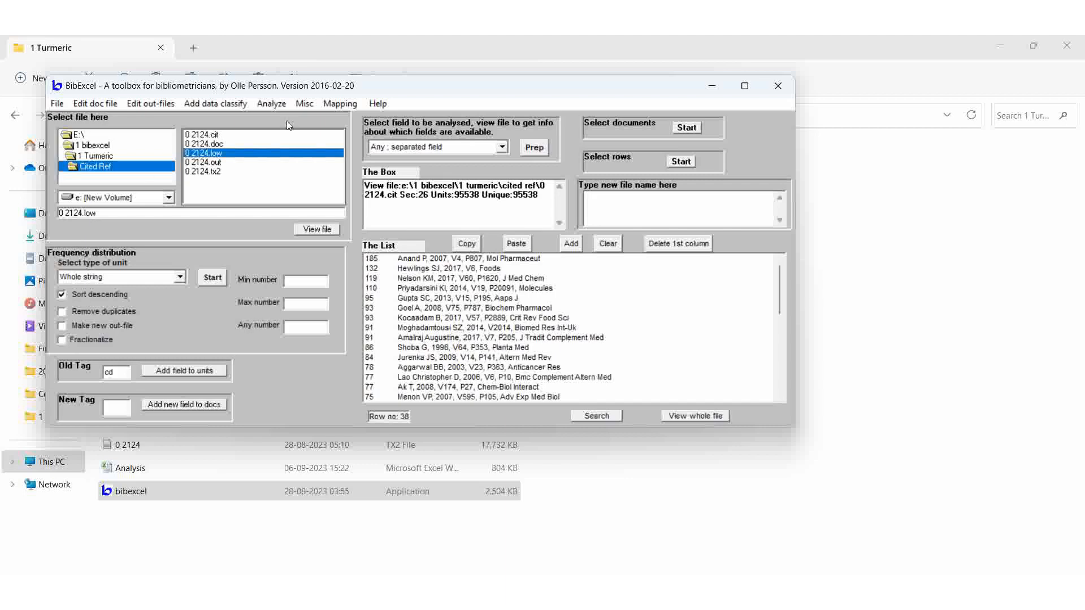
pyautogui.moveTo(280, 110)
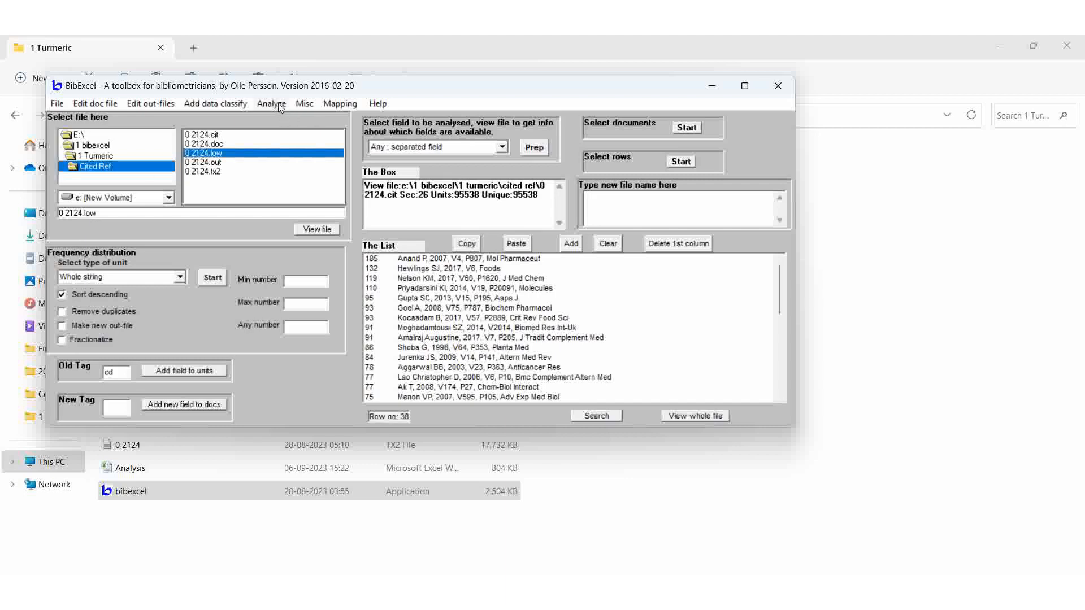
# Make co-occurrence pairs via listbox, producing 0 2124.coc with 688 unique co-citation pairs.
pyautogui.click(270, 103)
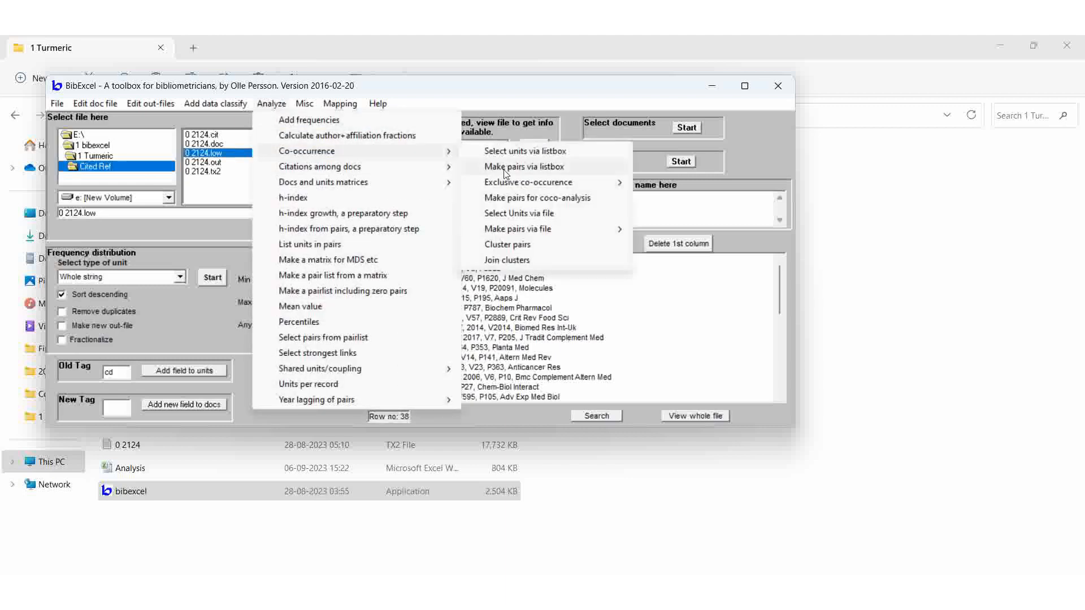
pyautogui.click(525, 167)
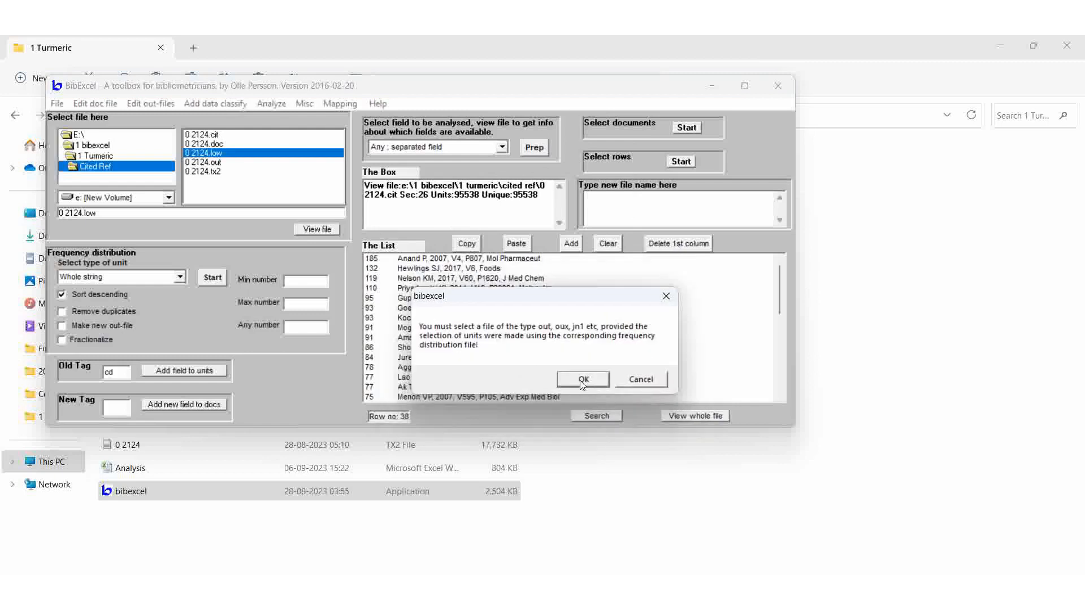
pyautogui.click(582, 379)
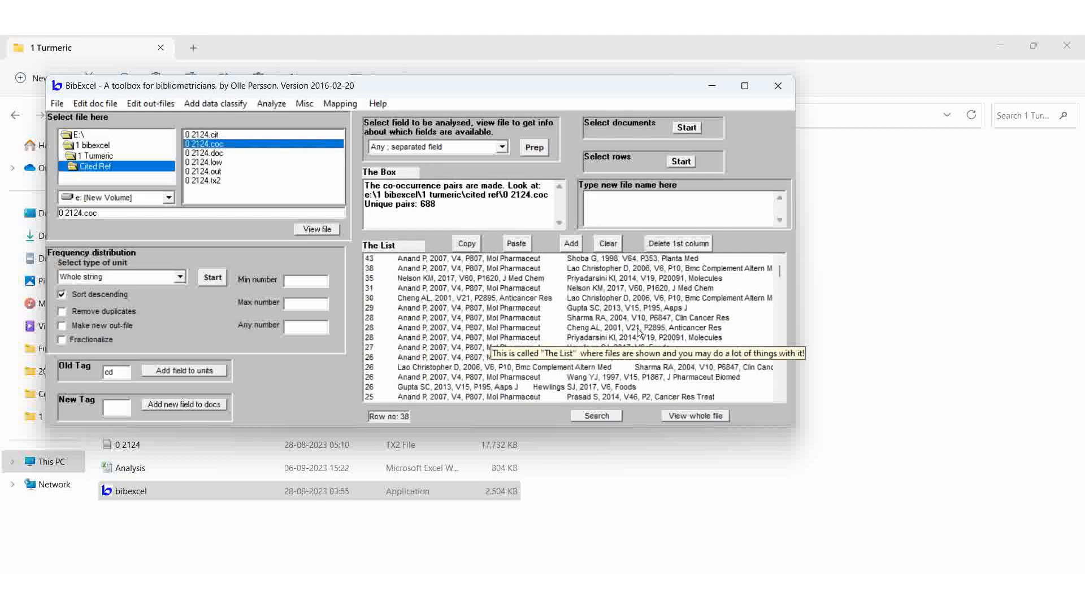
pyautogui.moveTo(411, 269)
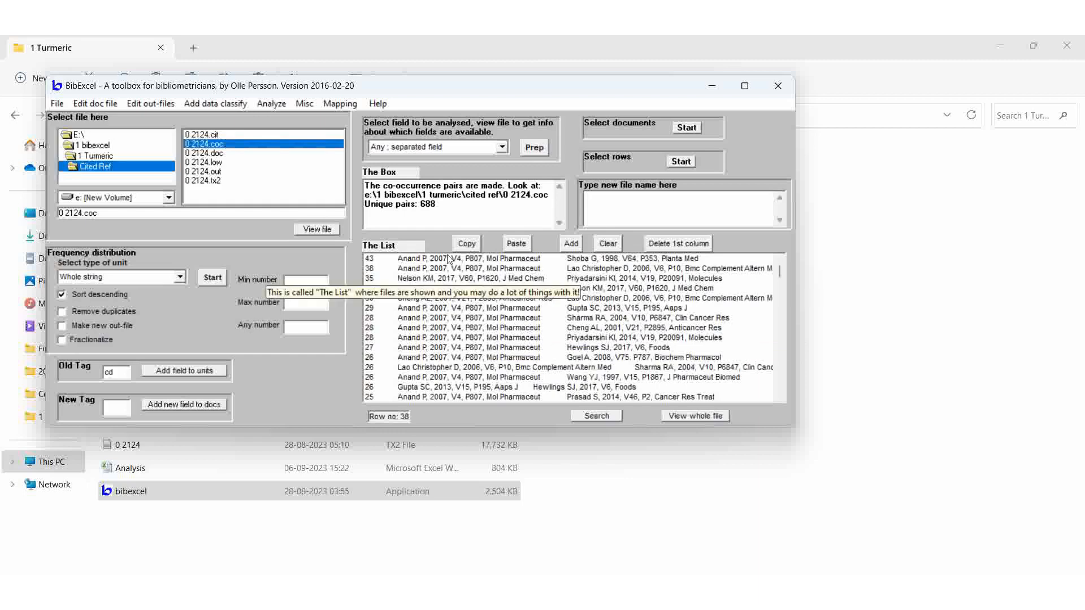
pyautogui.moveTo(549, 260)
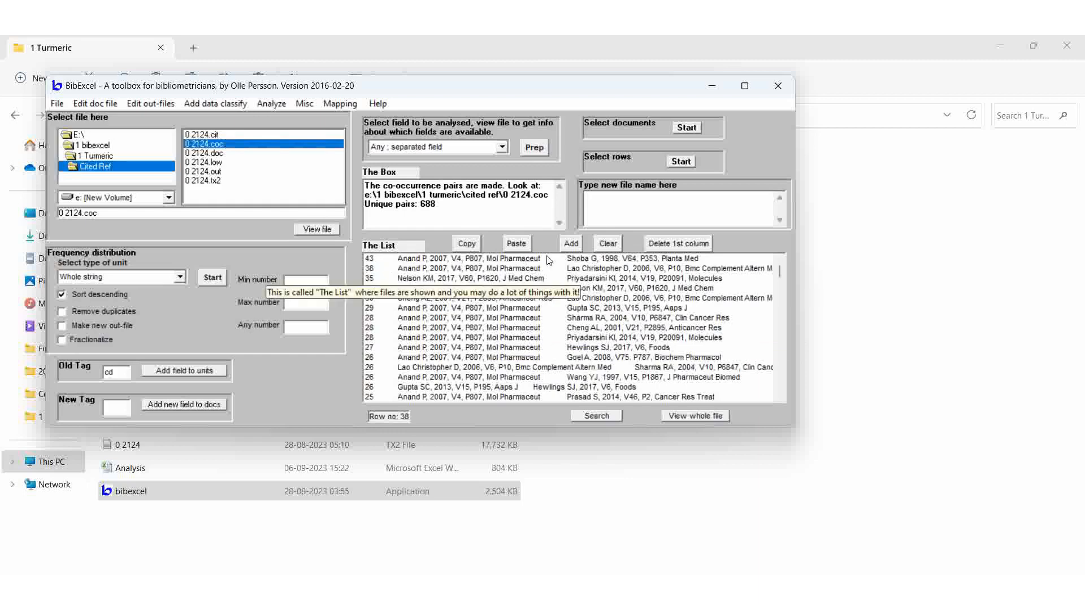
pyautogui.moveTo(414, 277)
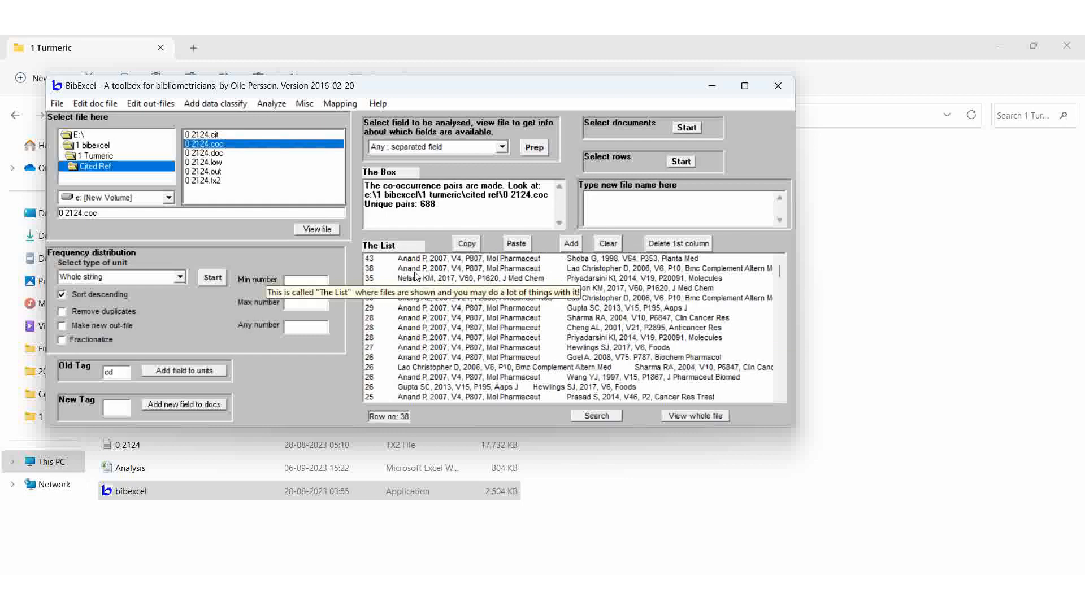
pyautogui.moveTo(615, 278)
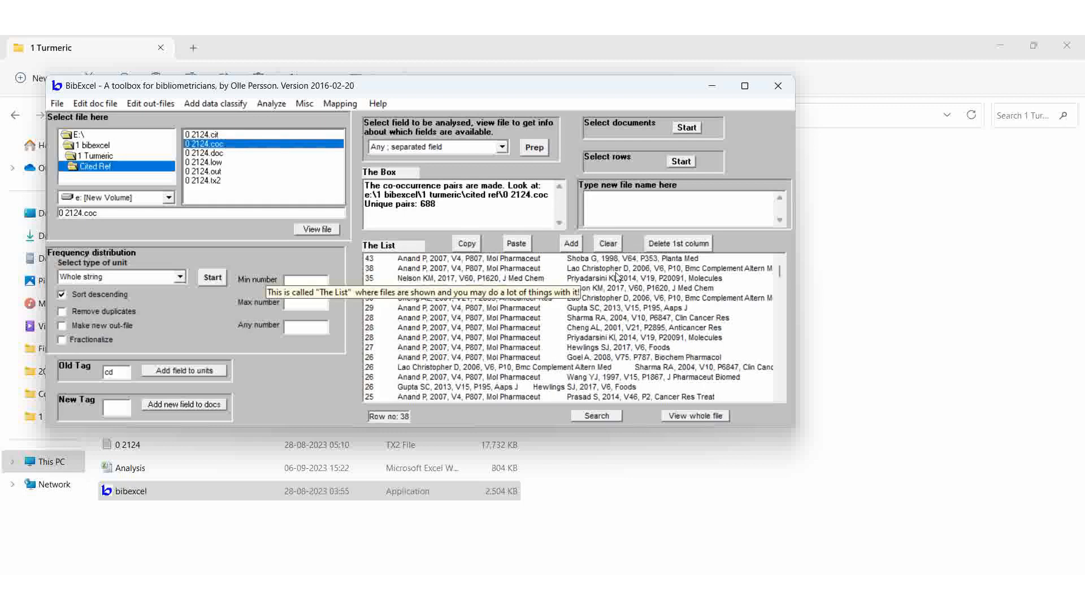
pyautogui.moveTo(391, 272)
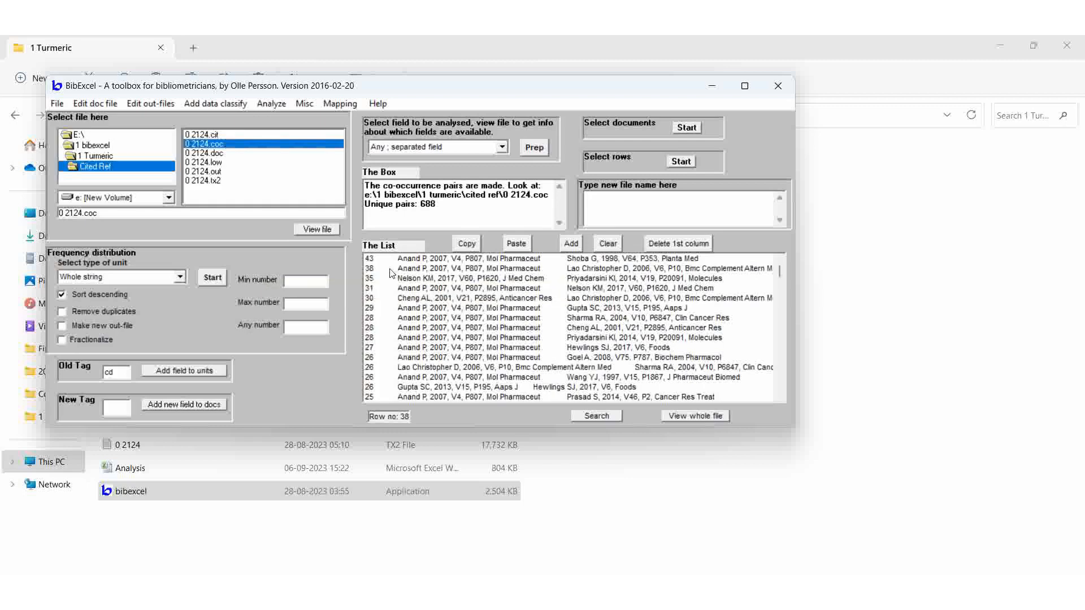
pyautogui.moveTo(616, 288)
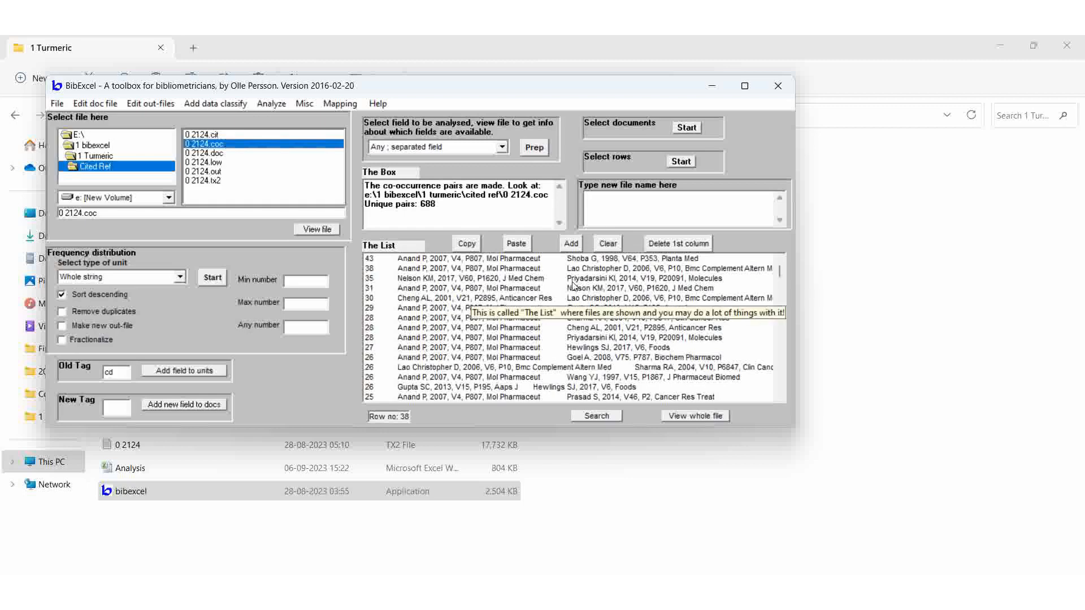
# Bring up the Pajek and VOSviewer network-file options for the 688 loaded pairs.
pyautogui.click(340, 102)
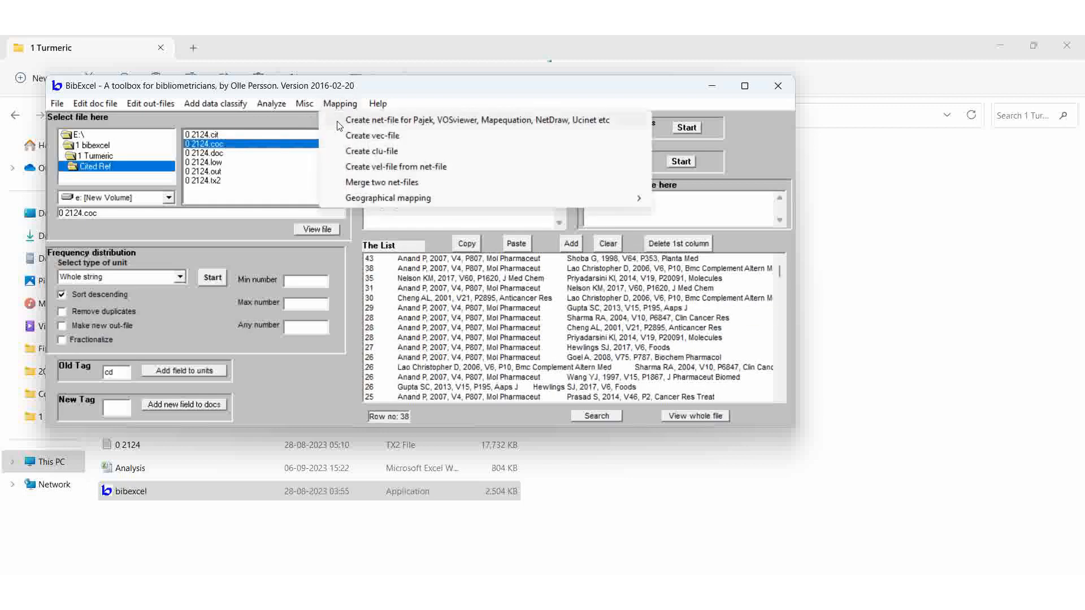
# Write the Pajek net-file 0 2124.net from the three-column pairs with directed arcs.
pyautogui.click(478, 120)
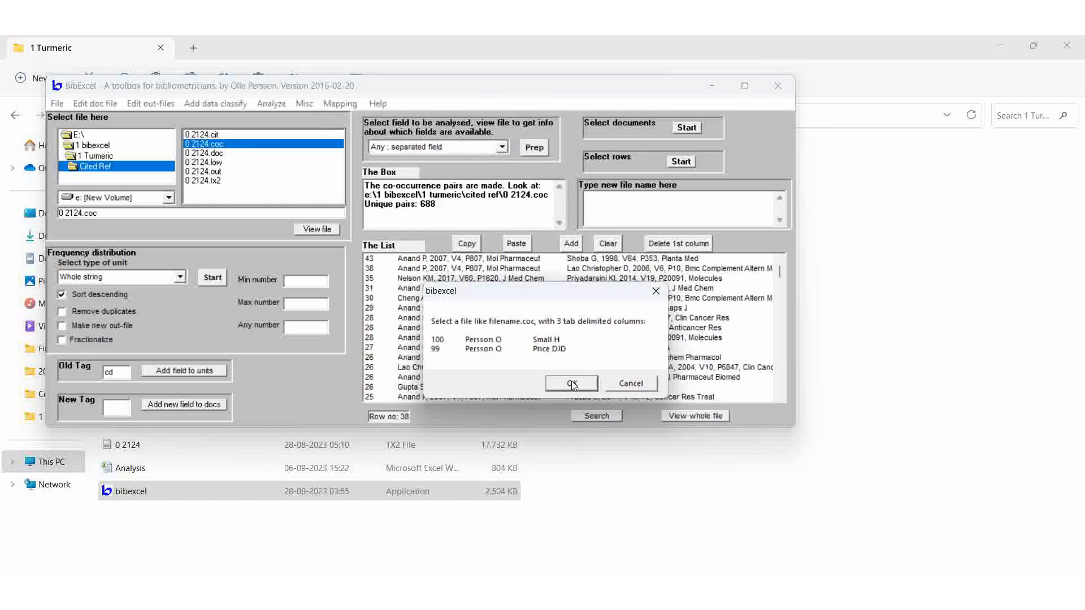
pyautogui.click(569, 384)
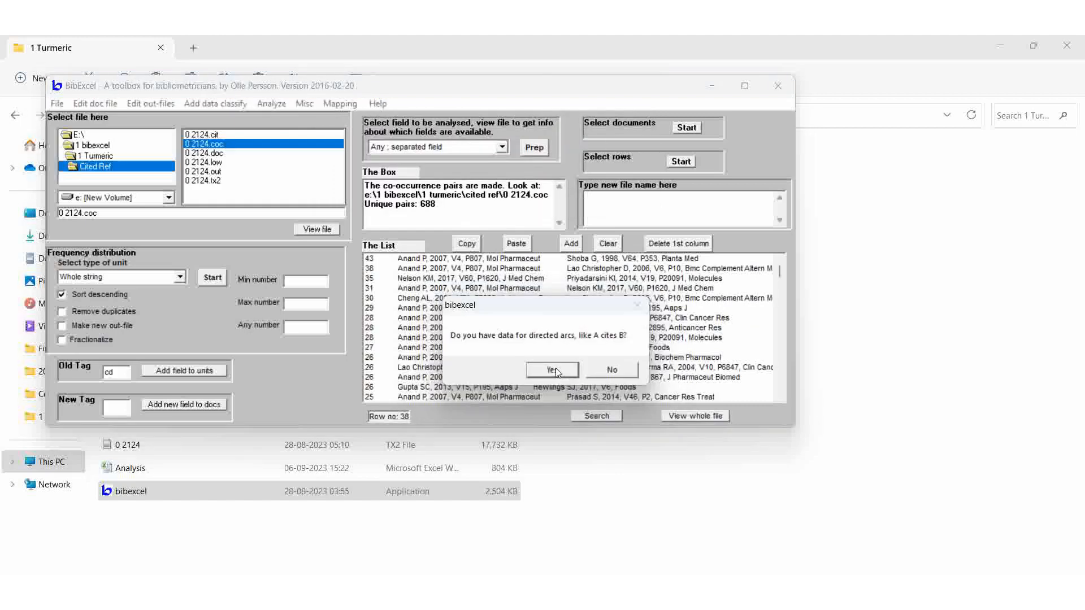
pyautogui.click(551, 368)
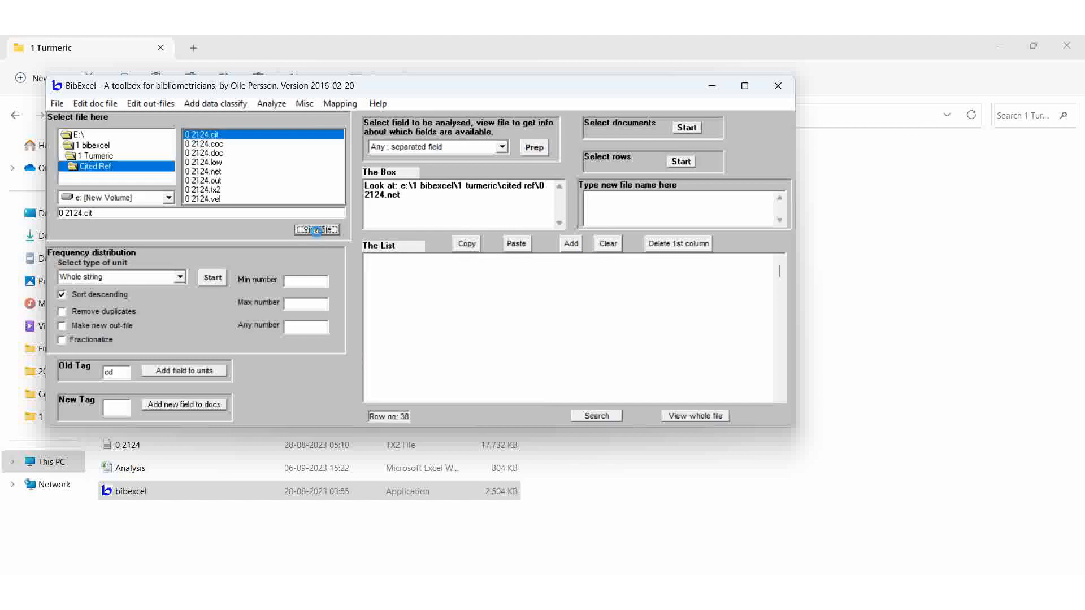
# View the 0 2124.cit citation counts and return to the network-file options for the vec-file.
pyautogui.click(316, 229)
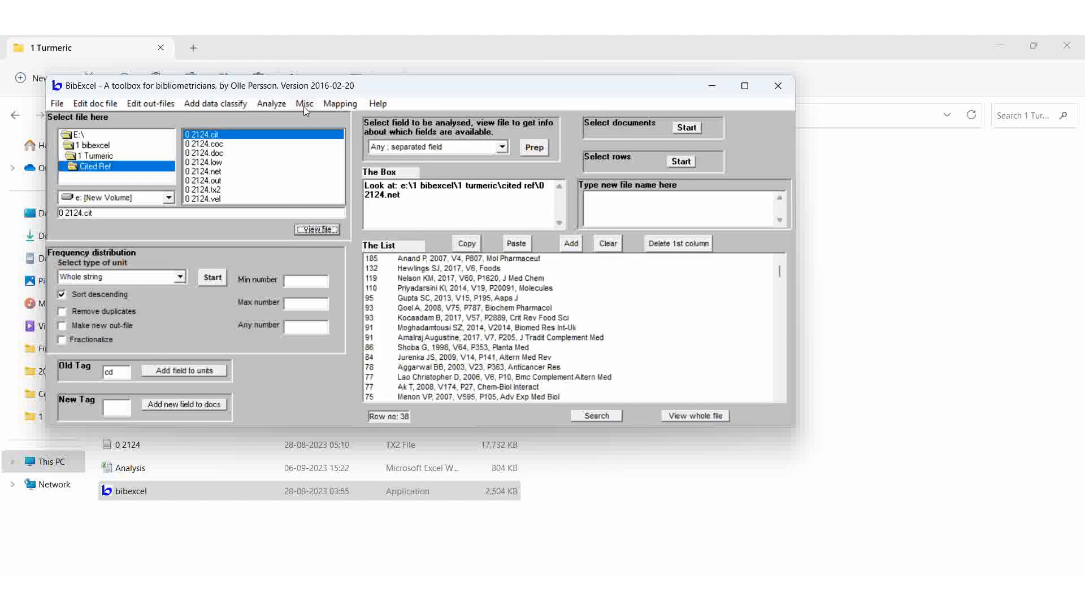
pyautogui.click(340, 103)
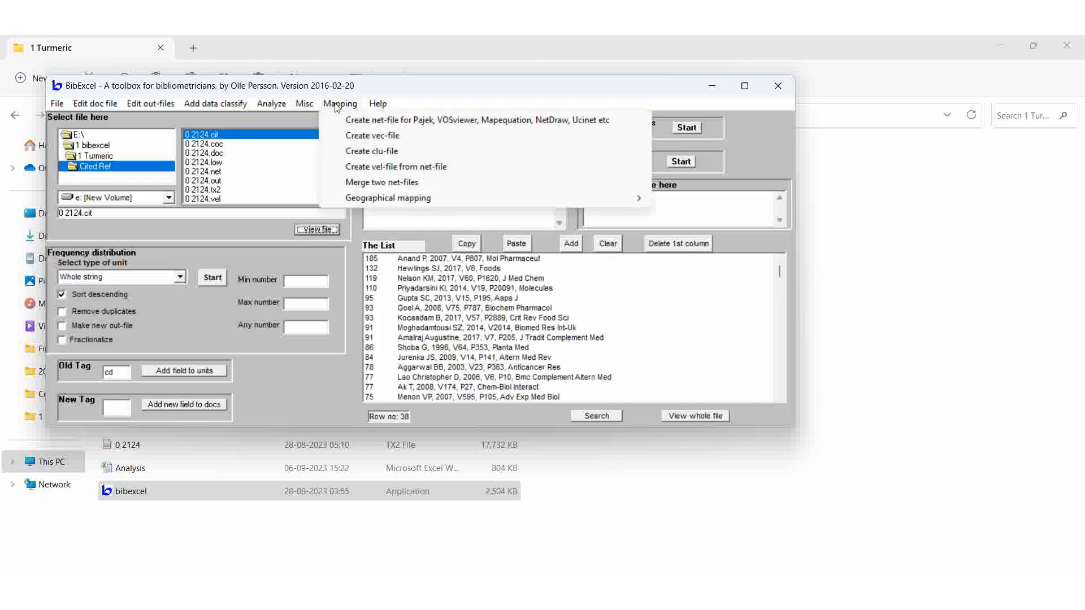
pyautogui.moveTo(384, 136)
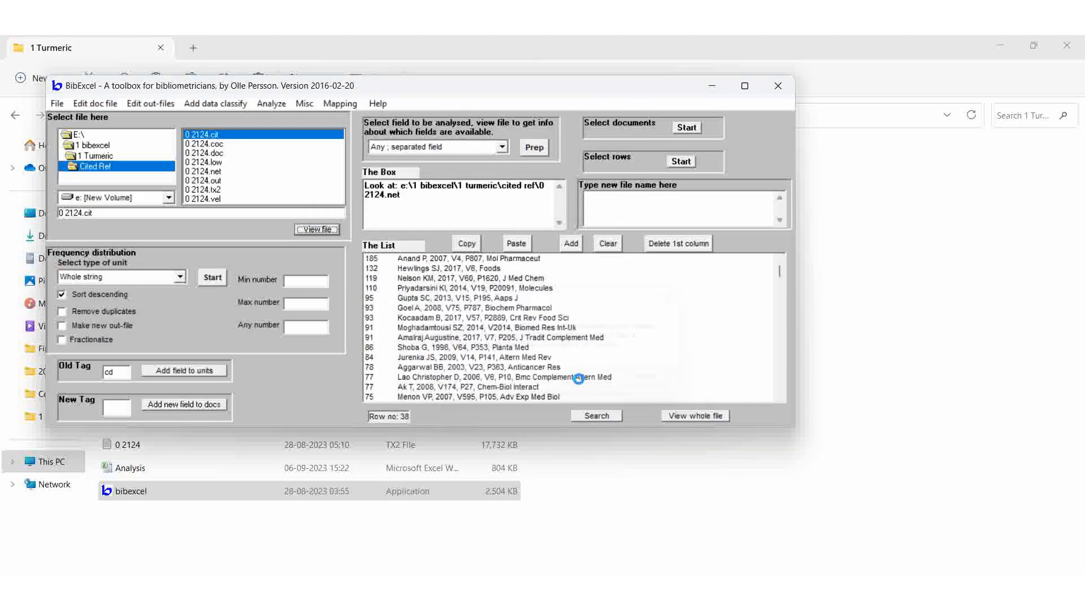
pyautogui.moveTo(605, 330)
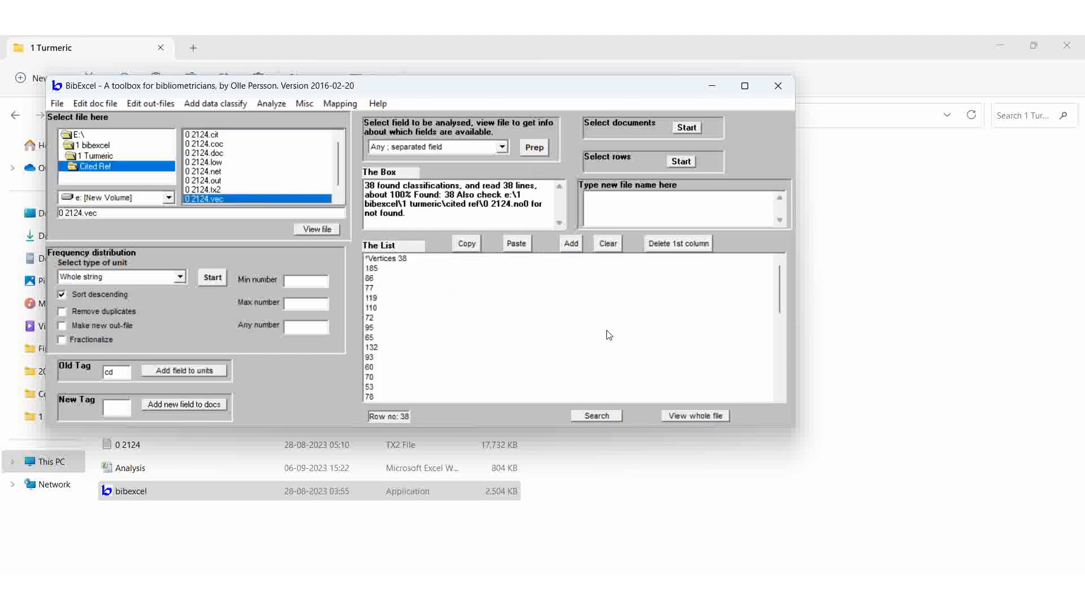
pyautogui.moveTo(698, 537)
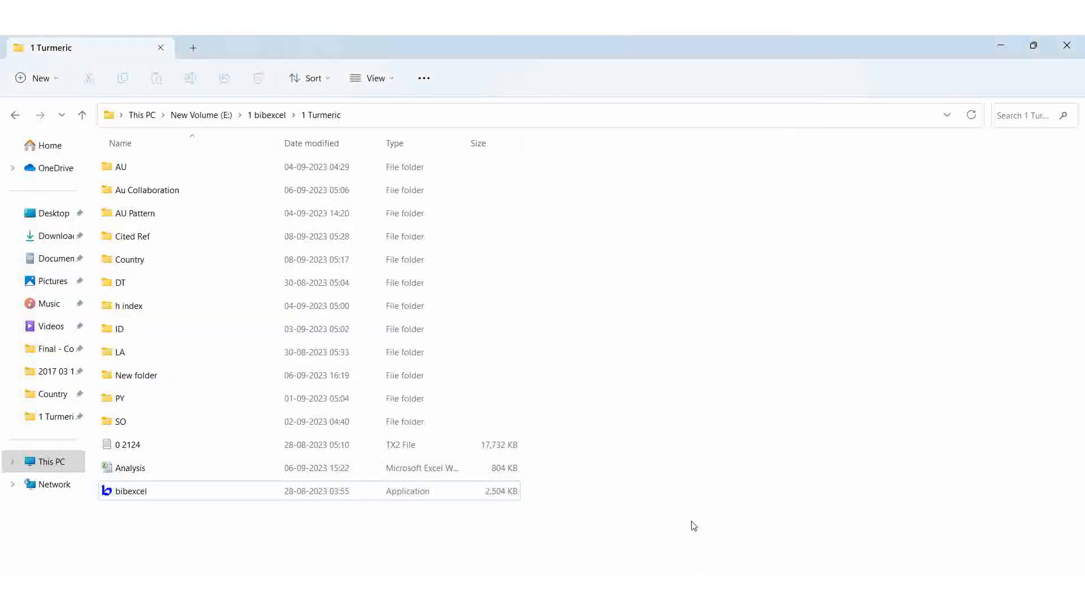
pyautogui.moveTo(266, 115)
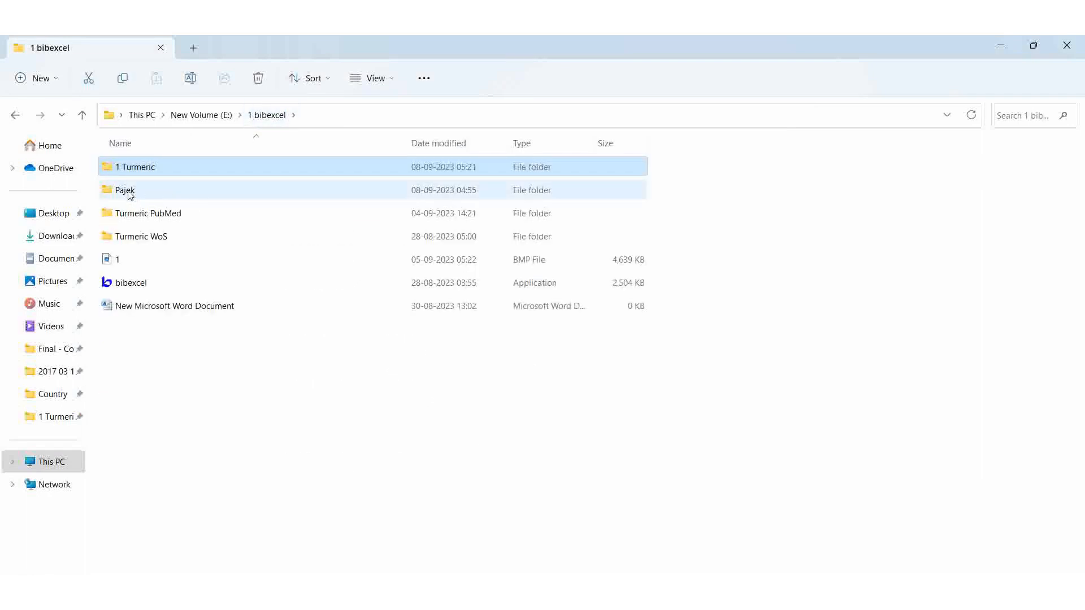
# Enter the Pajek folder and scroll to the Pajek application.
pyautogui.doubleClick(126, 190)
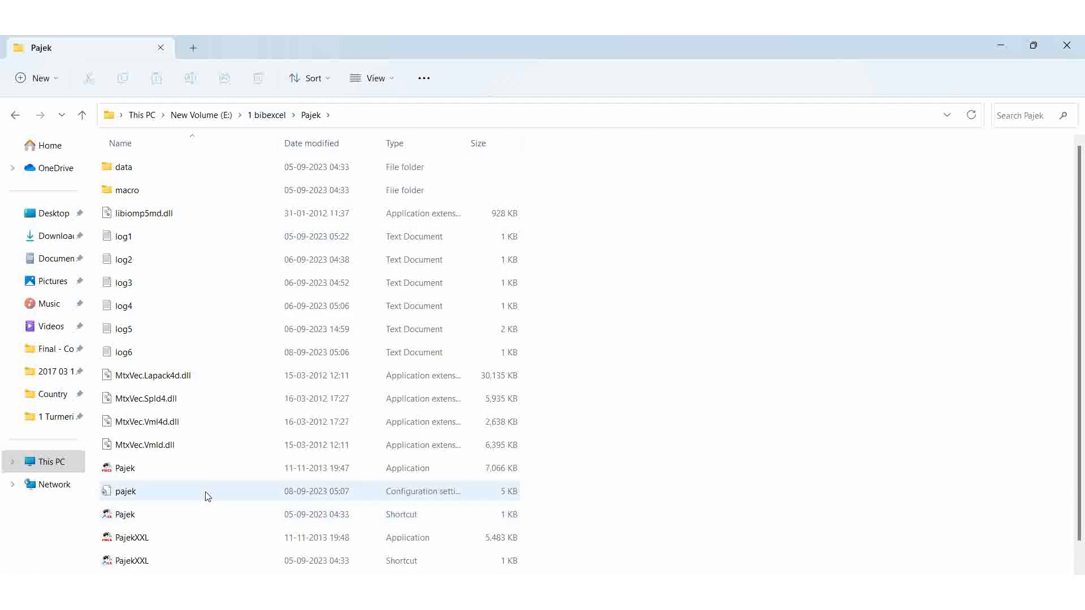
pyautogui.scroll(-3)
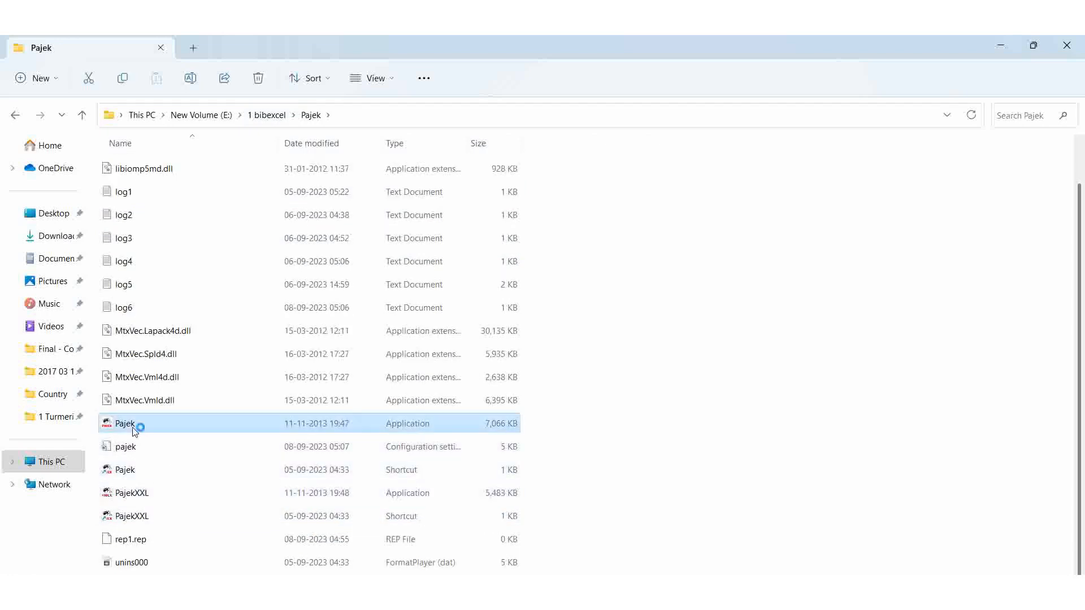
# Launch Pajek and read the network 0 2124.net from the Cited Ref folder.
pyautogui.doubleClick(124, 424)
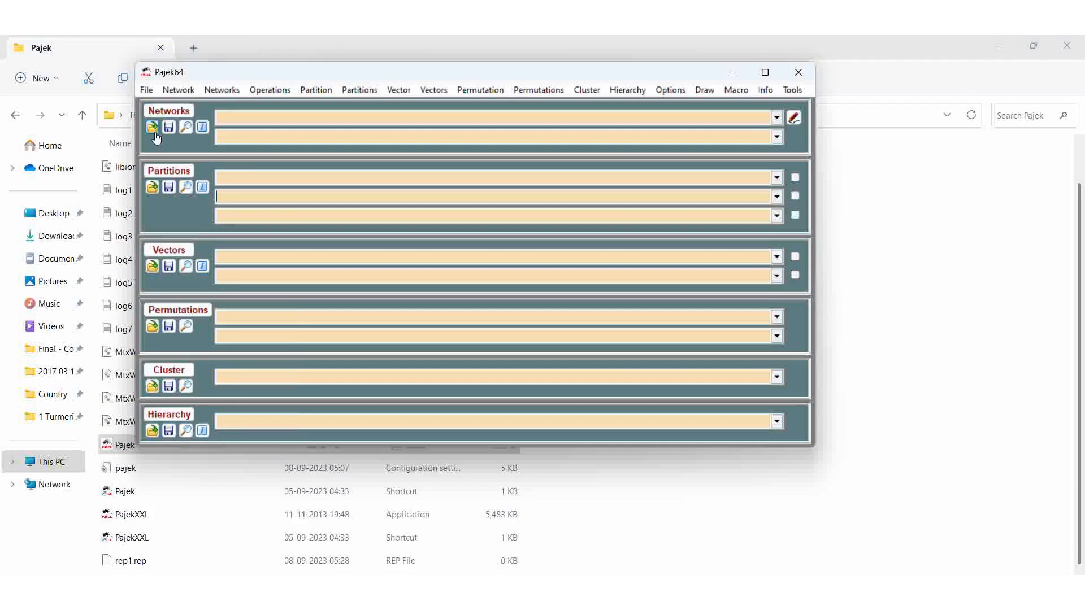
pyautogui.click(152, 128)
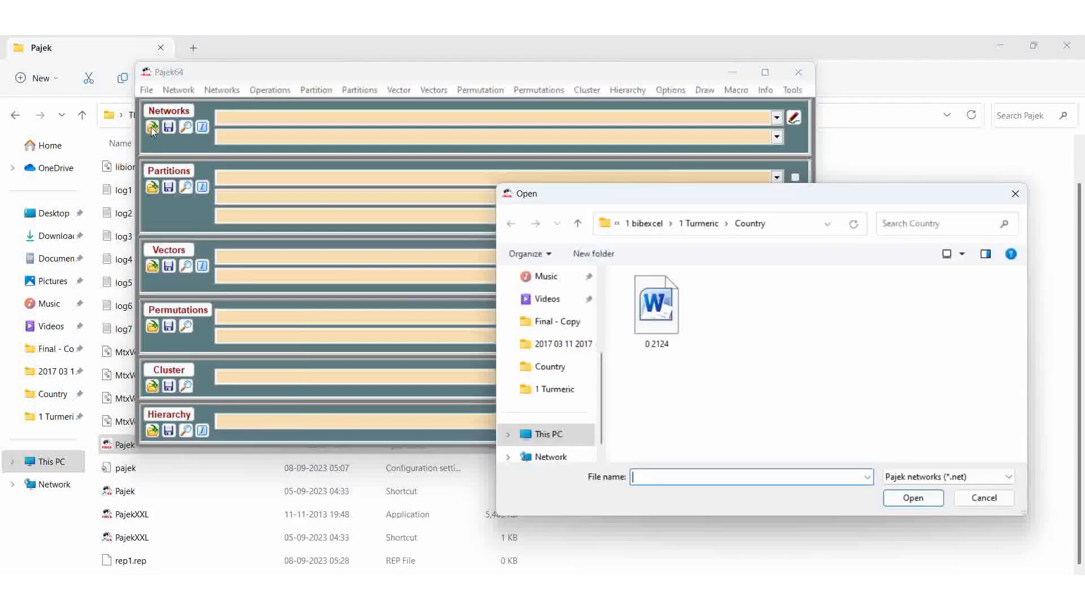
pyautogui.click(698, 222)
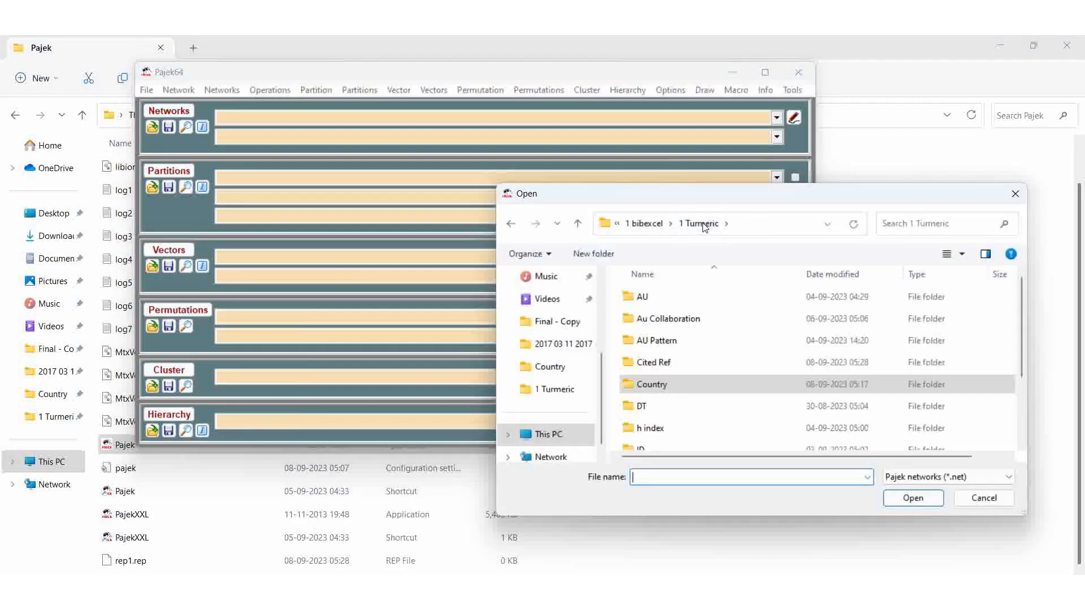
pyautogui.doubleClick(654, 361)
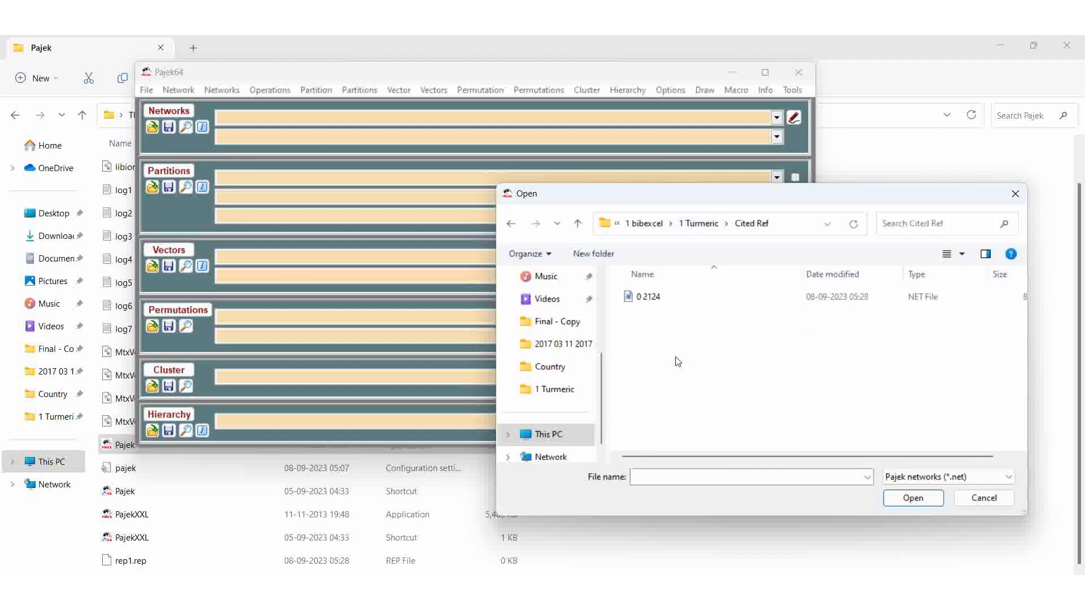
pyautogui.click(647, 297)
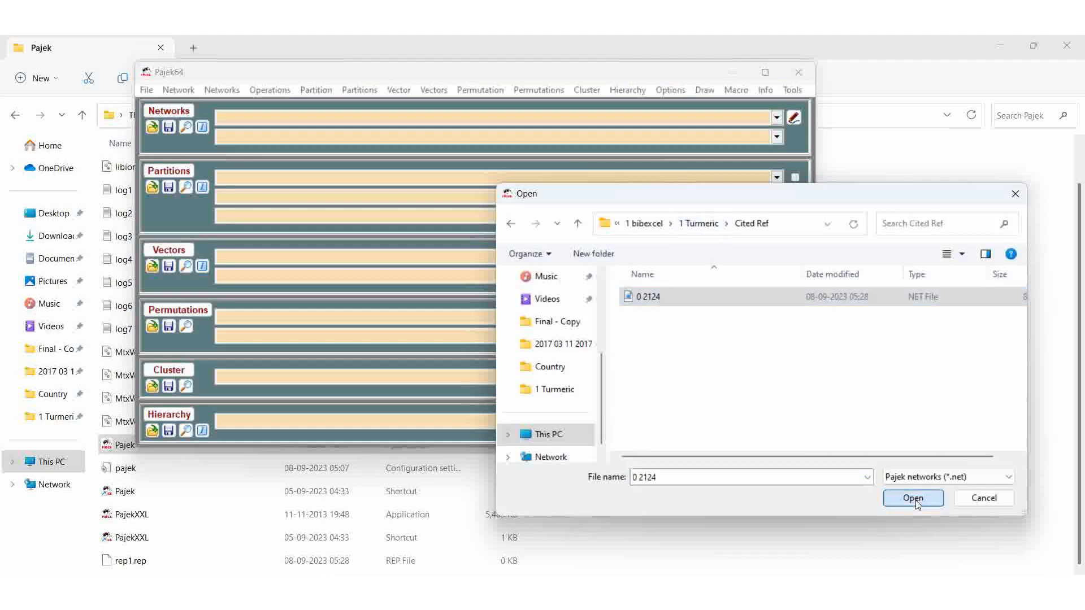
pyautogui.click(913, 498)
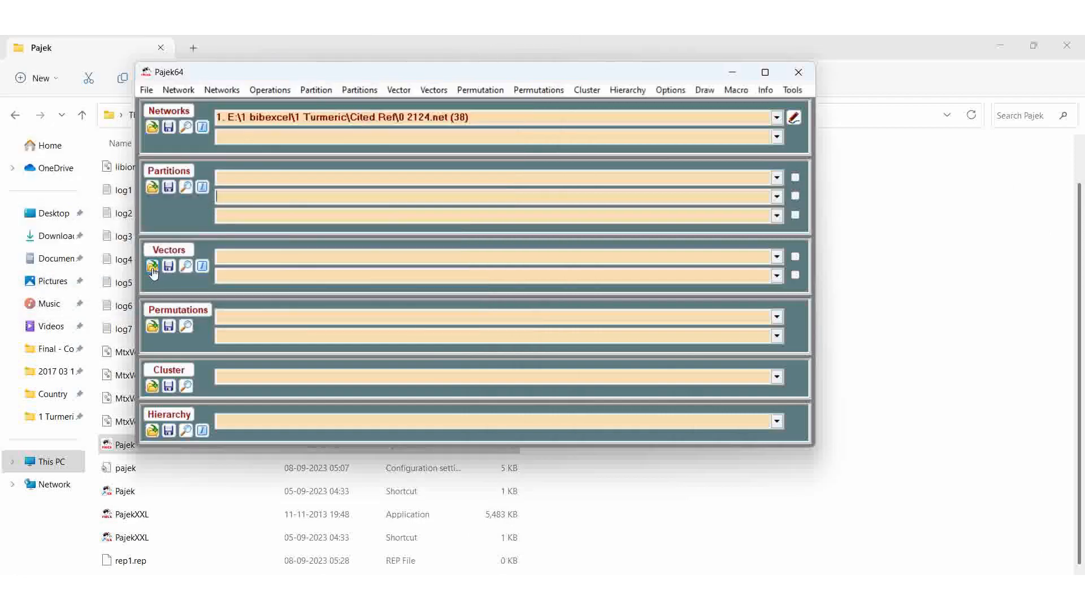
# Read the matching vector file 0 2124.vec with 38 vertices.
pyautogui.click(153, 267)
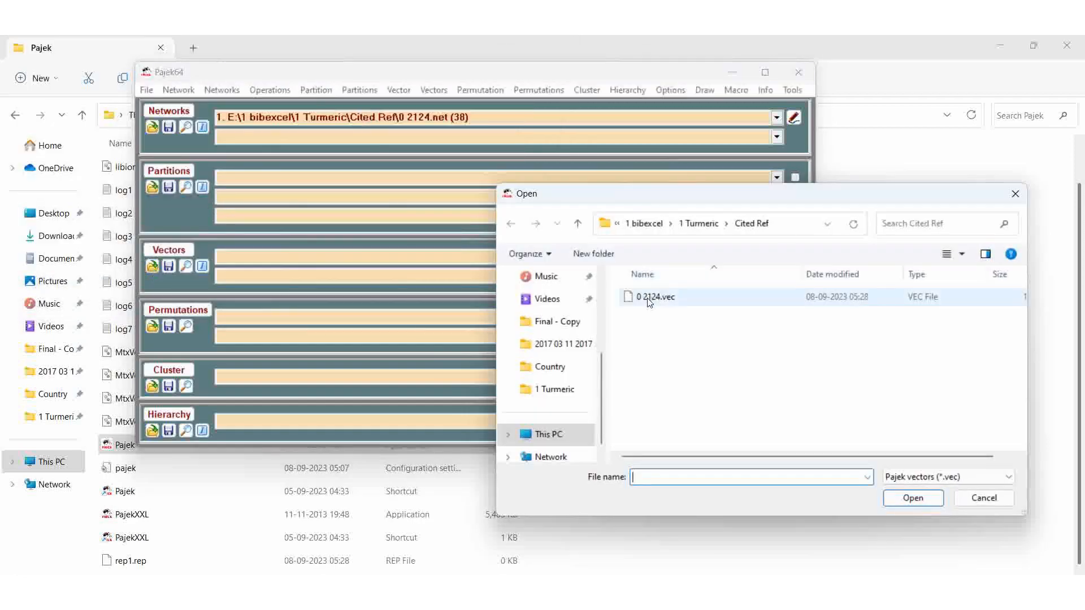
pyautogui.doubleClick(654, 297)
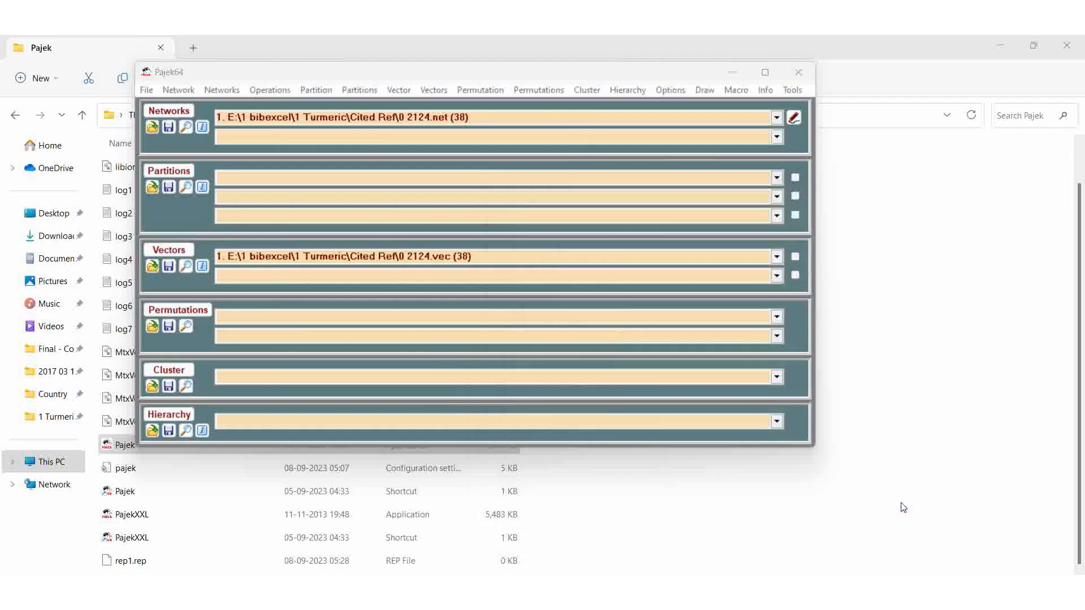
pyautogui.moveTo(704, 90)
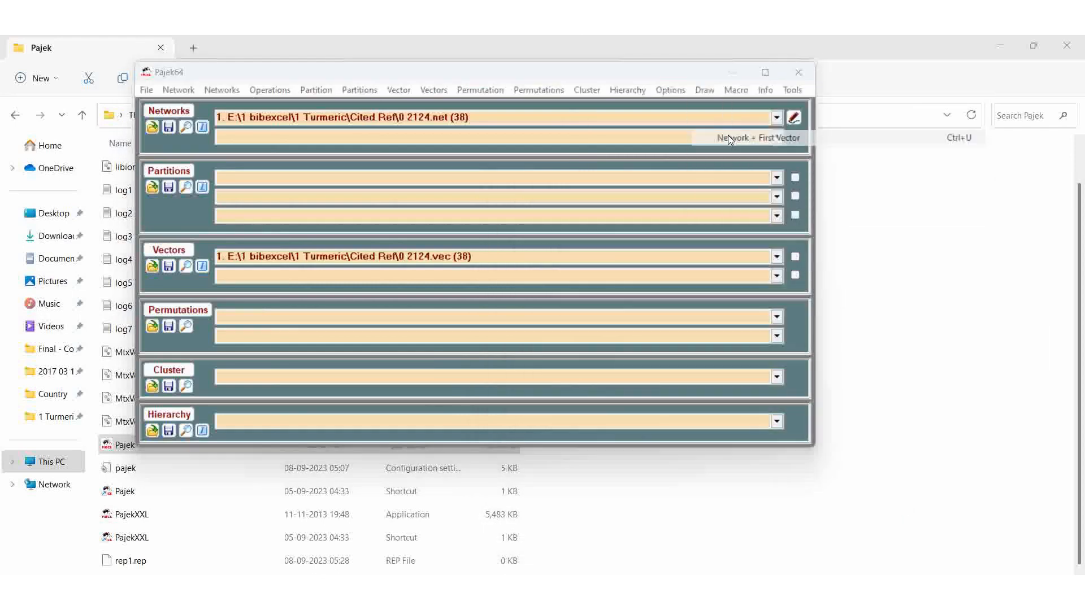
# Draw Network + First Vector and maximize the drawing to full screen.
pyautogui.click(794, 116)
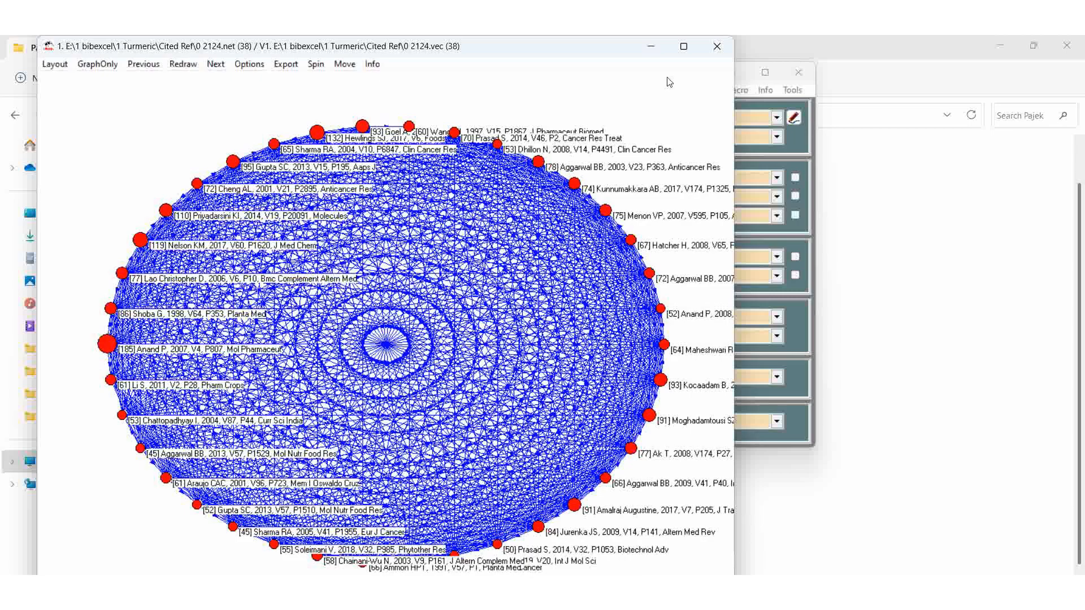
pyautogui.click(683, 45)
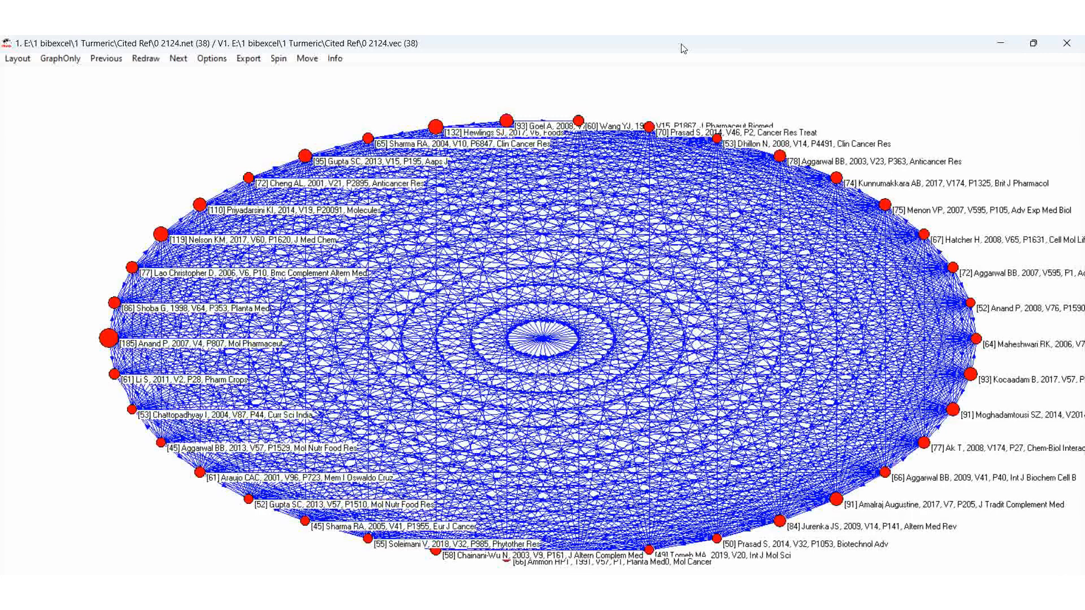
pyautogui.moveTo(110, 340)
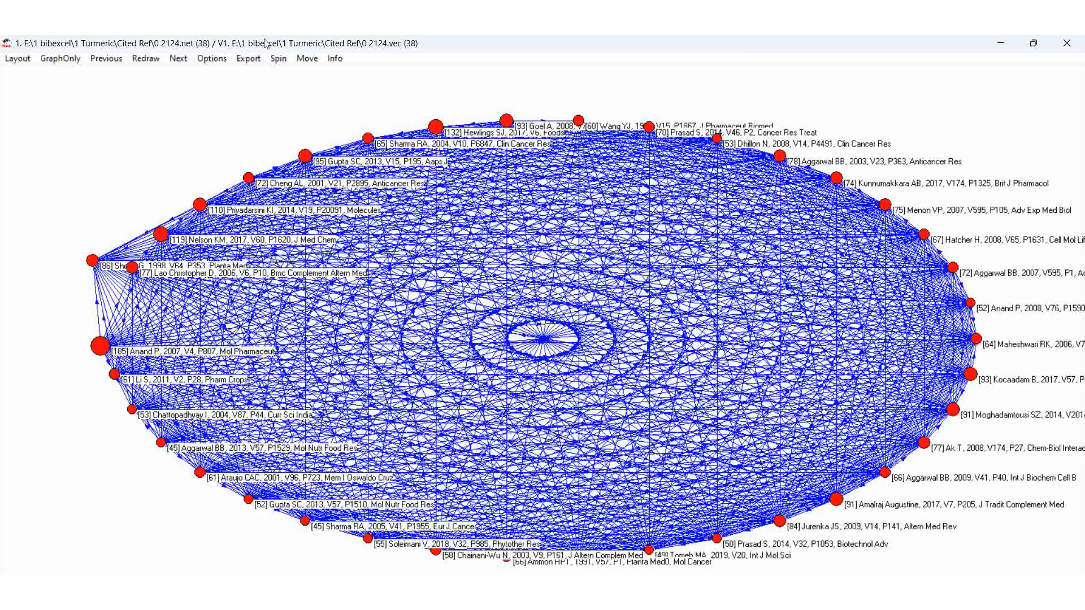
# Mark the lines with their co-citation values on the drawing.
pyautogui.click(211, 58)
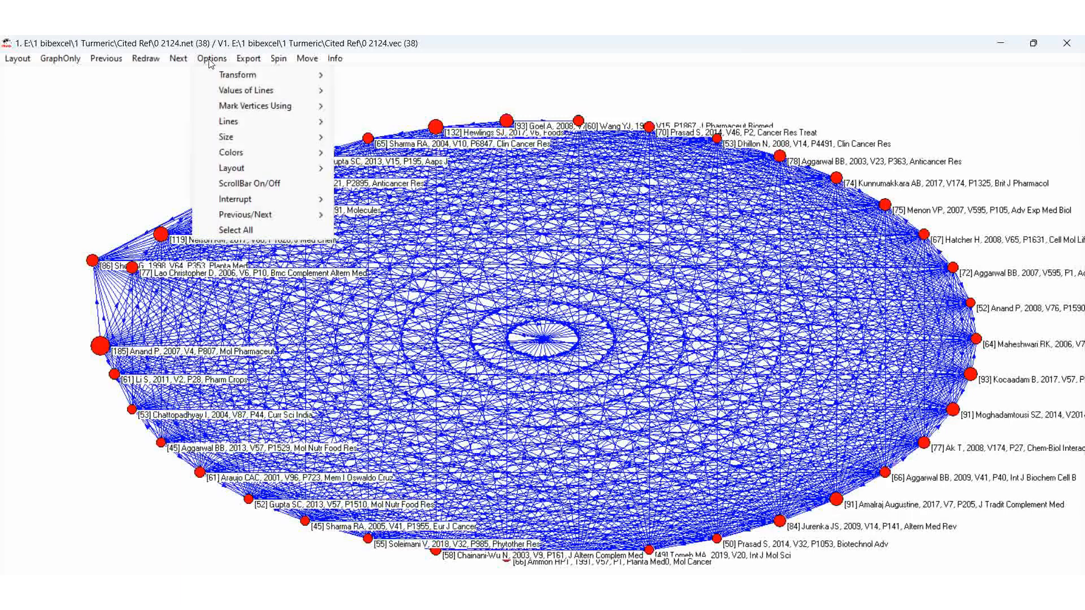
pyautogui.click(255, 106)
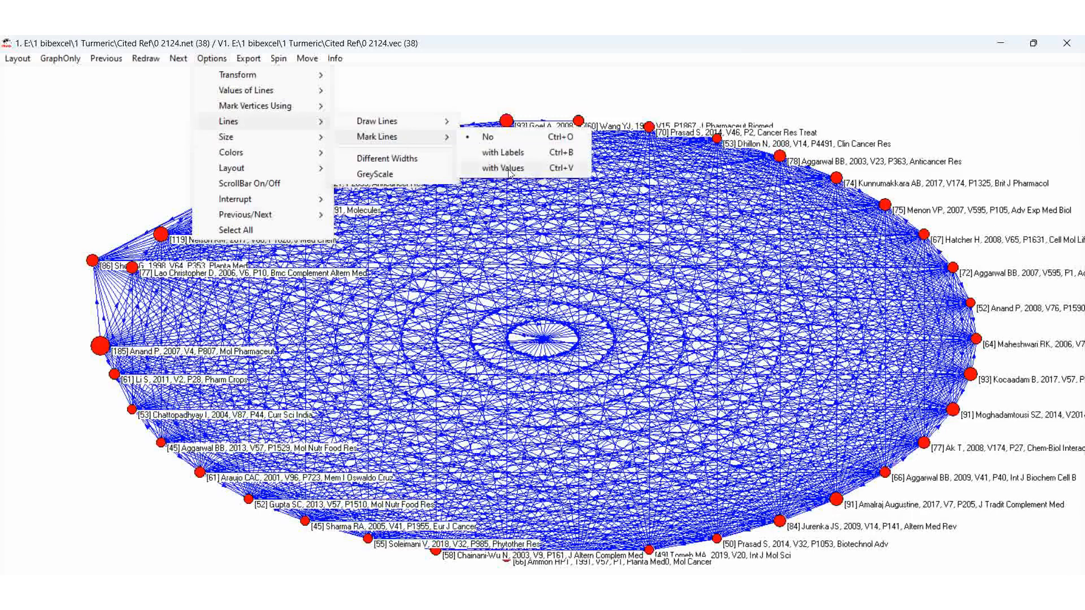
pyautogui.click(504, 167)
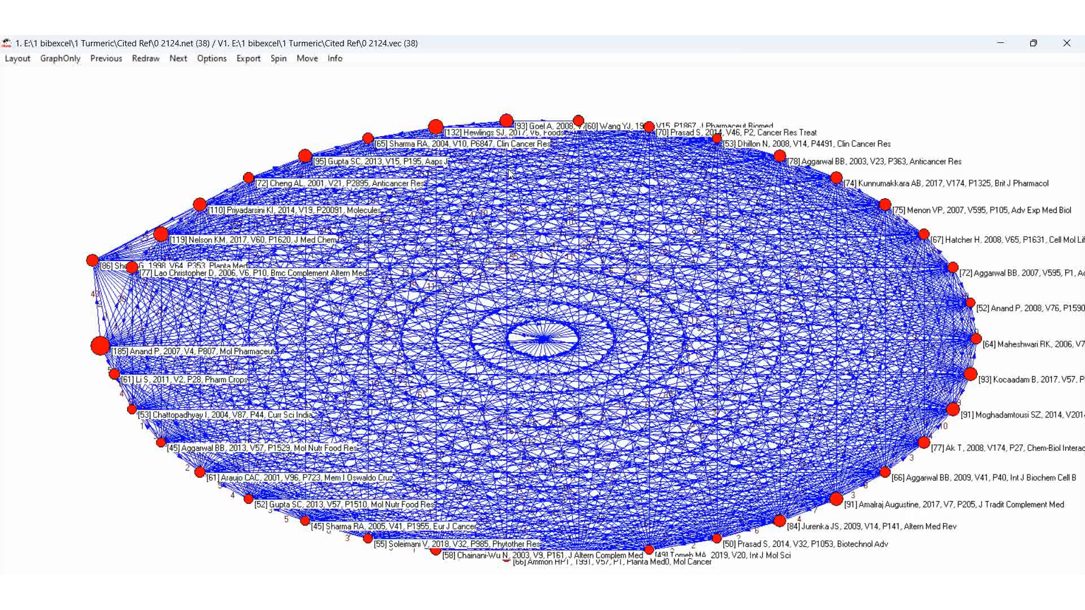
pyautogui.click(17, 58)
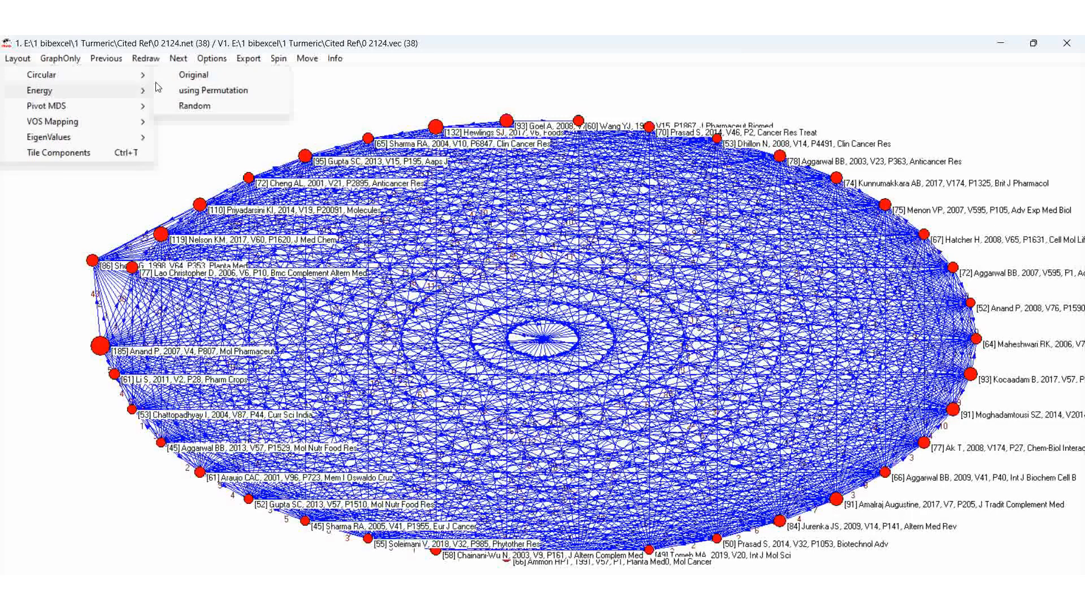
# Apply the Kamada-Kawai energy layout twice to spread the 38 vertices.
pyautogui.click(194, 74)
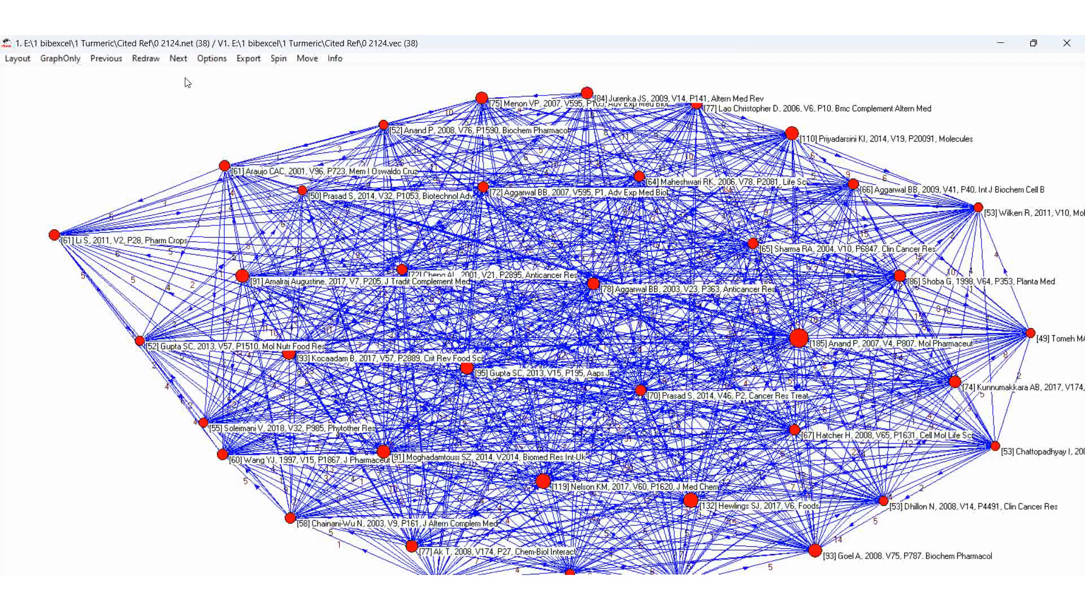
pyautogui.click(145, 58)
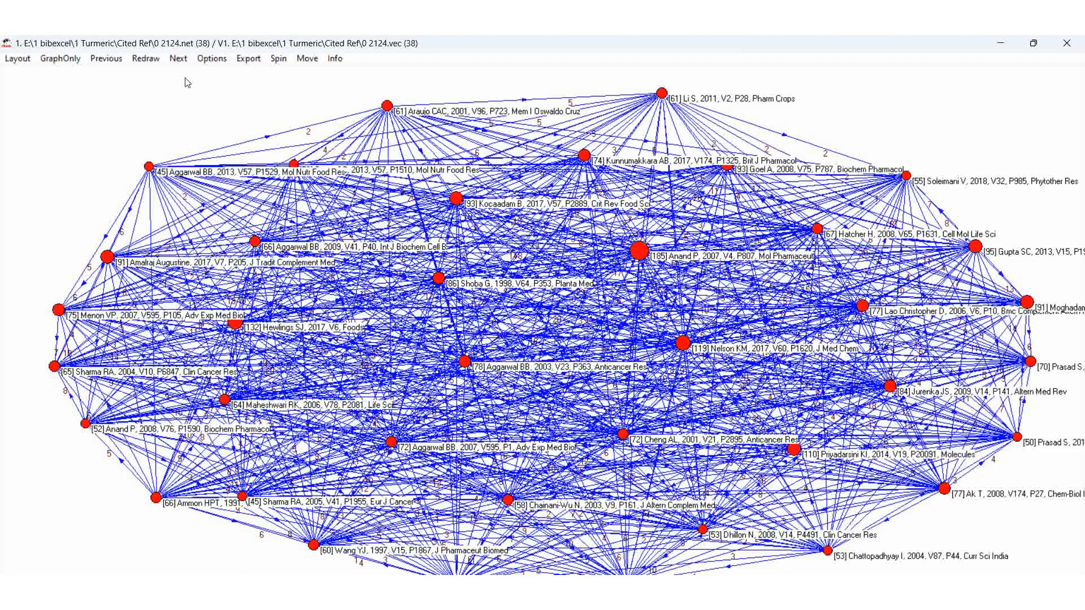
pyautogui.click(247, 58)
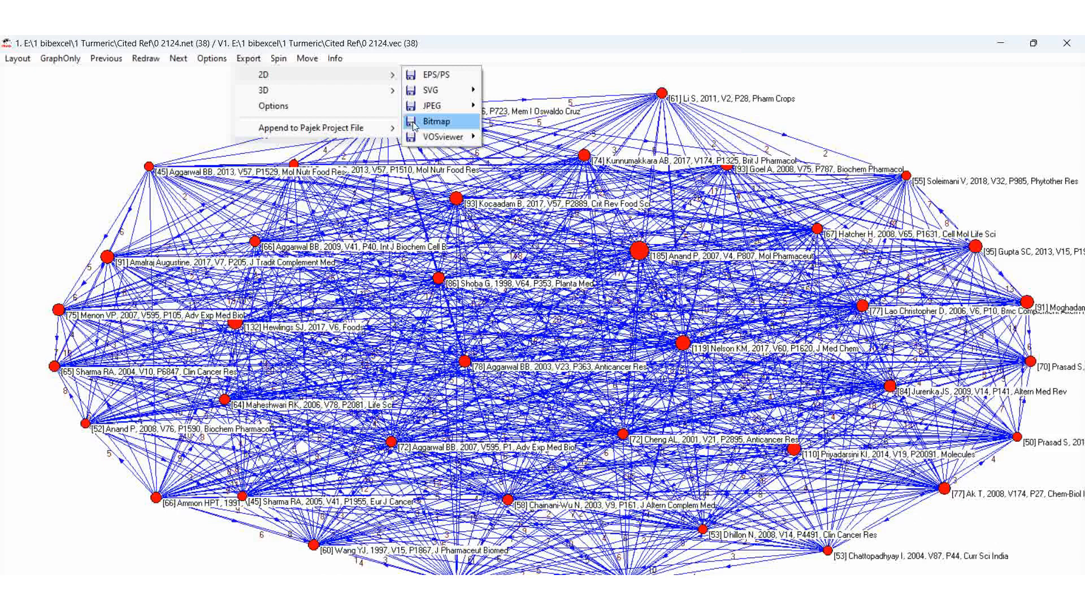
# Export the drawing as a bitmap named '45 and more' into the Cited Ref folder.
pyautogui.click(436, 121)
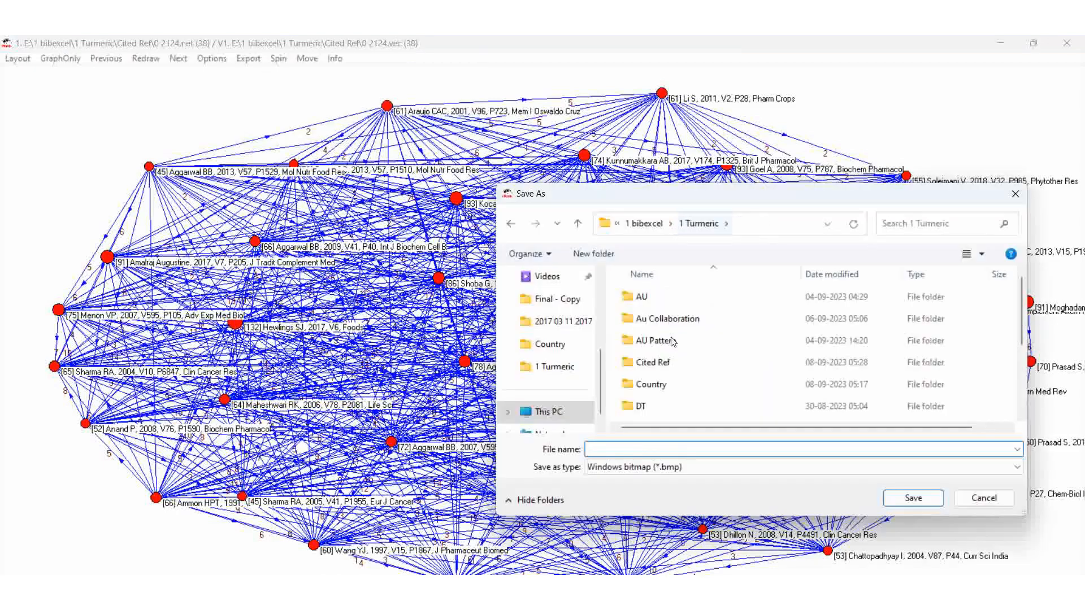
pyautogui.doubleClick(653, 362)
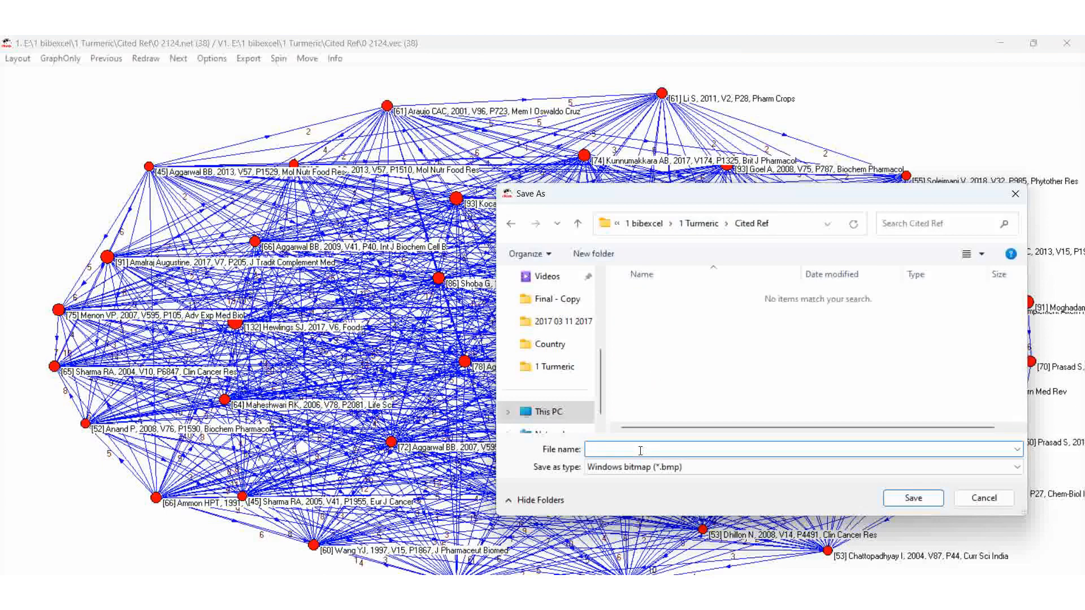
pyautogui.write('45')
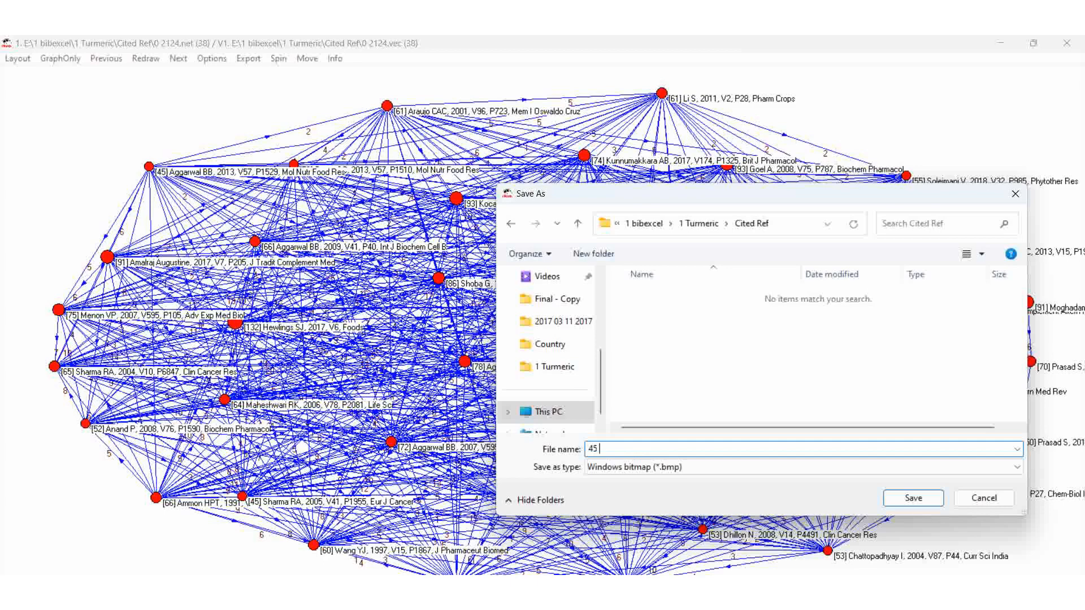
pyautogui.write('and m')
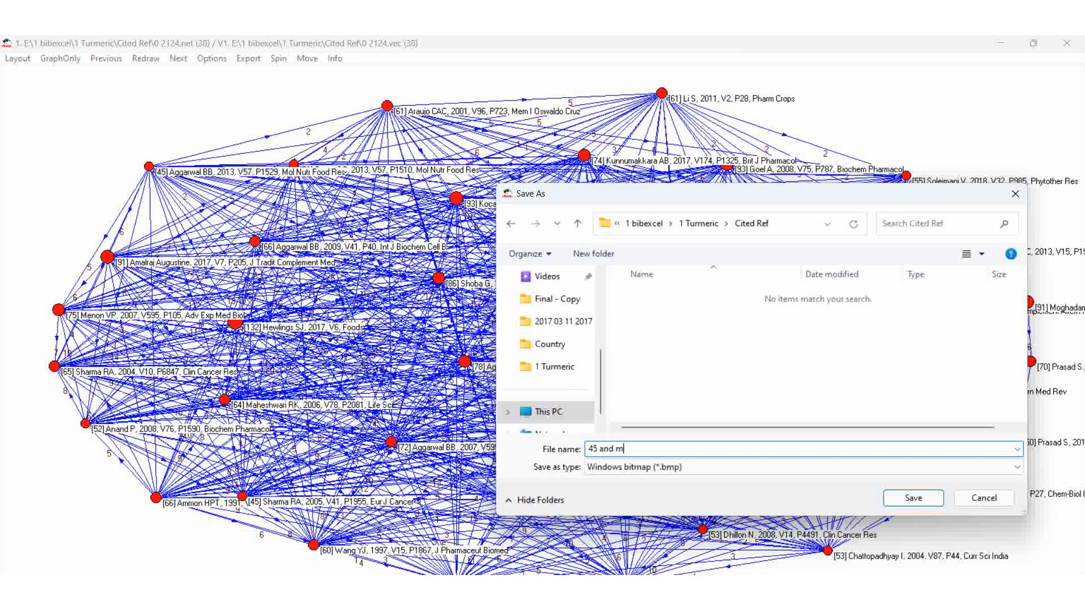
pyautogui.write('ore')
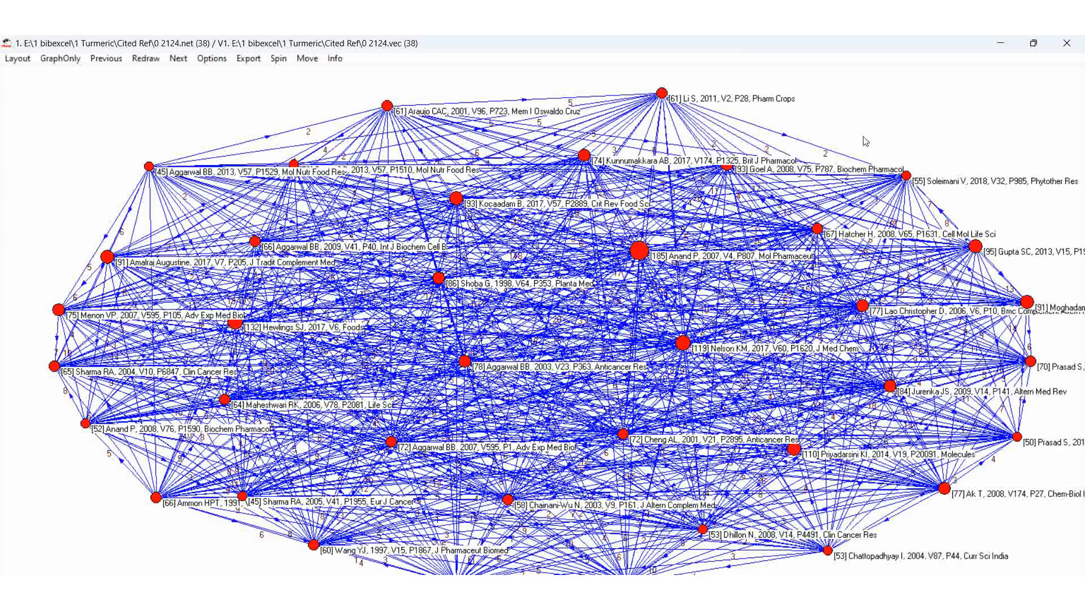
pyautogui.moveTo(845, 160)
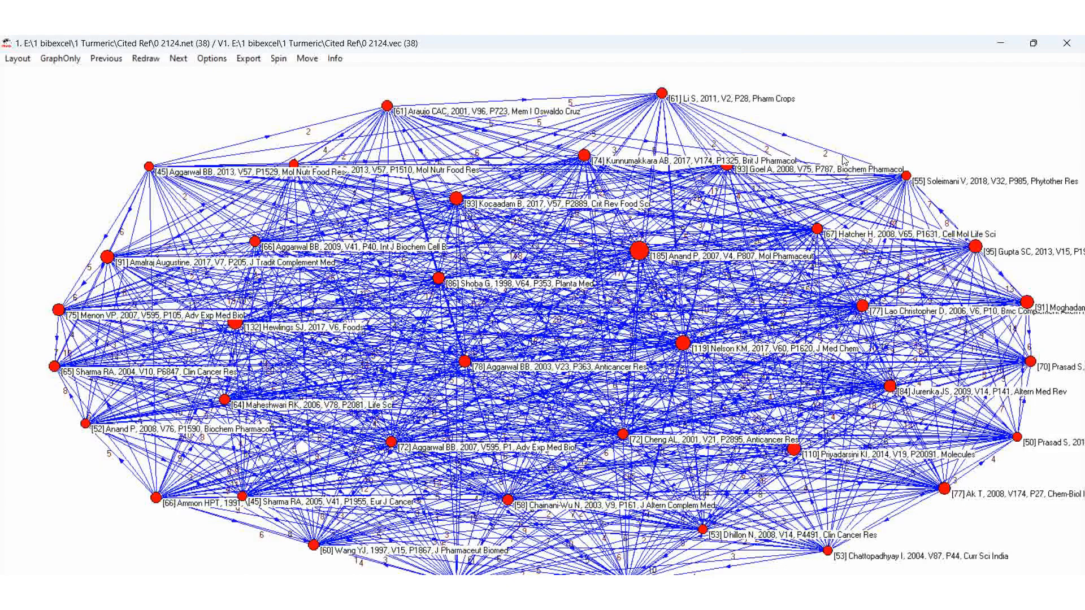
pyautogui.moveTo(949, 196)
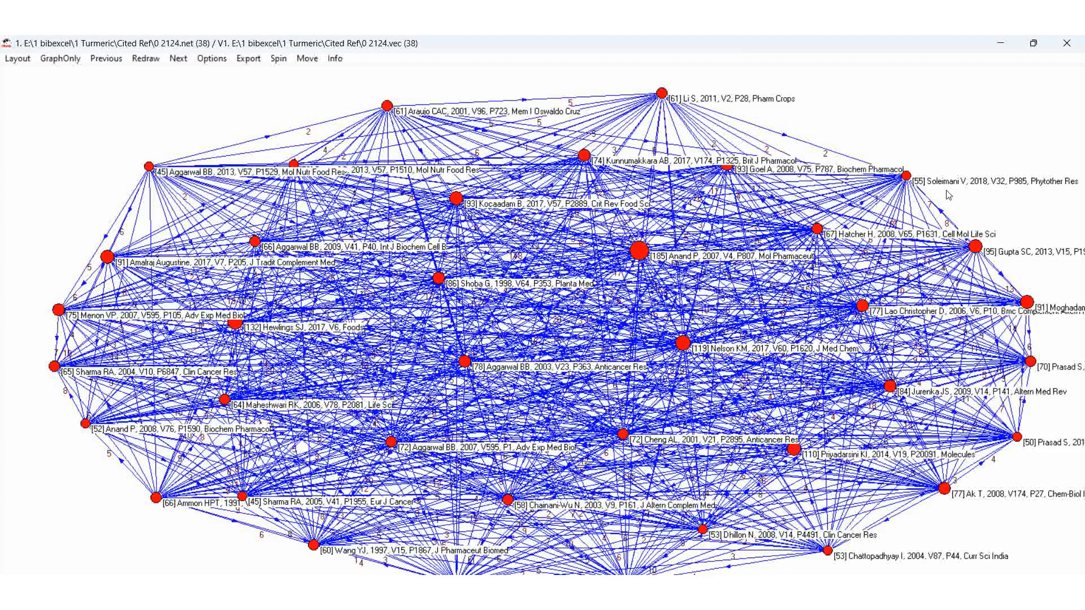
pyautogui.moveTo(949, 192)
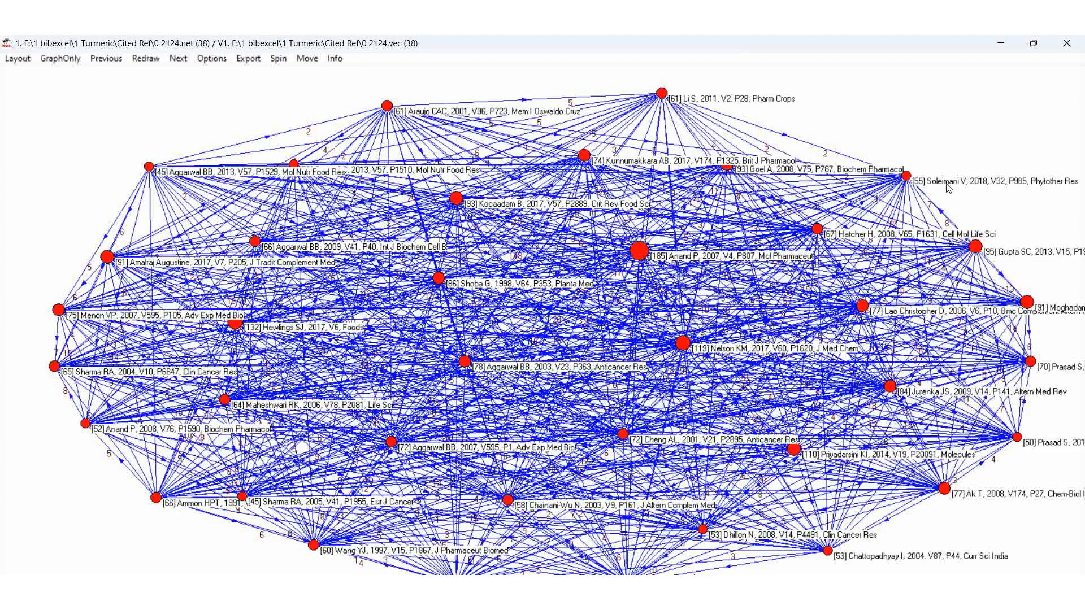